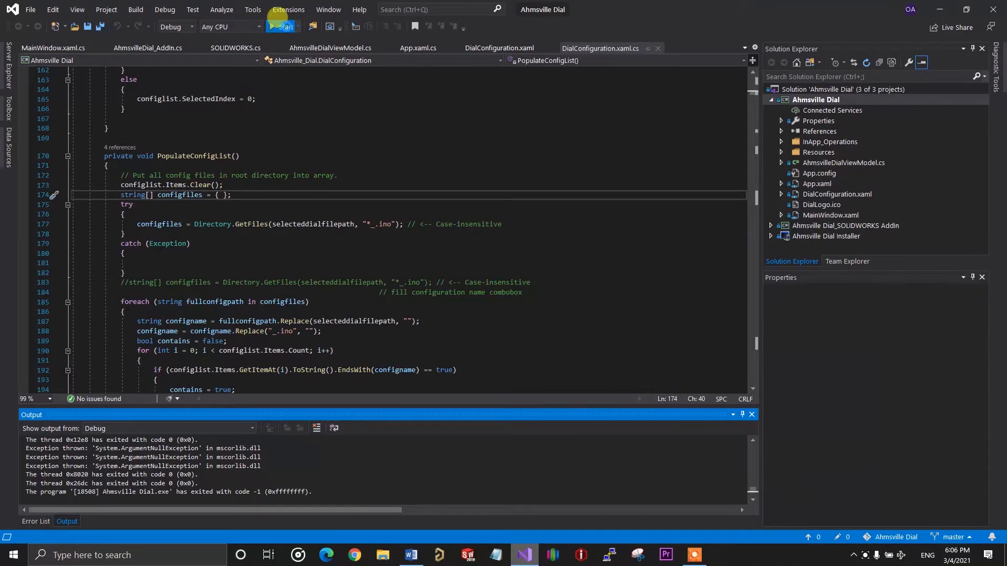
Review PopulateConfigList in DialConfiguration.xaml.cs, ending on the Arduino SOLIDWORKS_ sketch
{"action": "left_click", "coordinate": [281, 27]}
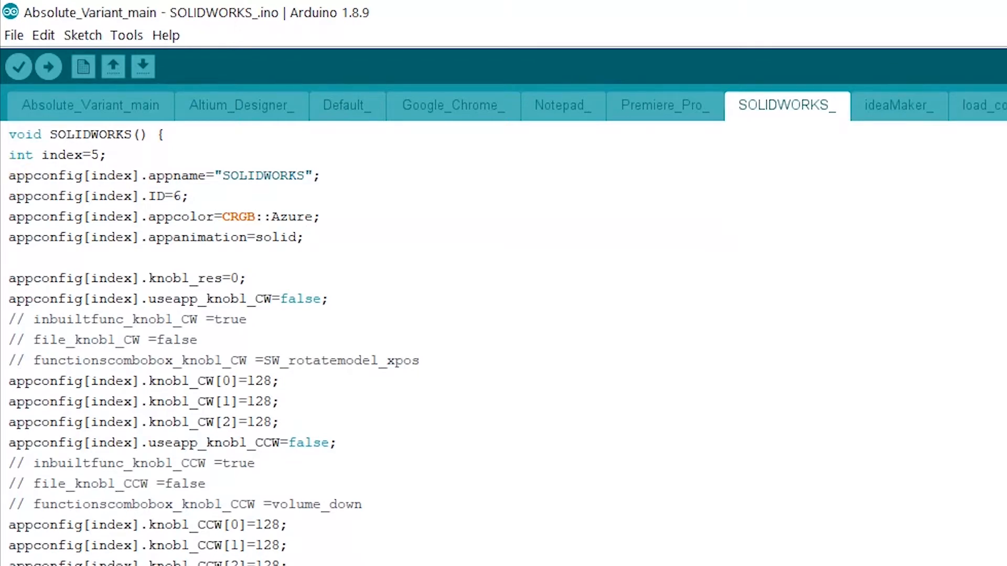
Highlight the appname="SOLIDWORKS" line in the SOLIDWORKS_ sketch
{"action": "triple_click", "coordinate": [160, 176]}
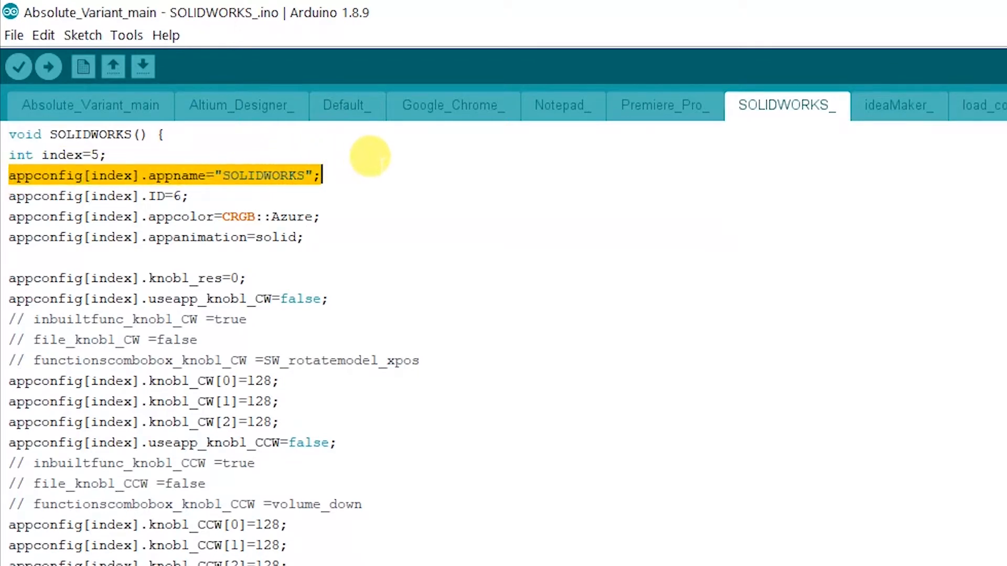
{"action": "mouse_move", "coordinate": [446, 208]}
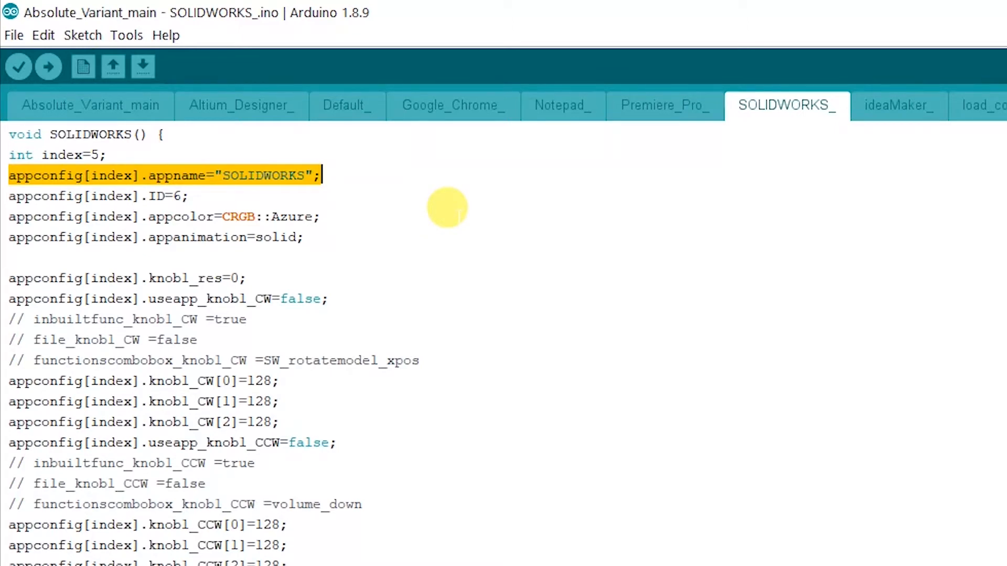
{"action": "mouse_move", "coordinate": [825, 128]}
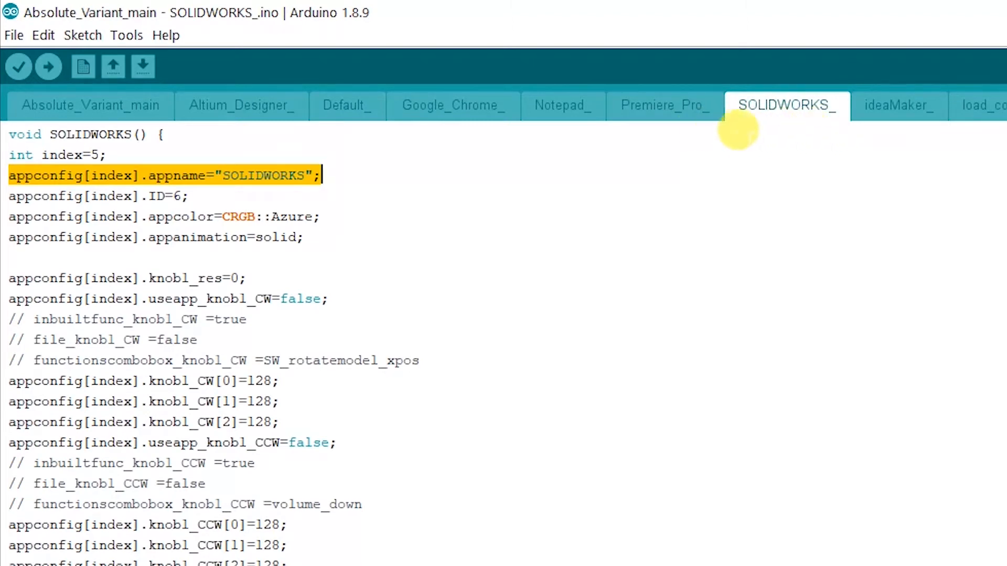
{"action": "mouse_move", "coordinate": [729, 132]}
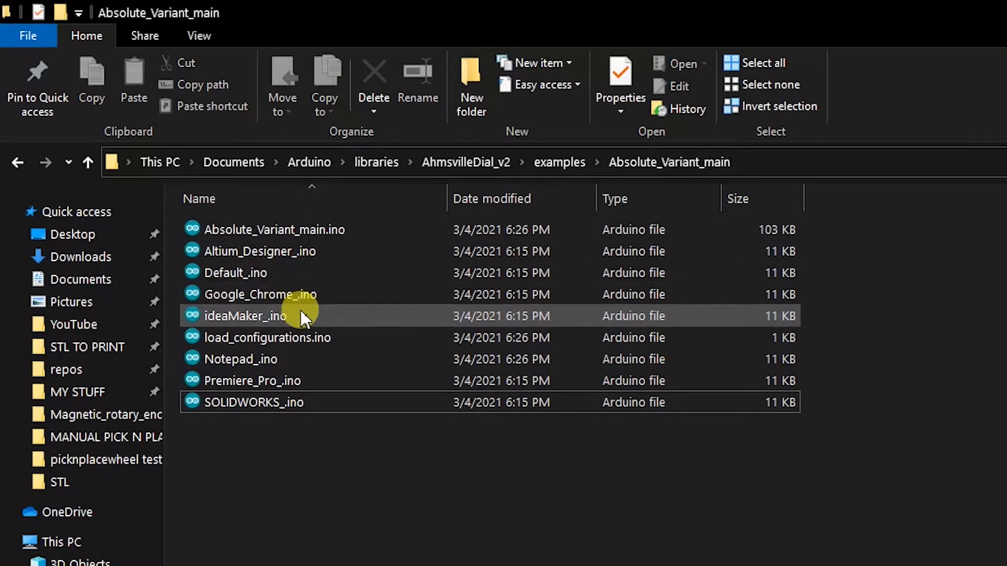
{"action": "mouse_move", "coordinate": [360, 404]}
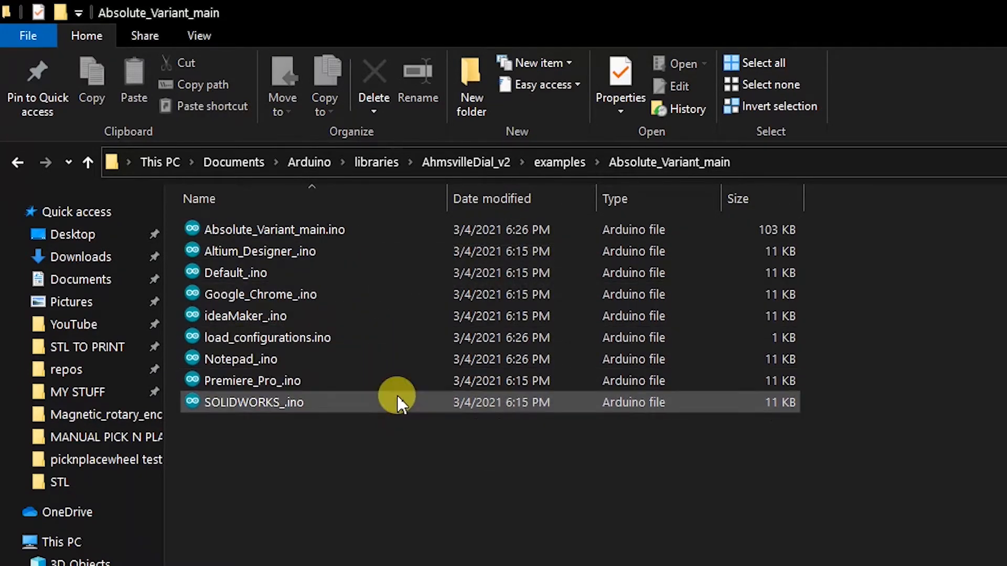
Open SOLIDWORKS_.ino from the Absolute_Variant_main examples folder in Arduino IDE
{"action": "double_click", "coordinate": [254, 402]}
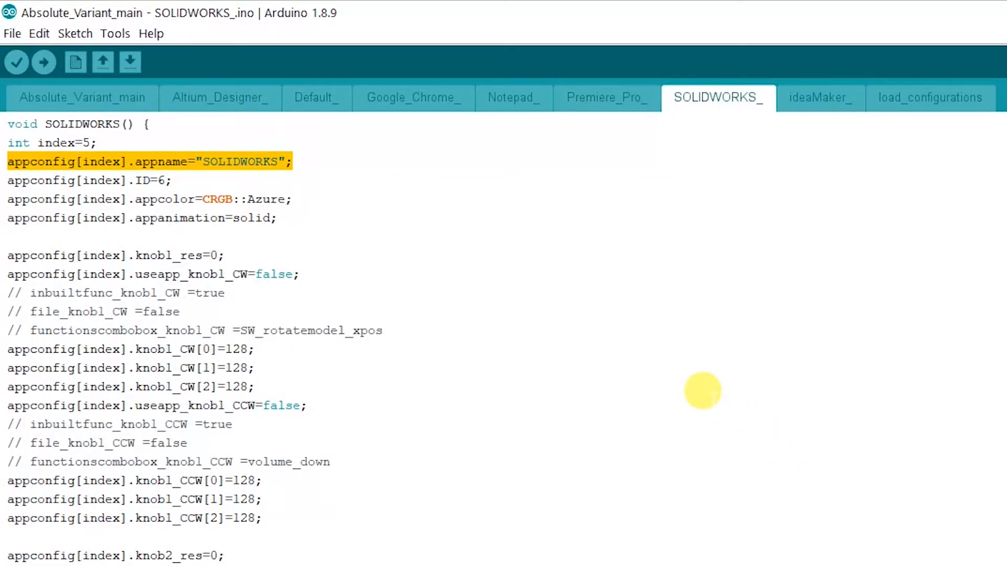
{"action": "mouse_move", "coordinate": [215, 106]}
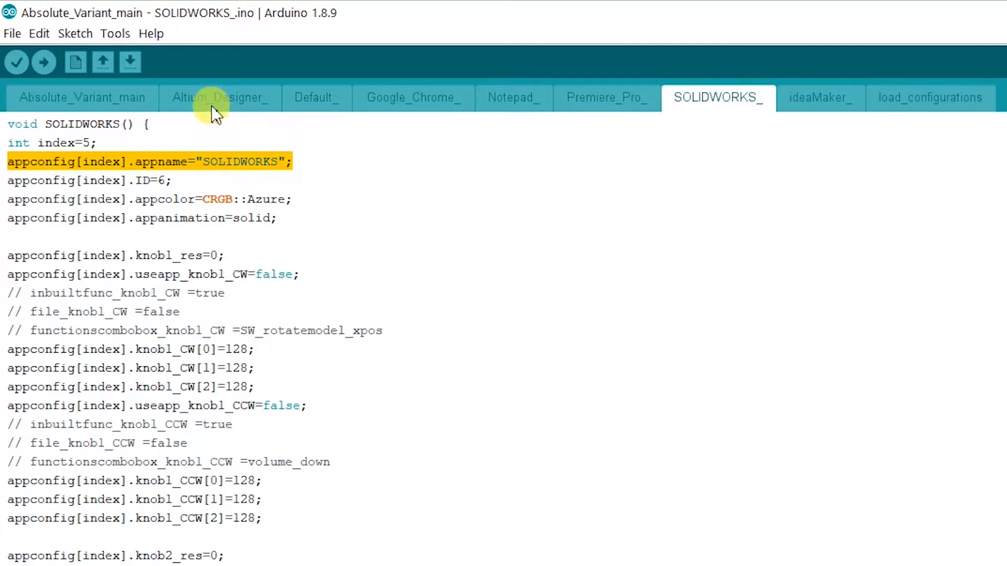
Browse the Altium_Designer, Google_Chrome, Notepad, SOLIDWORKS and ideaMaker configs, then return to Visual Studio
{"action": "left_click", "coordinate": [219, 98]}
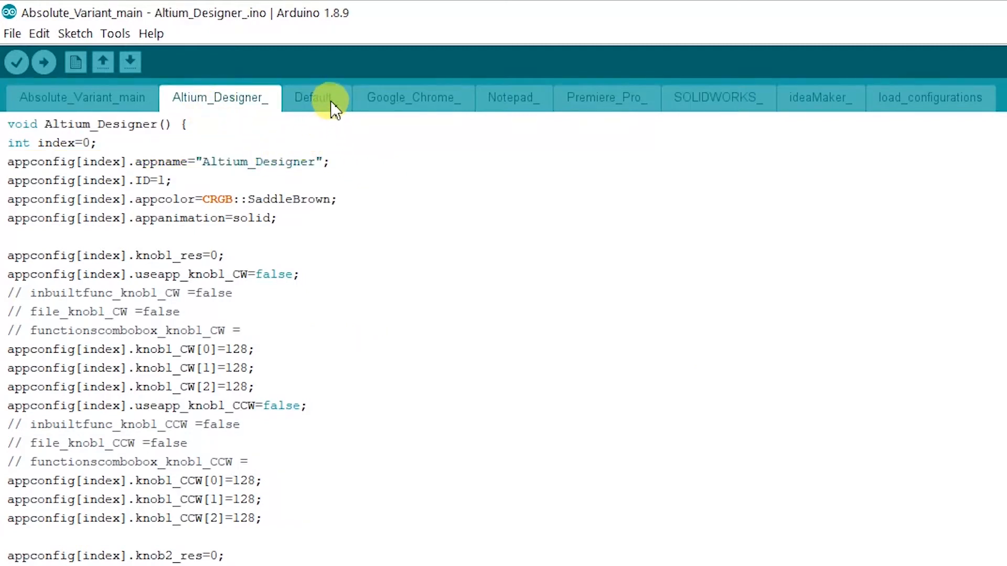
{"action": "left_click", "coordinate": [413, 98]}
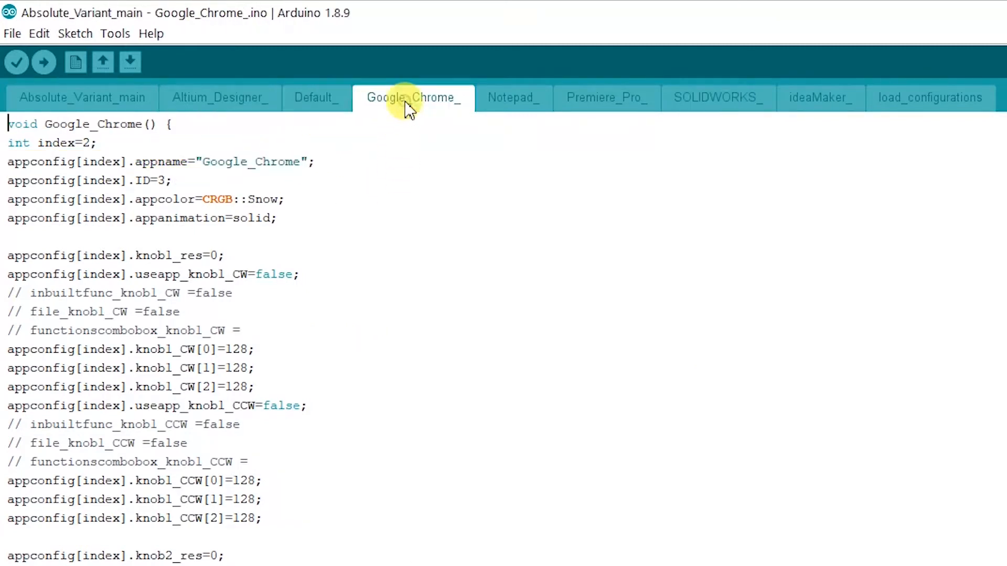
{"action": "left_click", "coordinate": [511, 97]}
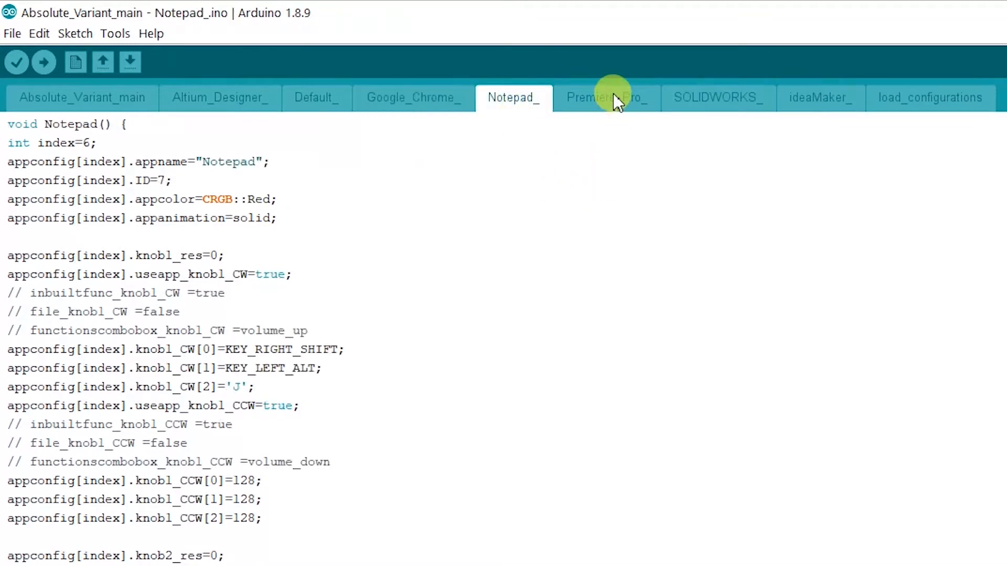
{"action": "left_click", "coordinate": [715, 97]}
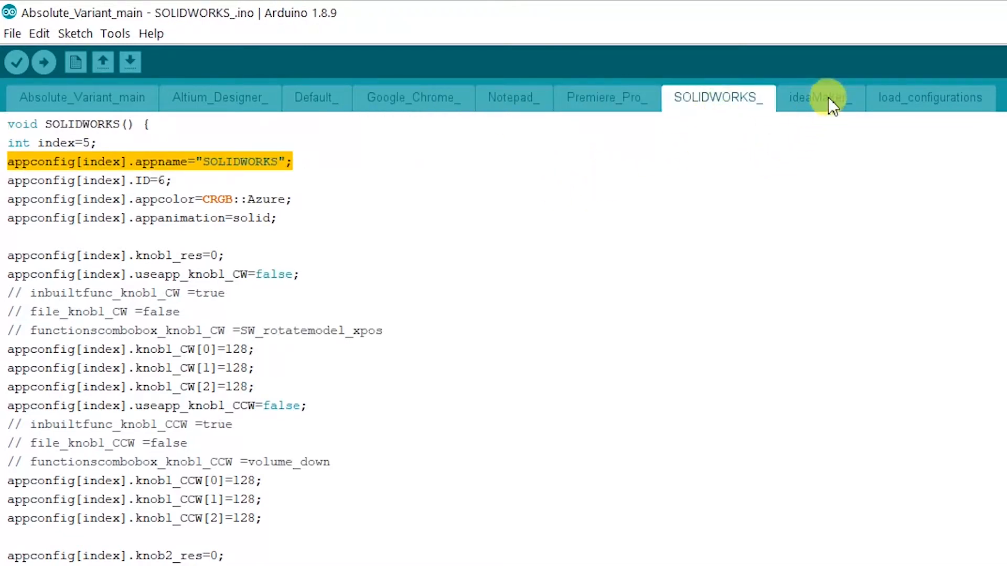
{"action": "left_click", "coordinate": [818, 97]}
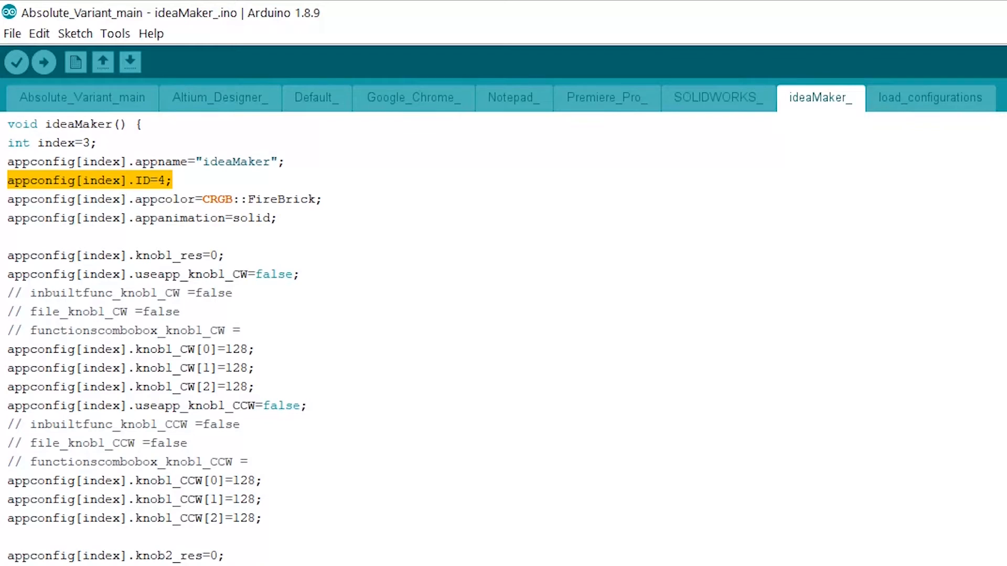
{"action": "left_click", "coordinate": [522, 555]}
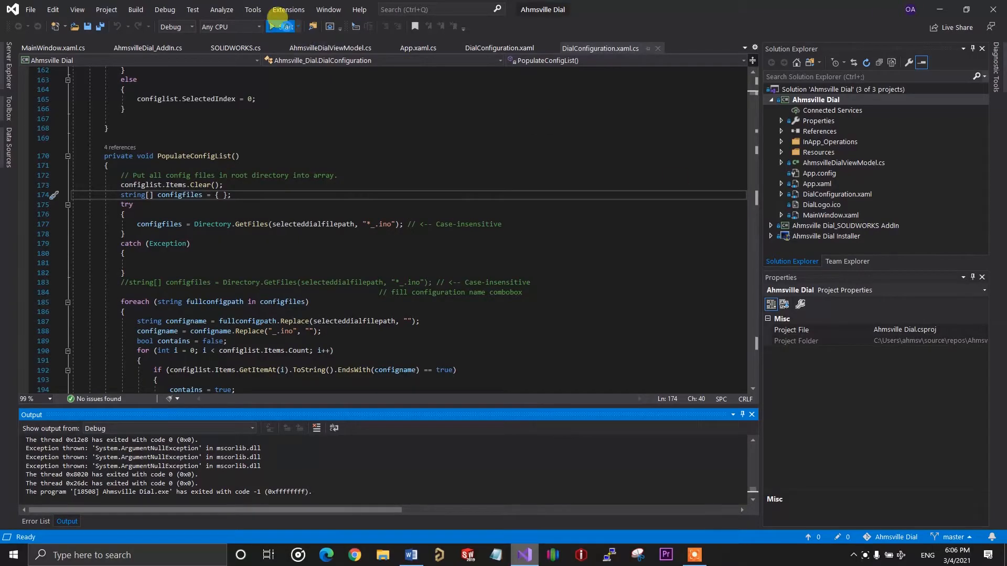
Launch the dial app and toggle the COM24 dial connection off and on twice
{"action": "left_click", "coordinate": [280, 26]}
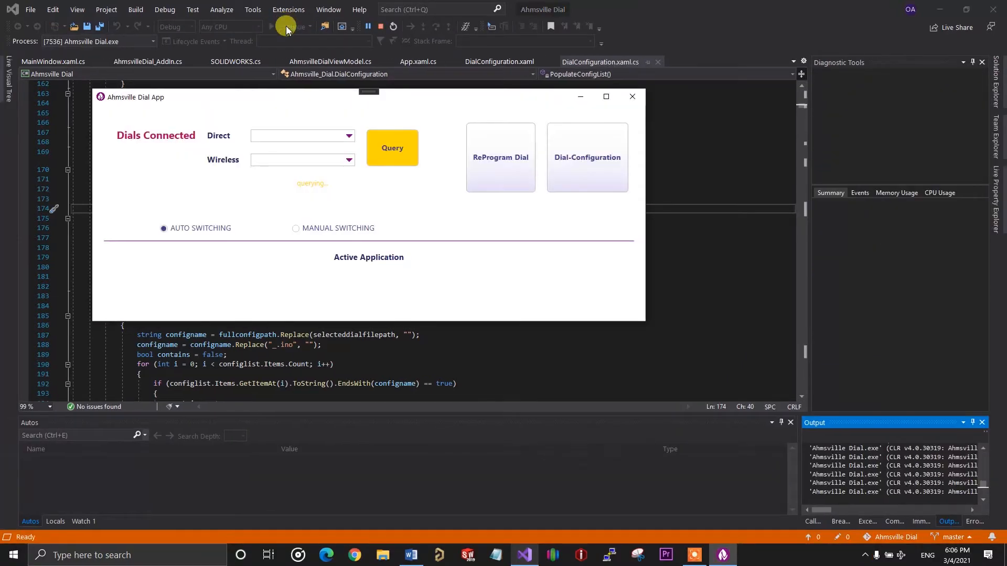
{"action": "left_click", "coordinate": [392, 147]}
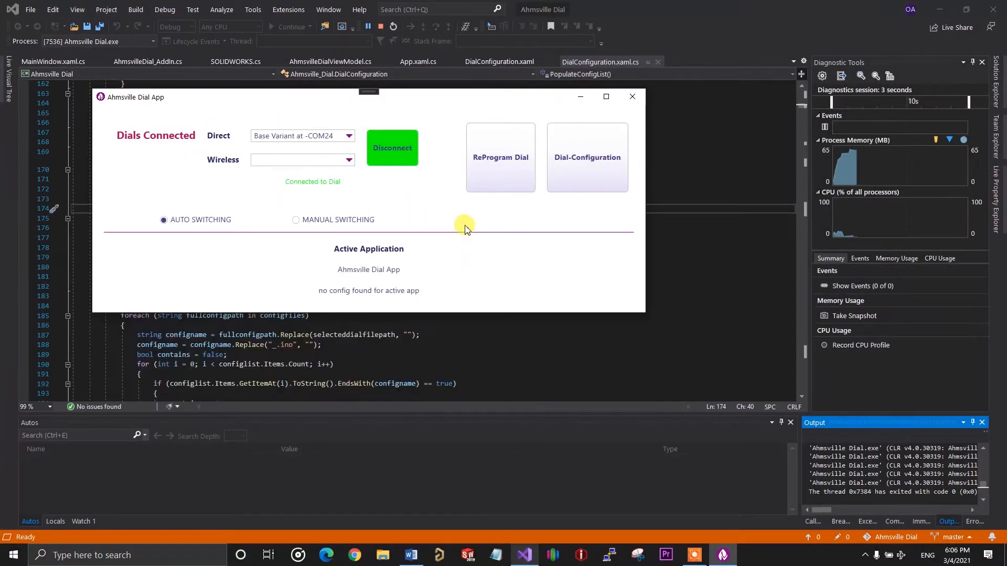
{"action": "mouse_move", "coordinate": [475, 223]}
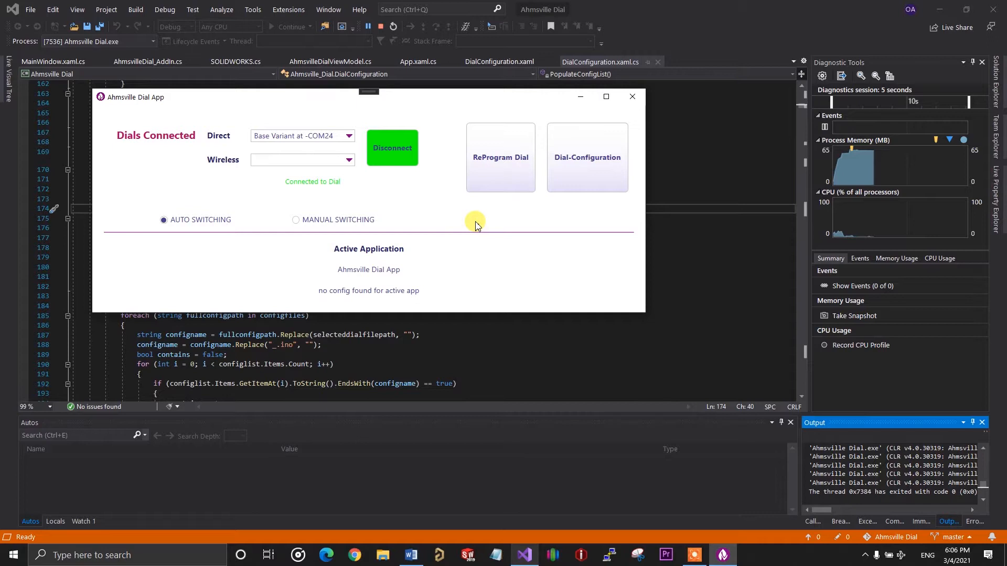
{"action": "mouse_move", "coordinate": [440, 175]}
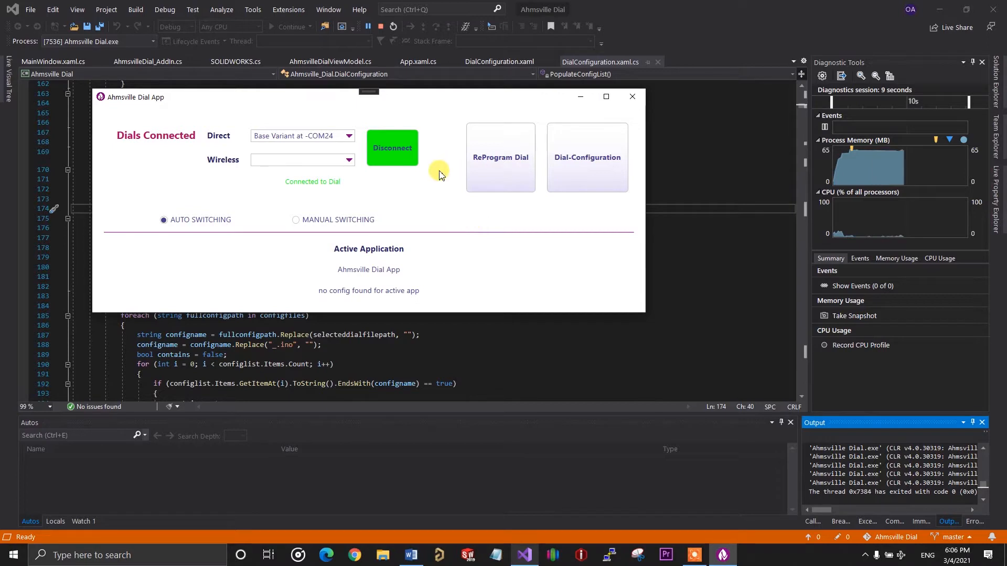
{"action": "mouse_move", "coordinate": [332, 116]}
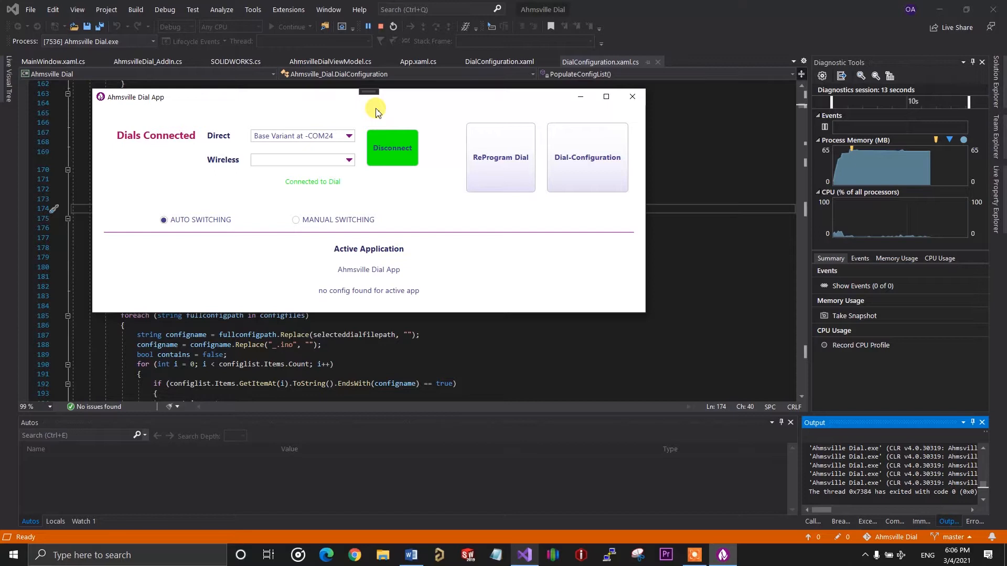
{"action": "left_click", "coordinate": [392, 147]}
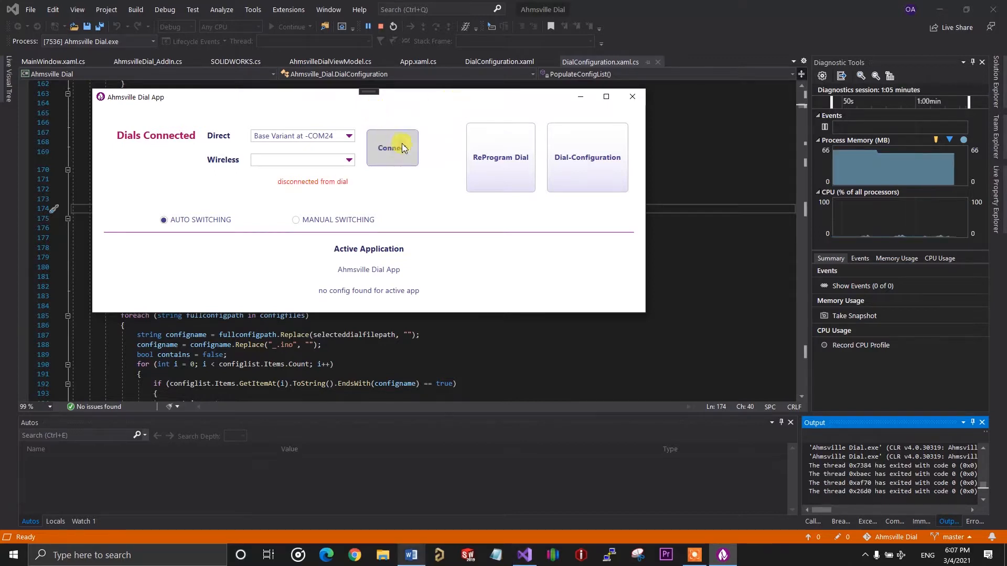
{"action": "left_click", "coordinate": [391, 148]}
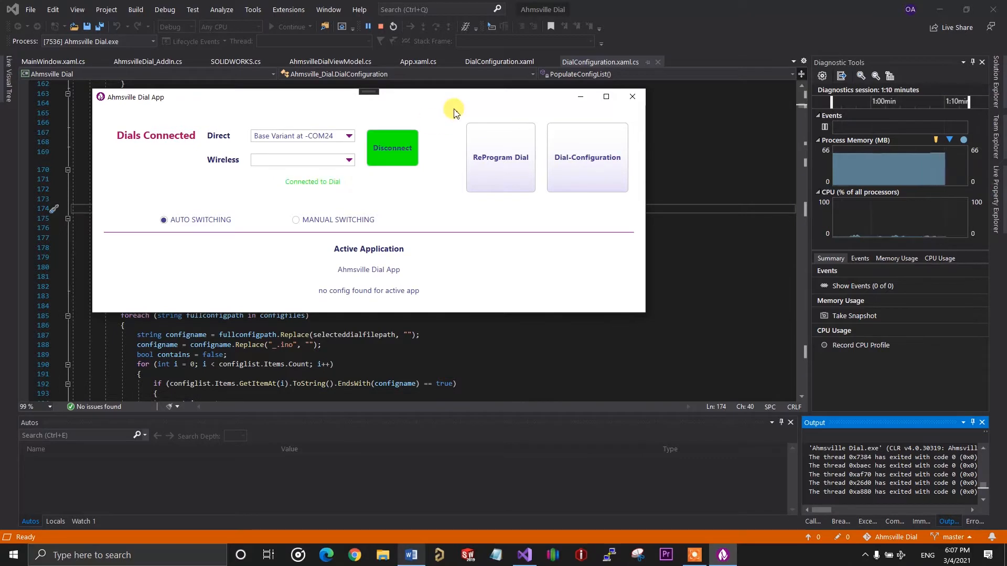
{"action": "left_click", "coordinate": [392, 148]}
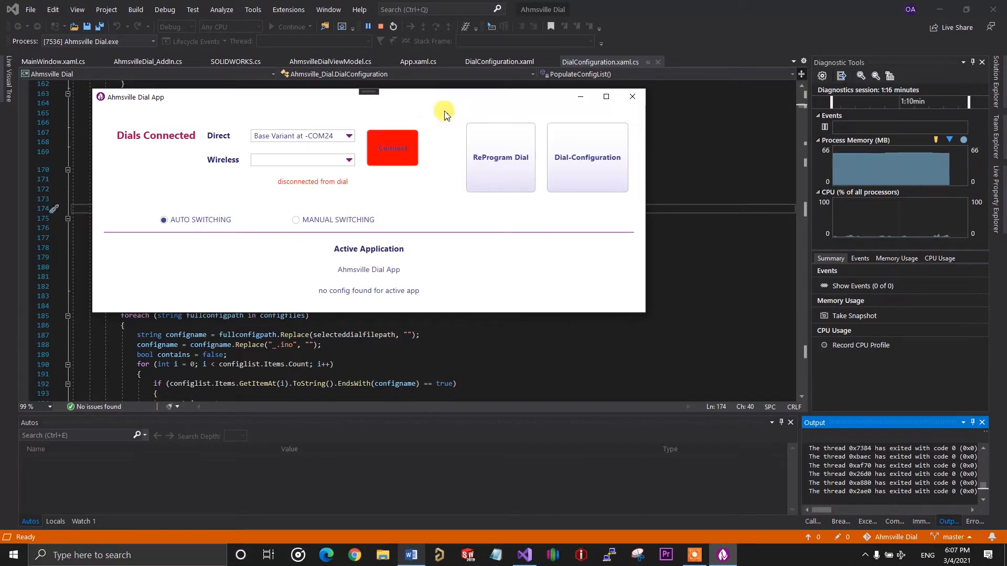
{"action": "left_click", "coordinate": [392, 148]}
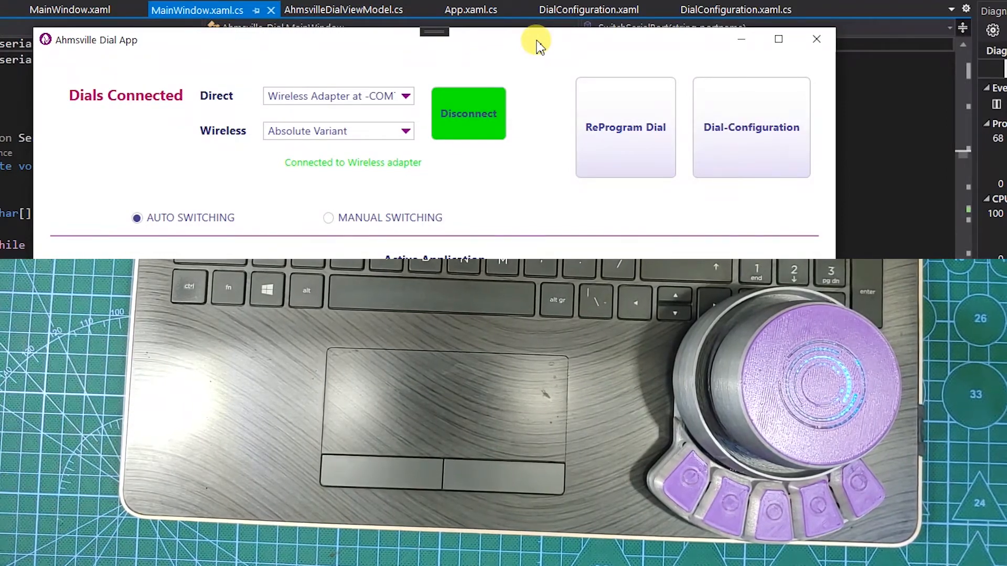
Repeatedly query for dials after unplugging the wireless adapter until it reconnects
{"action": "left_click", "coordinate": [468, 114]}
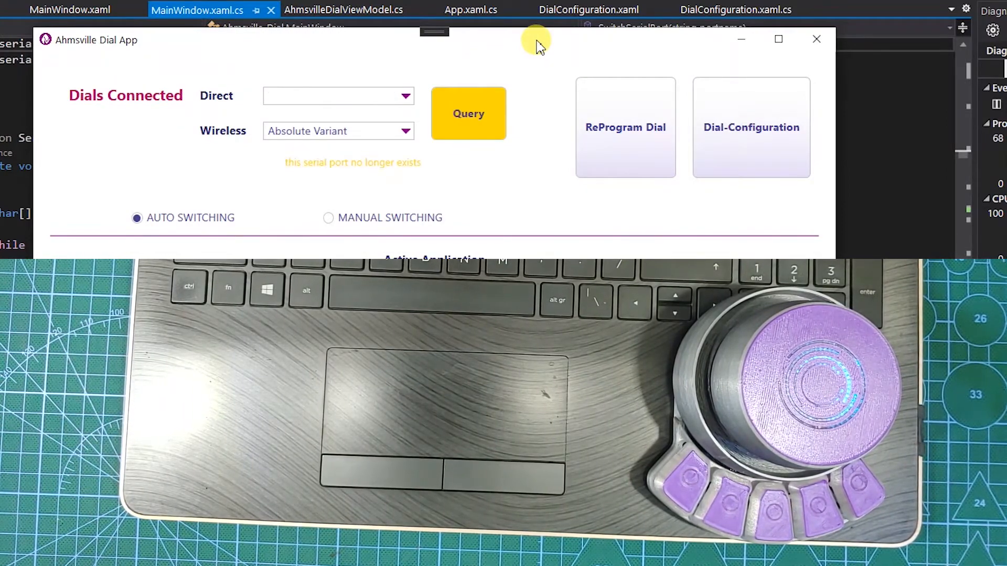
{"action": "left_click", "coordinate": [469, 114]}
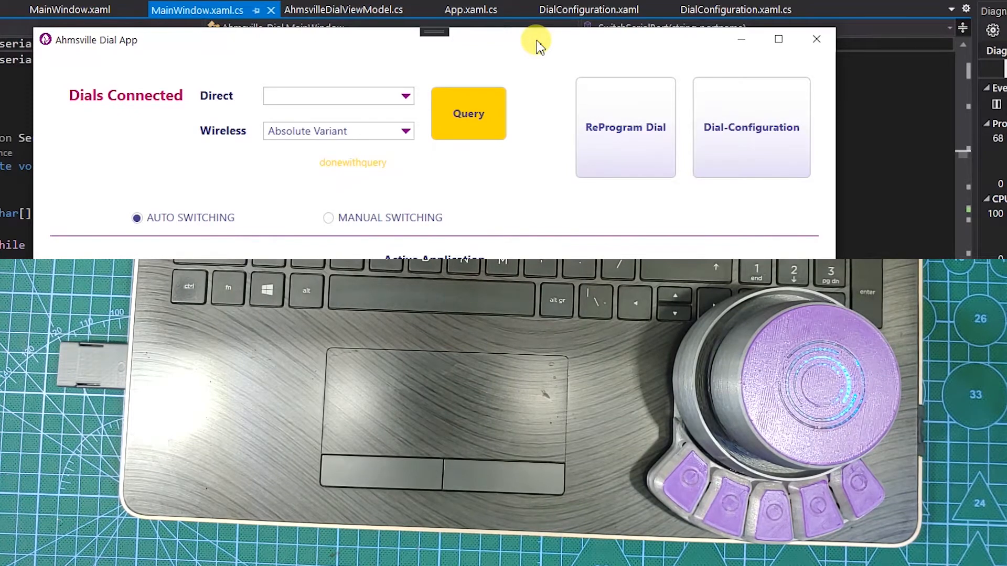
{"action": "left_click", "coordinate": [469, 114]}
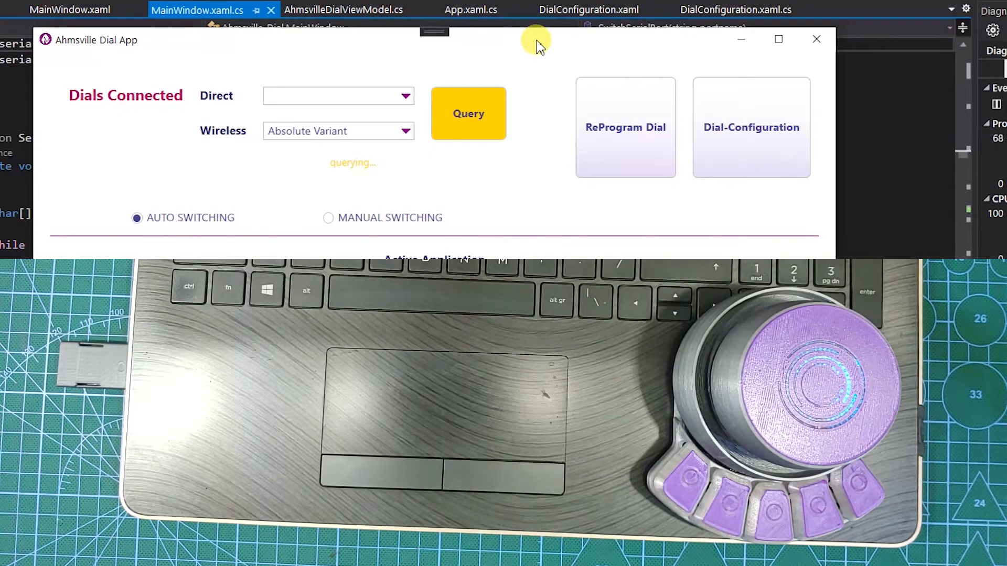
{"action": "left_click", "coordinate": [468, 114]}
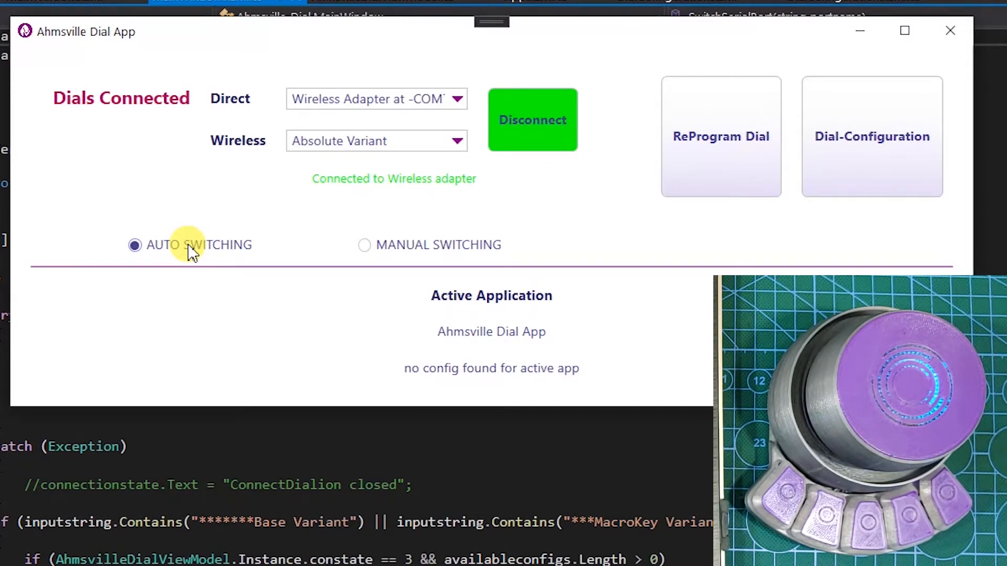
{"action": "mouse_move", "coordinate": [418, 251]}
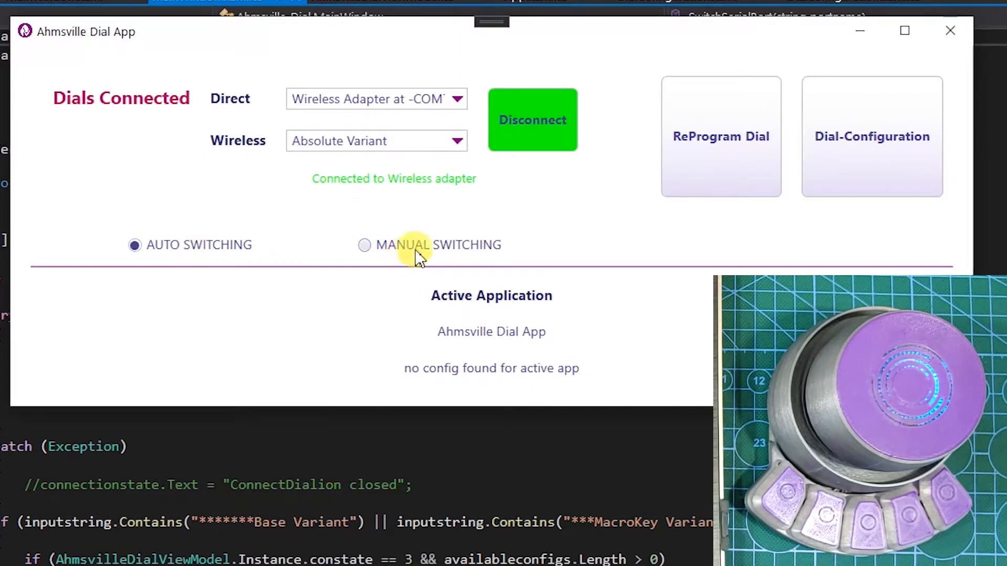
{"action": "left_click", "coordinate": [364, 245]}
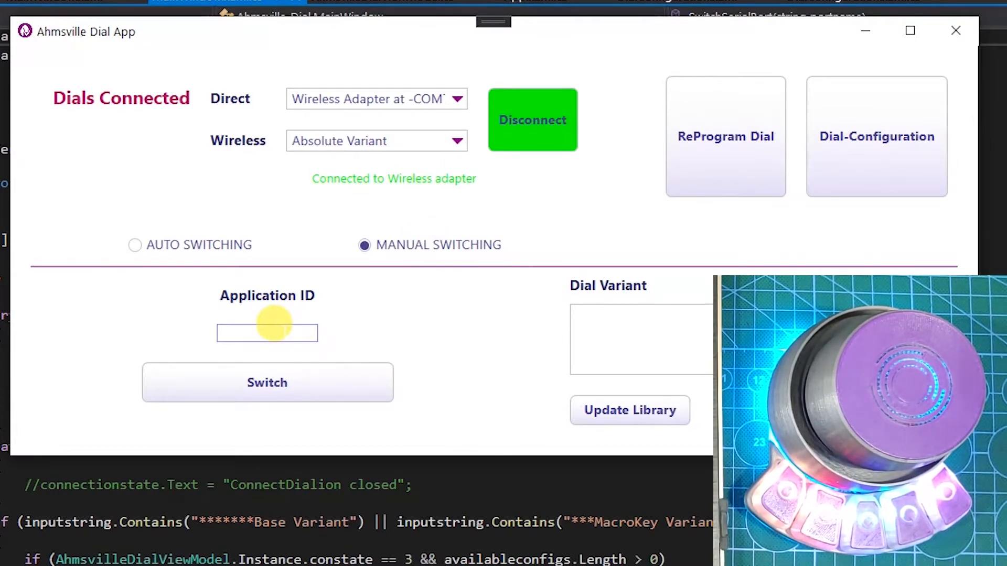
{"action": "left_click", "coordinate": [266, 334]}
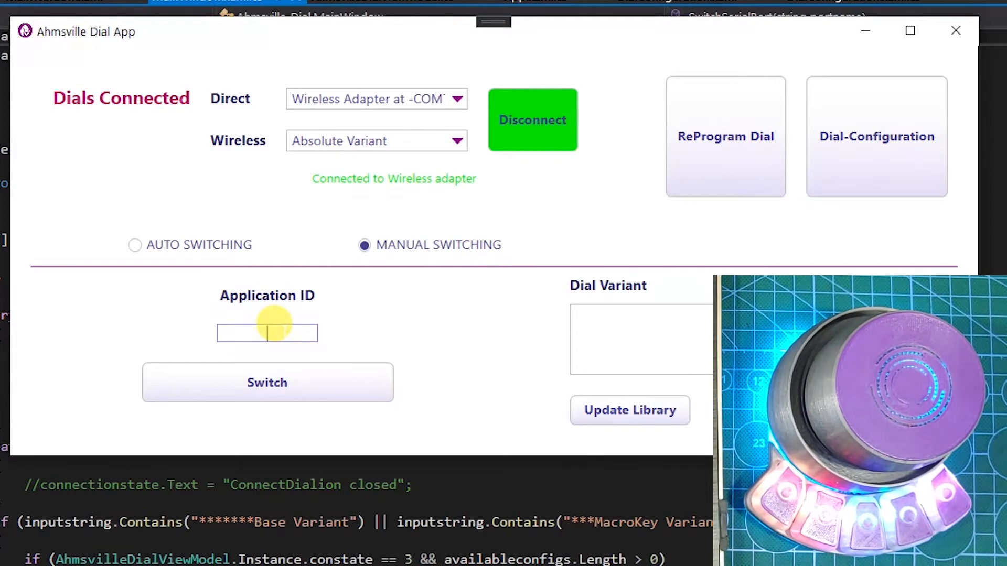
{"action": "type", "text": "AI"}
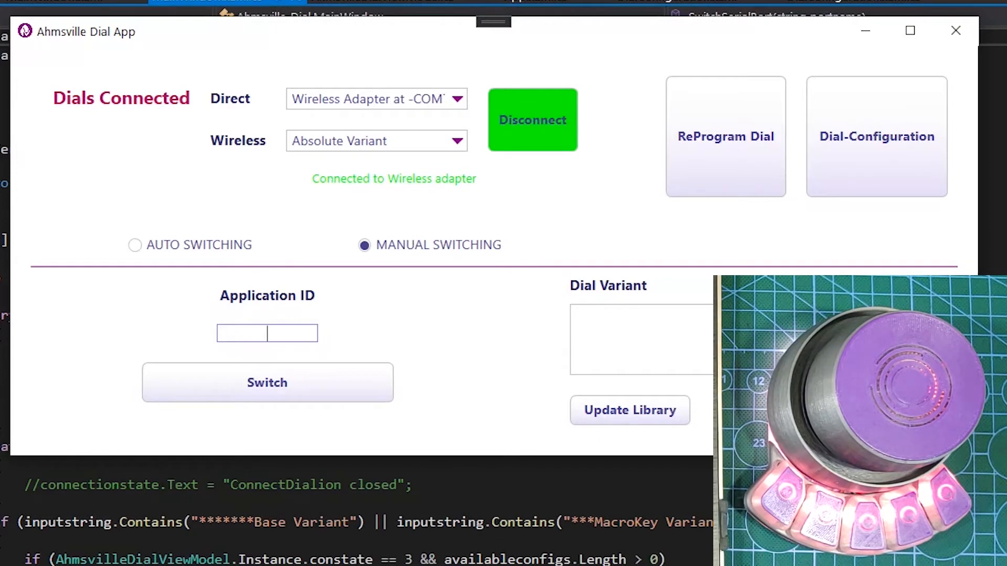
{"action": "type", "text": "id"}
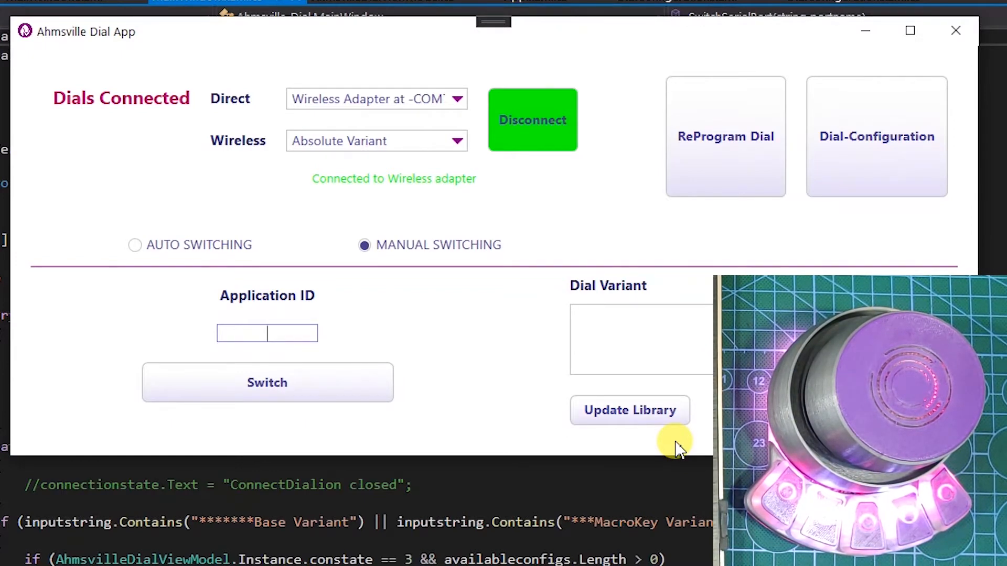
{"action": "type", "text": "SOL"}
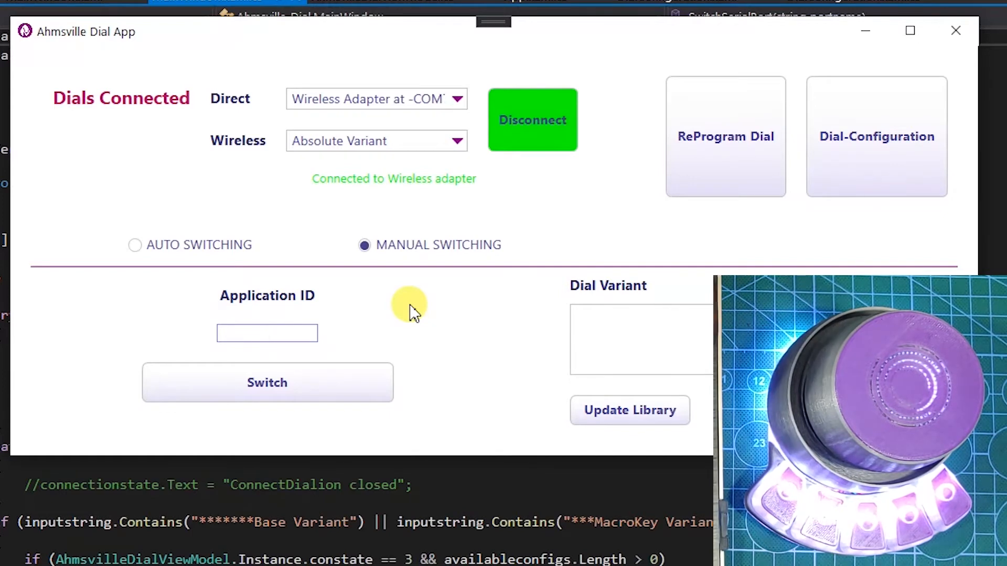
{"action": "type", "text": "Defaul"}
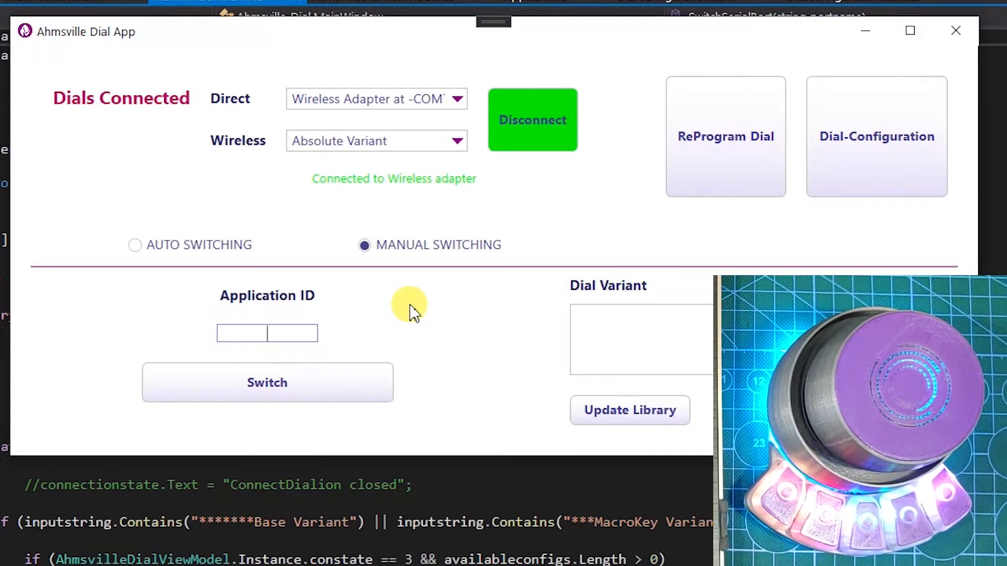
{"action": "type", "text": "1"}
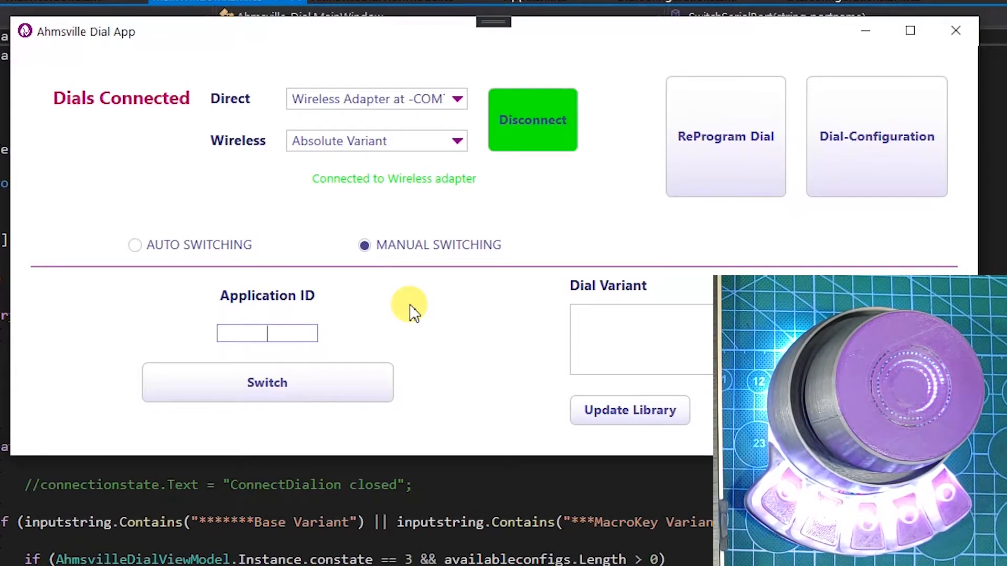
{"action": "left_click", "coordinate": [266, 333]}
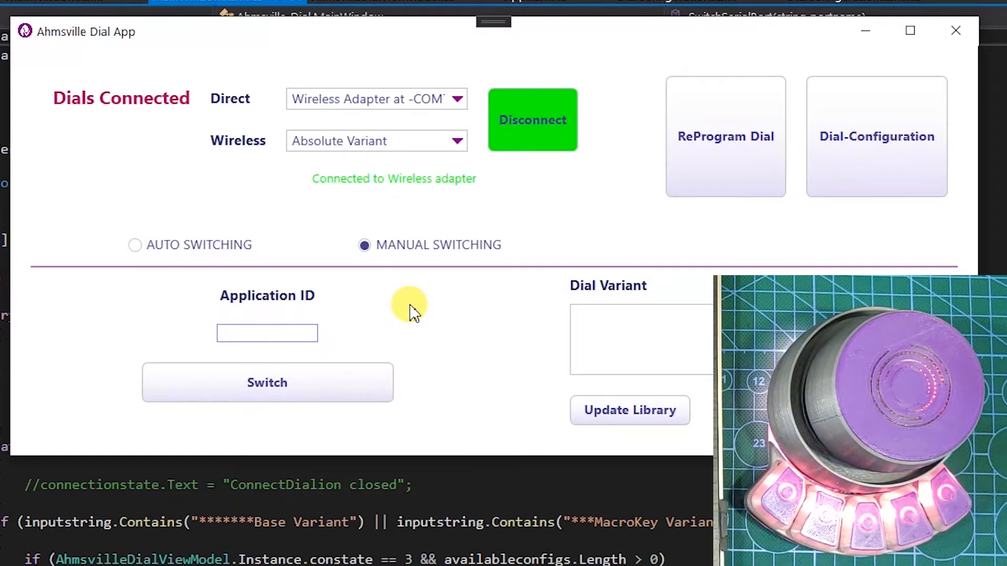
{"action": "left_click", "coordinate": [266, 332]}
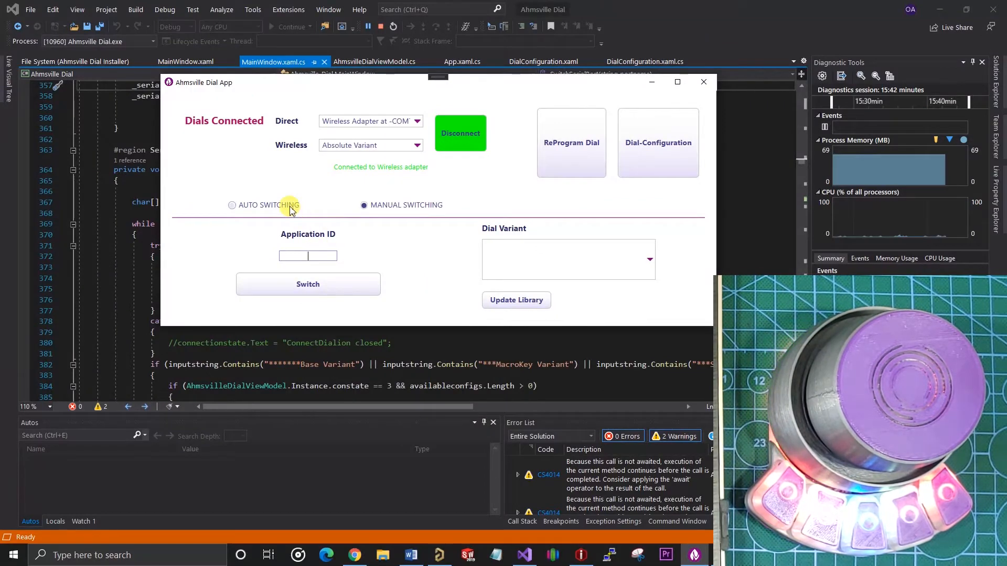
{"action": "left_click", "coordinate": [232, 205]}
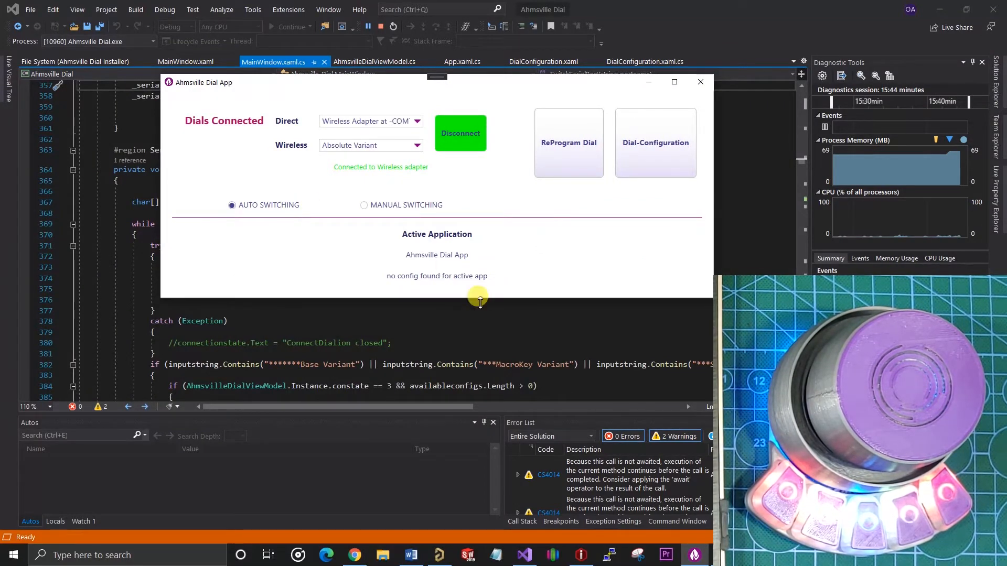
{"action": "left_click", "coordinate": [580, 555]}
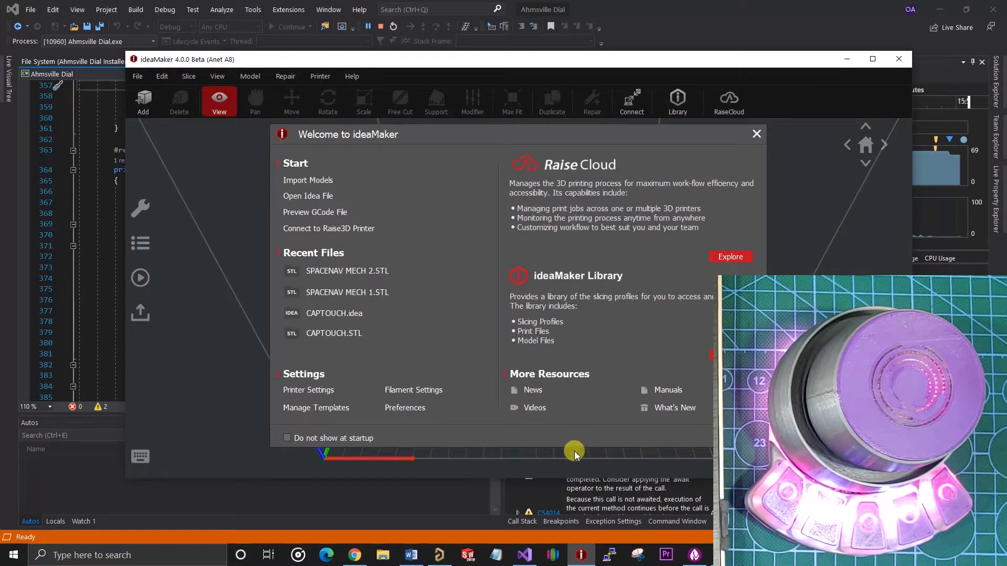
Cycle through ideaMaker and Altium Designer, then bring up Chrome on a blank tab
{"action": "left_click", "coordinate": [438, 554]}
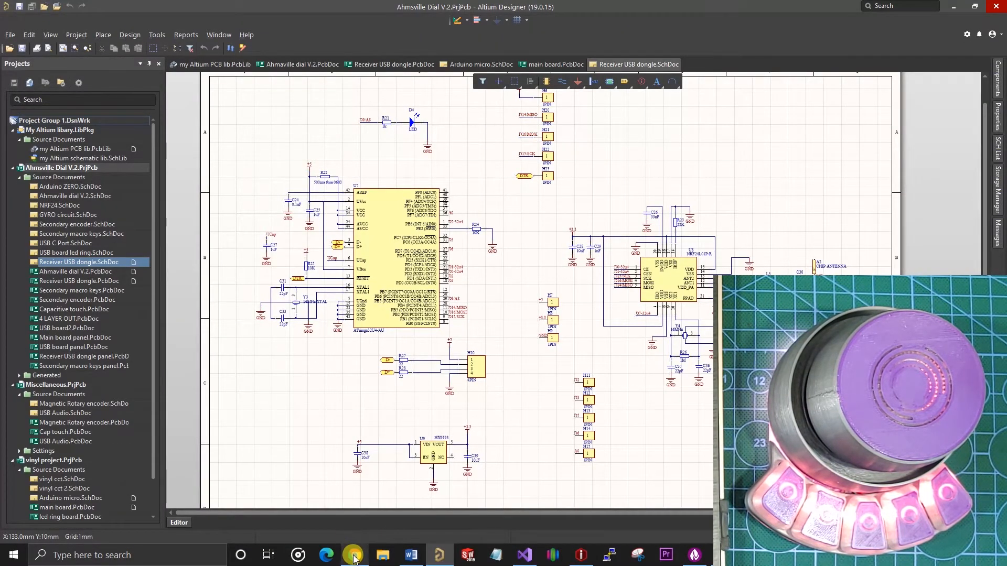
{"action": "left_click", "coordinate": [352, 555]}
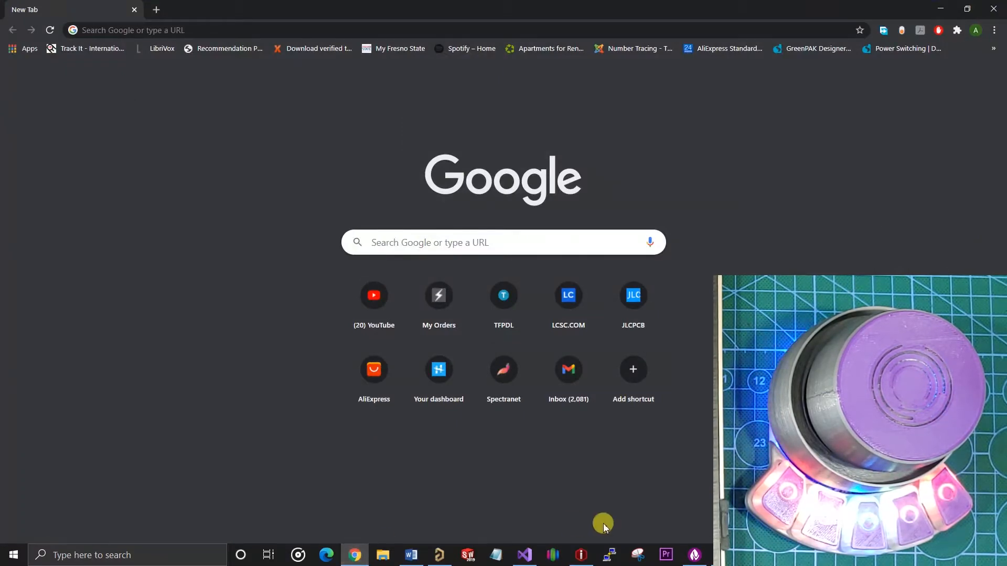
{"action": "left_click", "coordinate": [580, 554]}
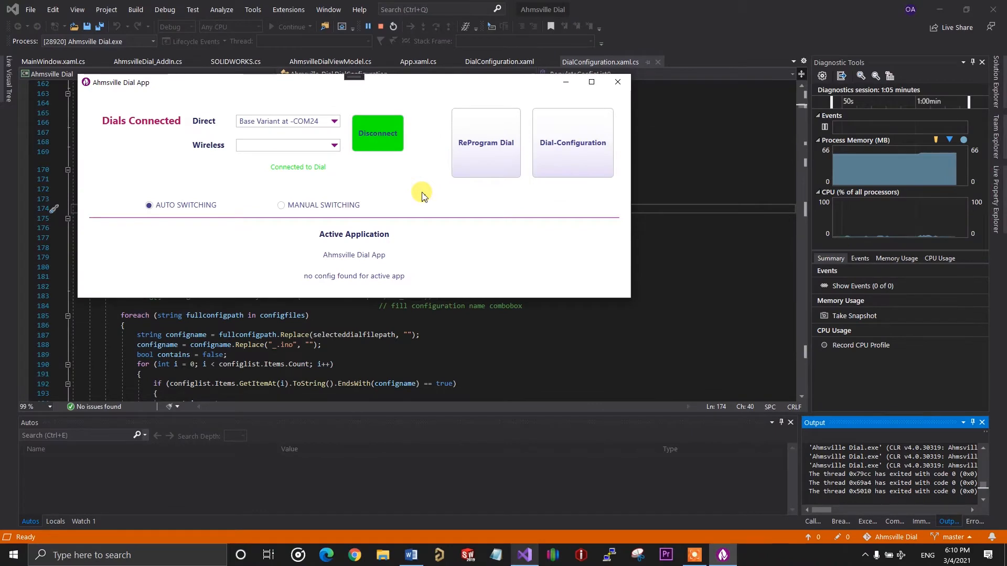
Select MacroKey Variant in Dial Configuration and scroll through its knob, touch and MK key settings
{"action": "left_click", "coordinate": [571, 143]}
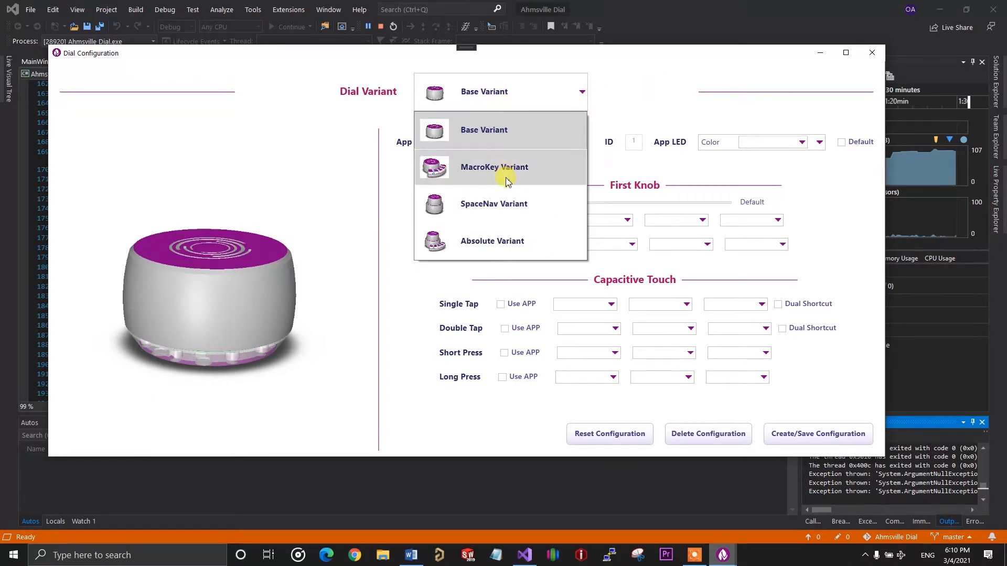
{"action": "left_click", "coordinate": [493, 166]}
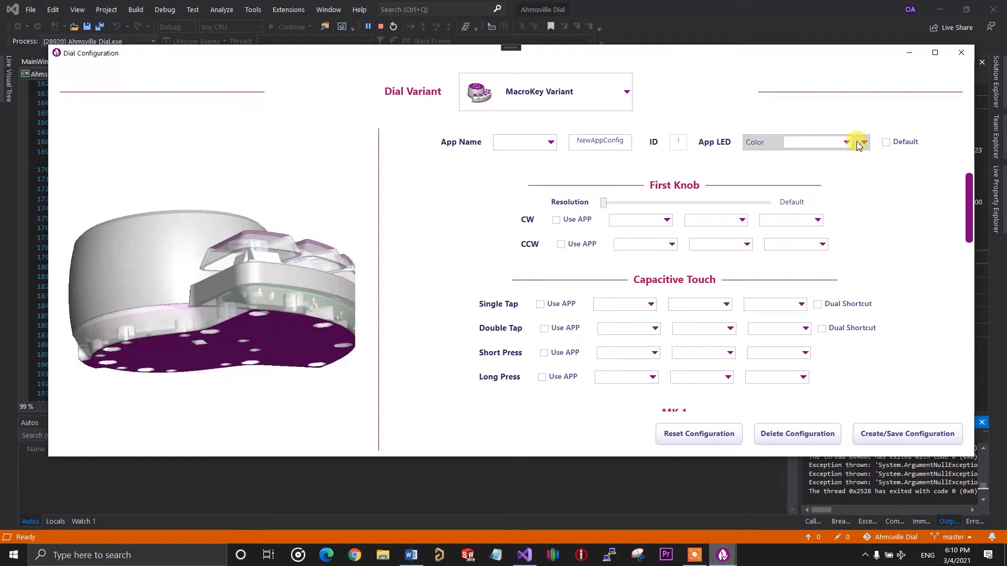
{"action": "mouse_move", "coordinate": [870, 146]}
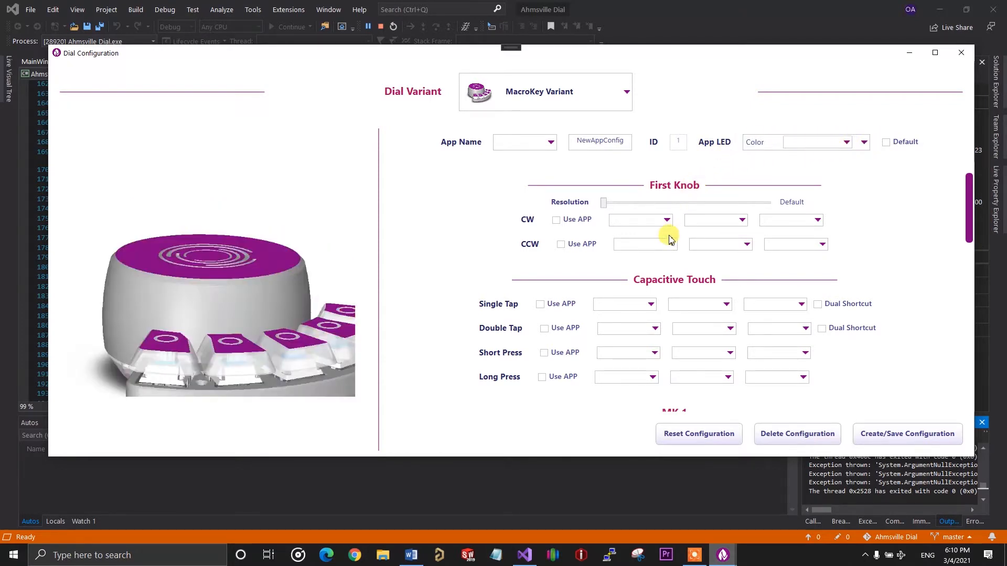
{"action": "scroll", "scroll_direction": "down", "scroll_amount": 3}
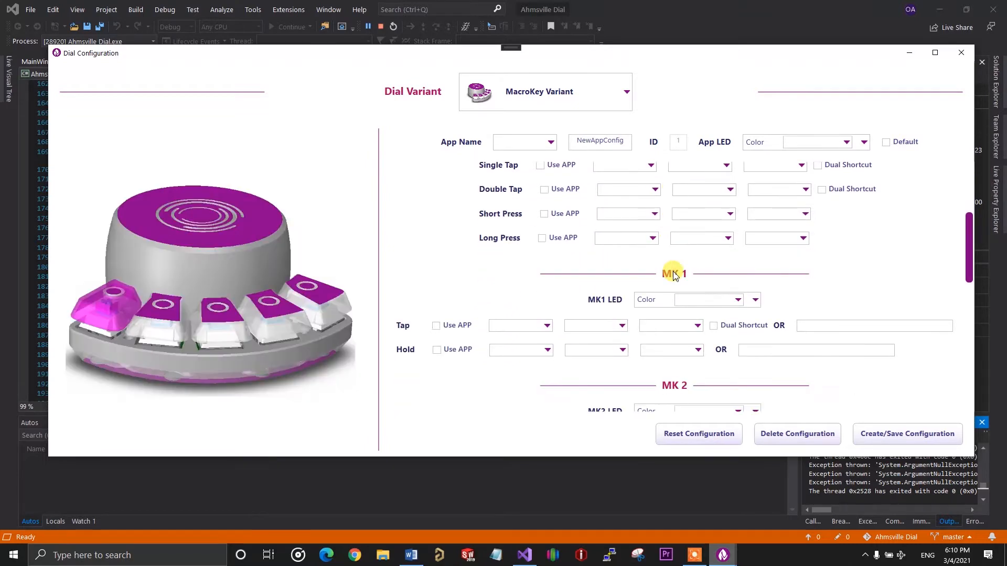
{"action": "scroll", "scroll_direction": "down", "scroll_amount": 3}
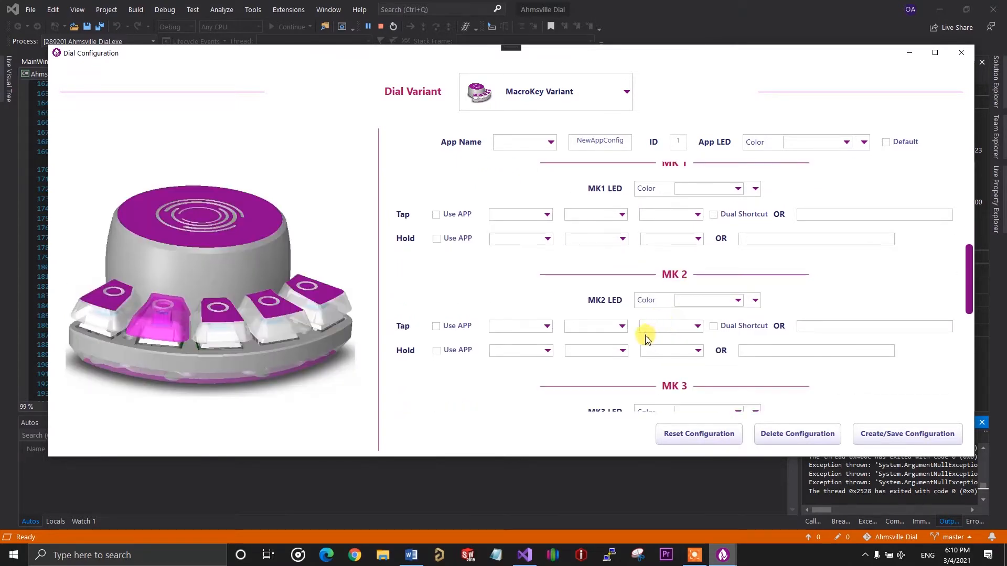
{"action": "scroll", "scroll_direction": "down", "scroll_amount": 3}
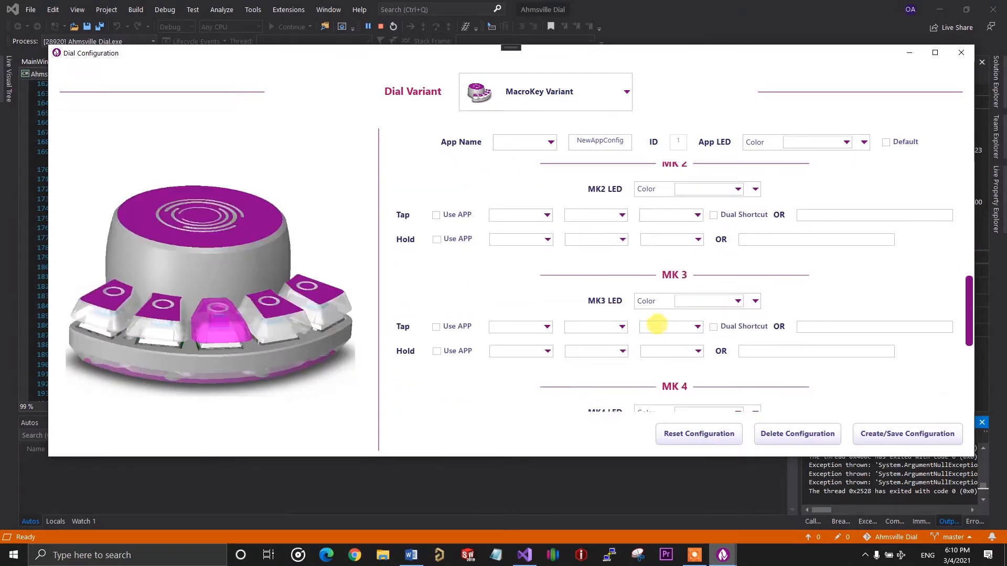
{"action": "scroll", "scroll_direction": "down", "scroll_amount": 3}
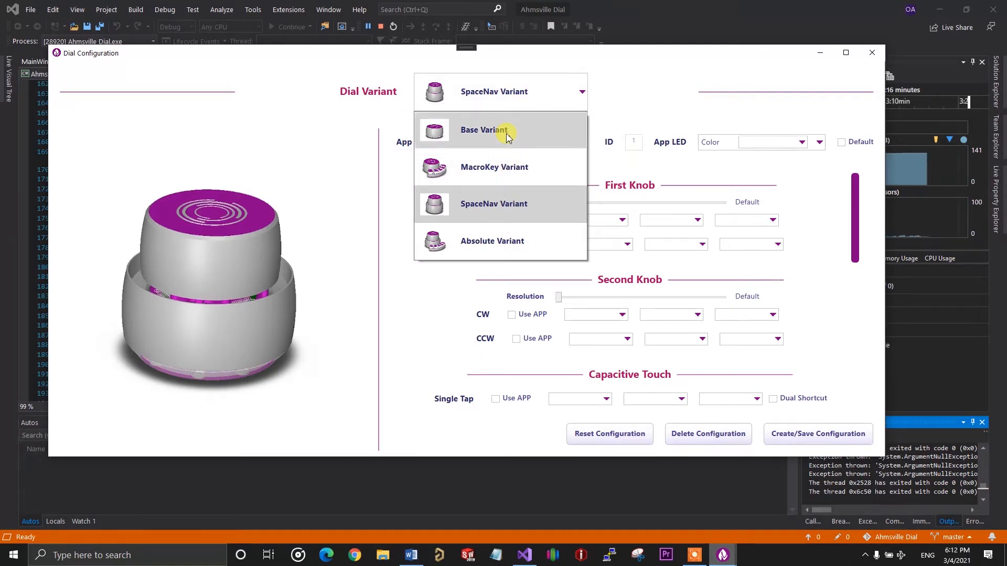
Select Base Variant, load the Premiere app config, then switch App Name back to Default
{"action": "left_click", "coordinate": [487, 129]}
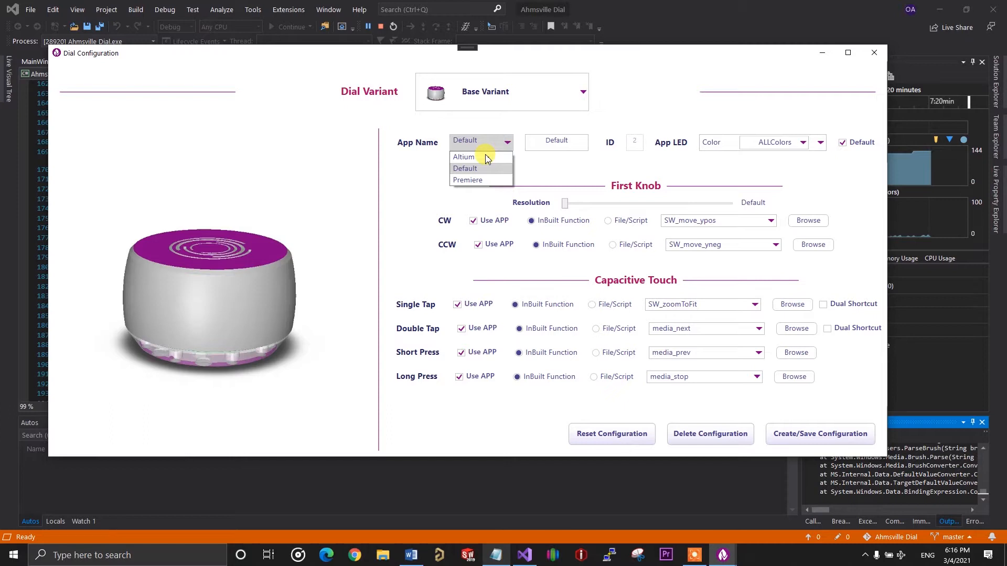
{"action": "left_click", "coordinate": [467, 180]}
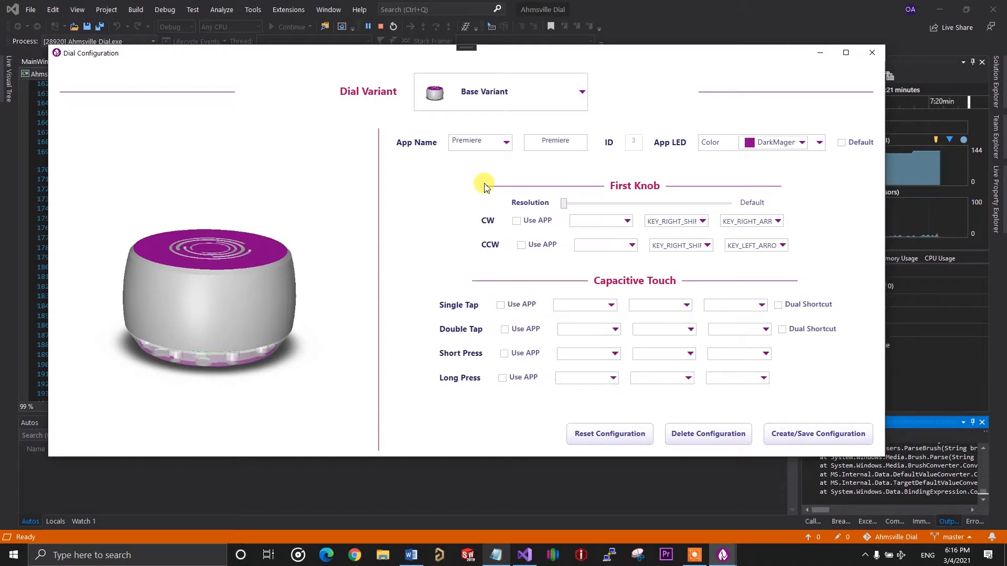
{"action": "left_click", "coordinate": [506, 142]}
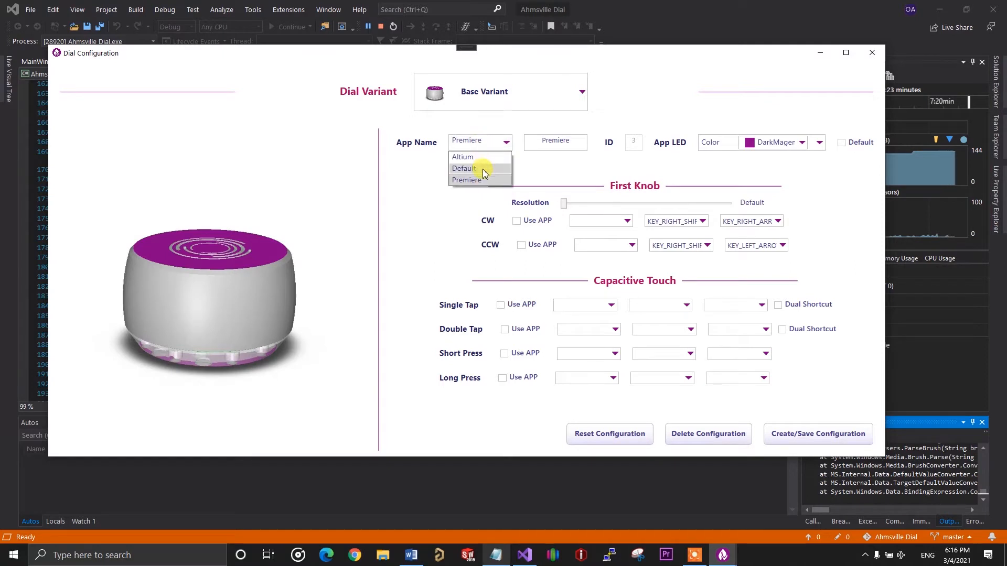
{"action": "left_click", "coordinate": [463, 168]}
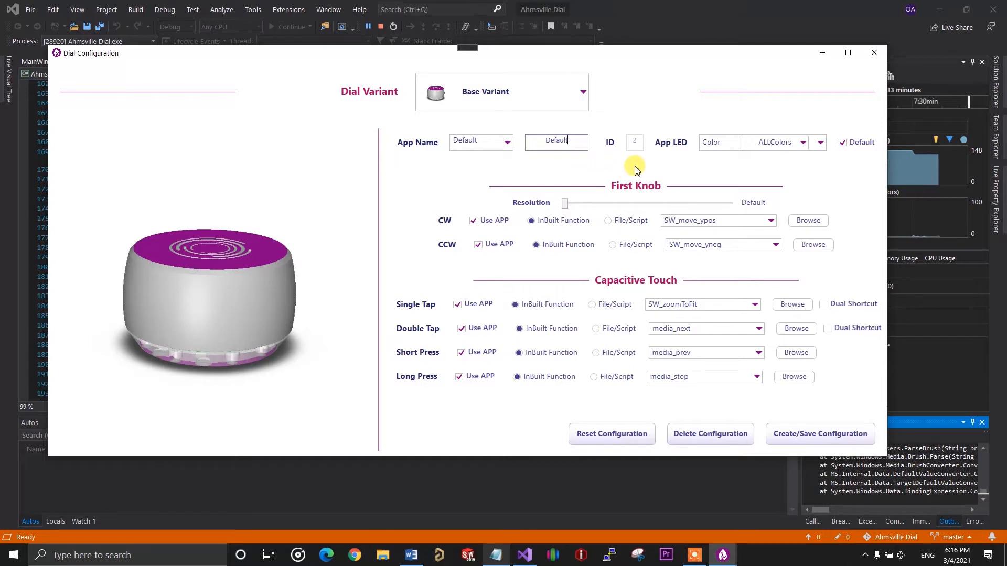
{"action": "mouse_move", "coordinate": [638, 159]}
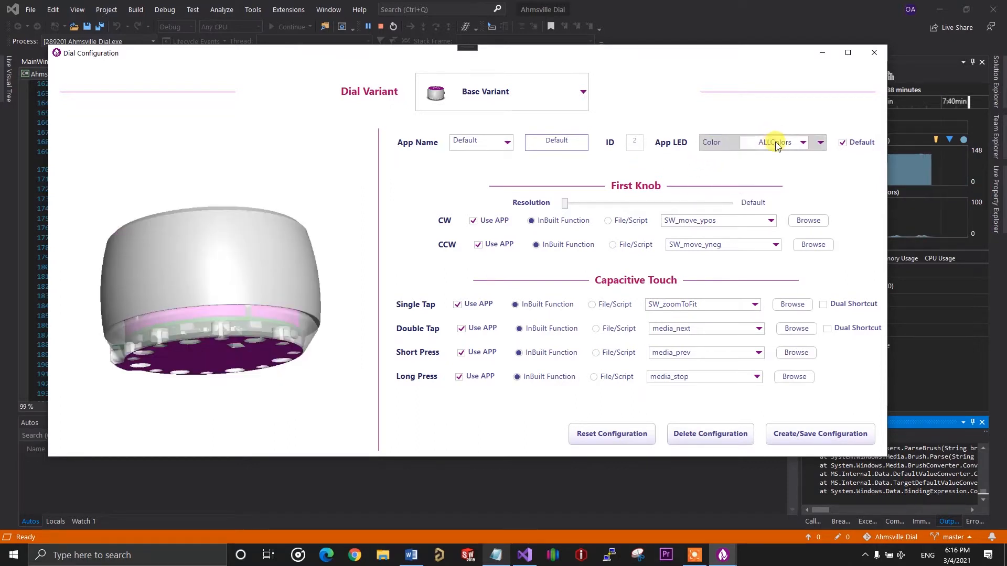
Scroll through the App LED color dropdown list for the Default configuration
{"action": "left_click", "coordinate": [802, 142]}
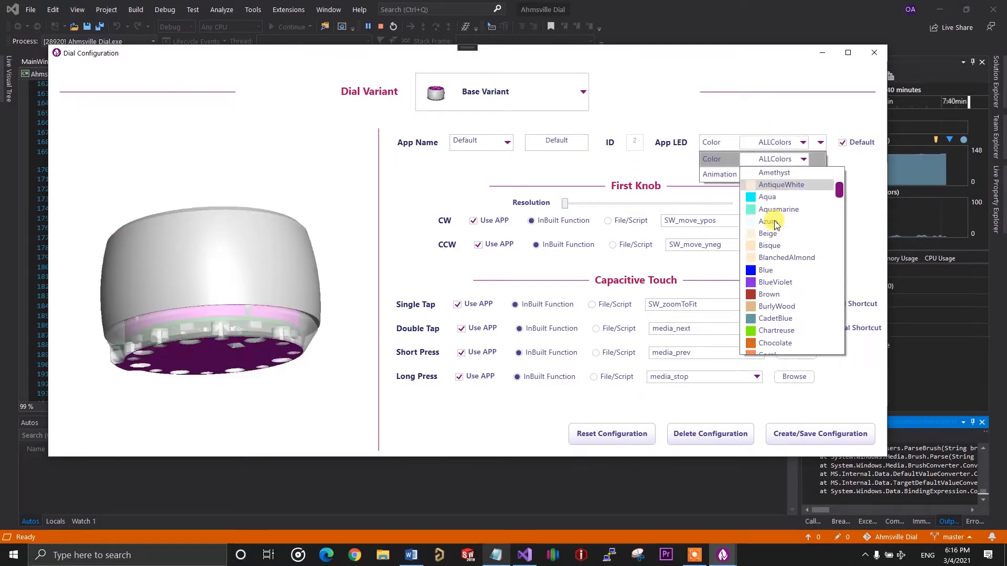
{"action": "scroll", "scroll_direction": "down", "scroll_amount": 3}
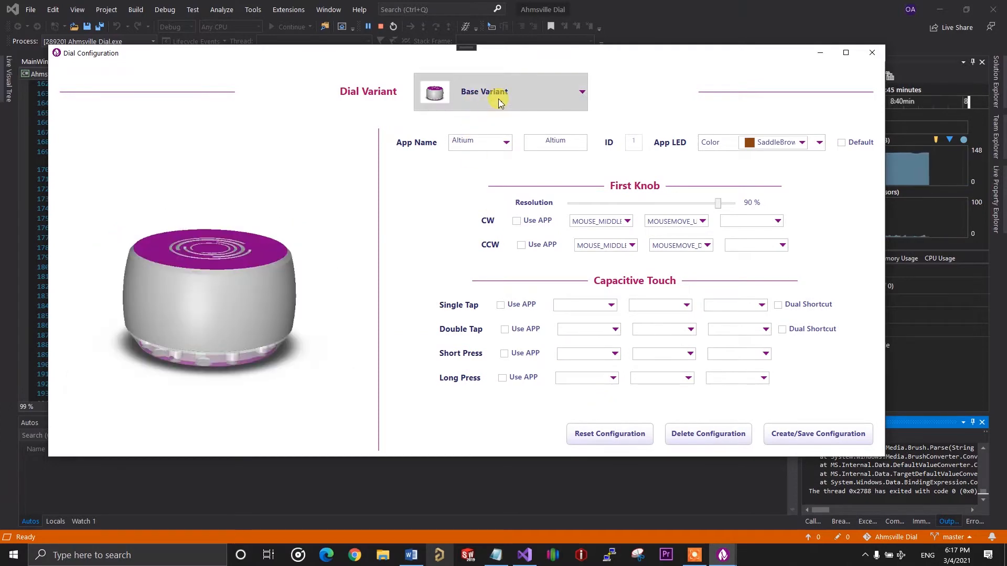
Select the Absolute Variant, load Altium_Design, and rename it to Notepad
{"action": "left_click", "coordinate": [580, 91]}
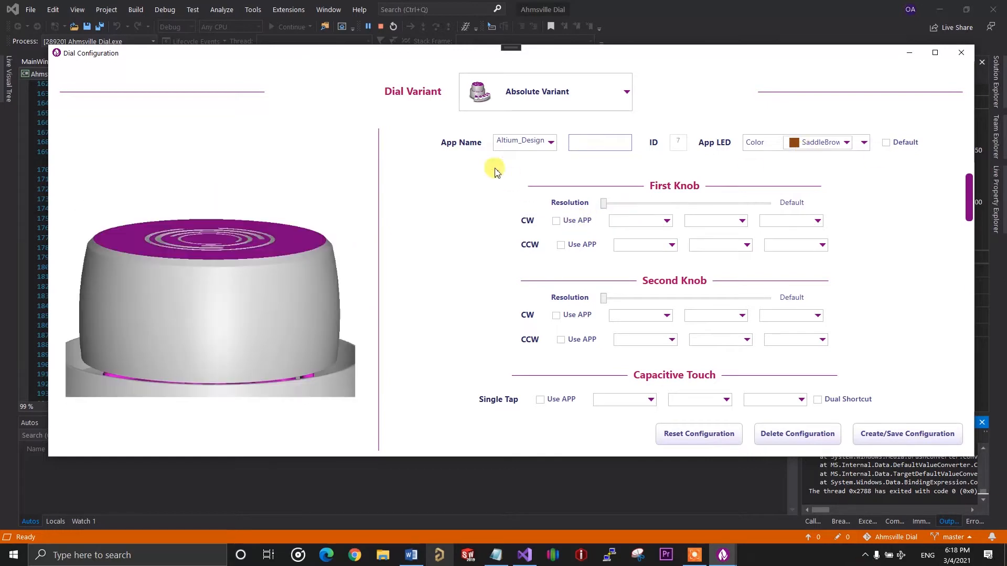
{"action": "left_click", "coordinate": [549, 142]}
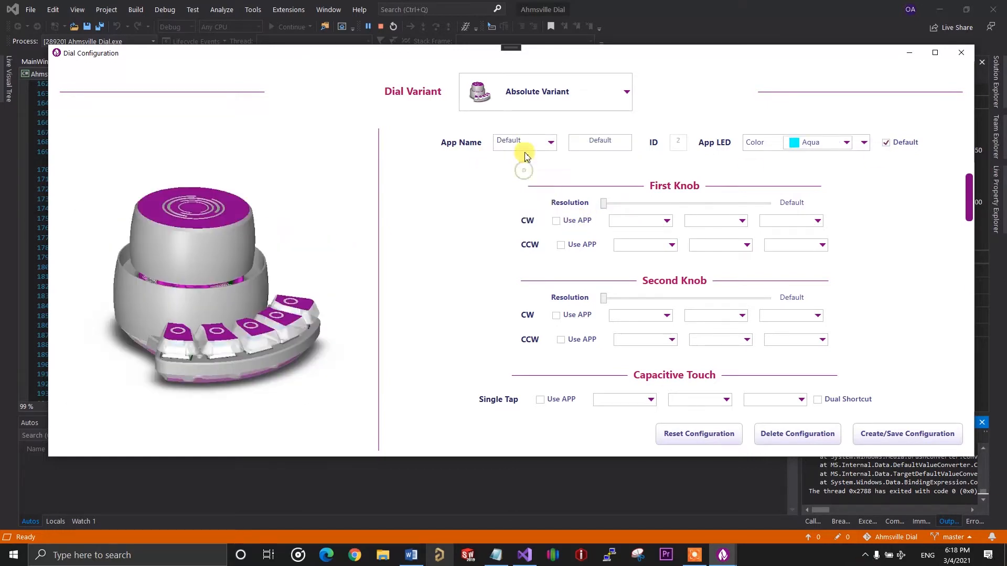
{"action": "left_click", "coordinate": [523, 142]}
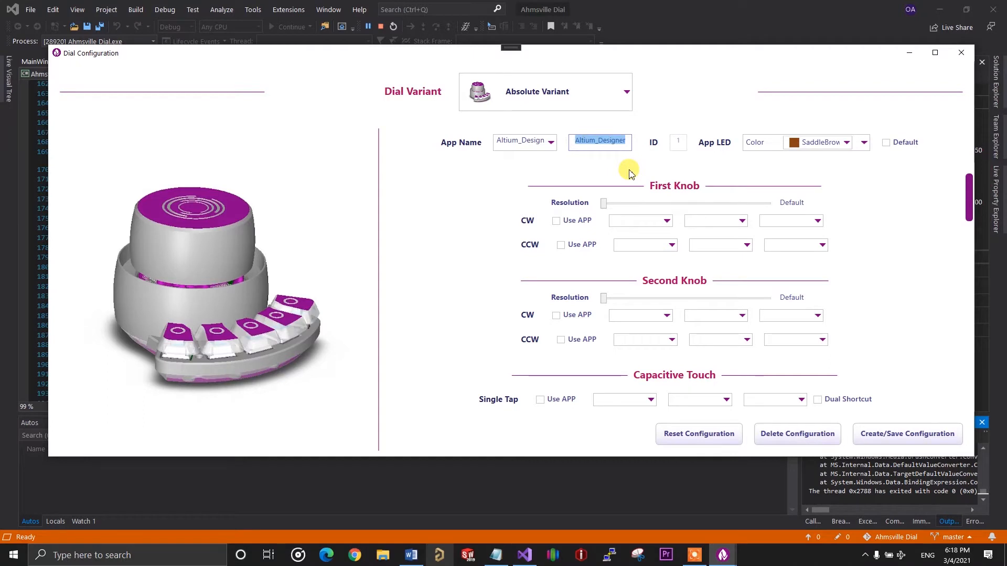
{"action": "type", "text": "Notepad"}
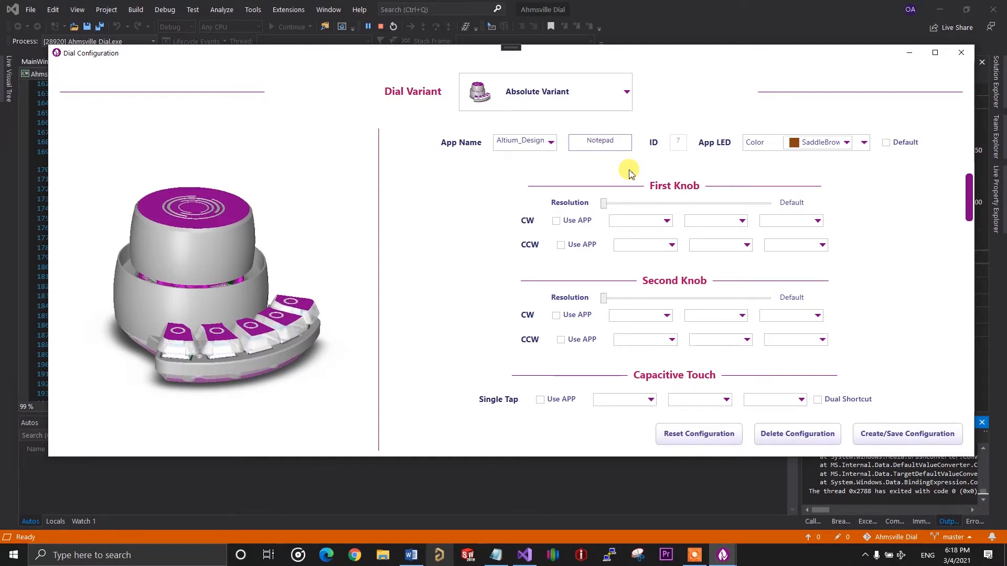
{"action": "mouse_move", "coordinate": [686, 160]}
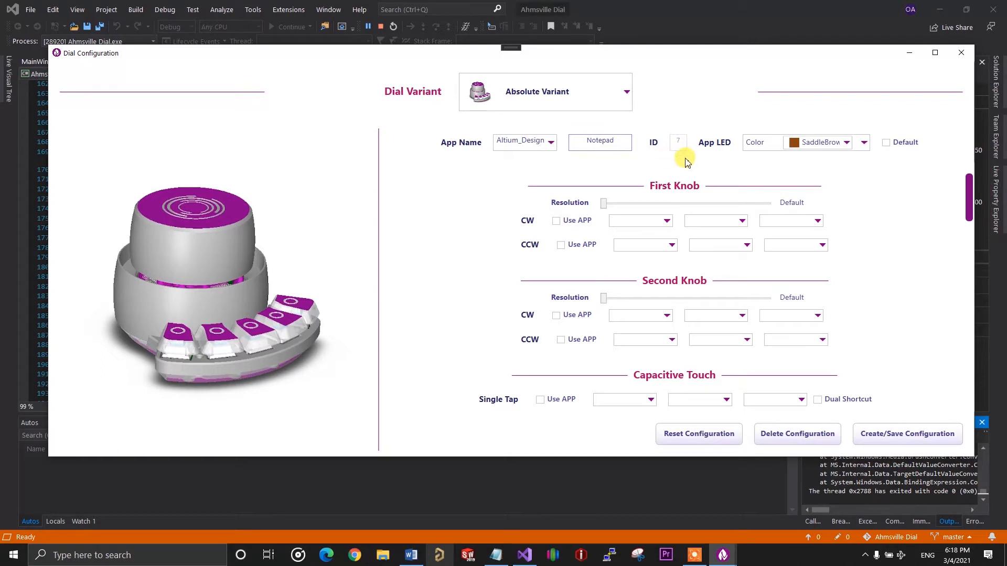
{"action": "mouse_move", "coordinate": [712, 159]}
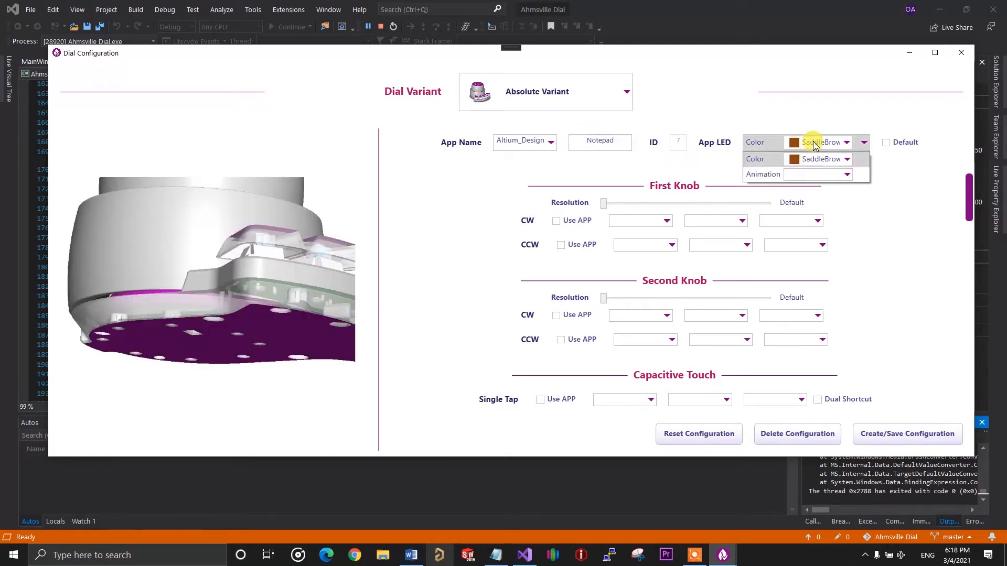
Set the Notepad configuration's App LED Color to Red
{"action": "left_click", "coordinate": [847, 159]}
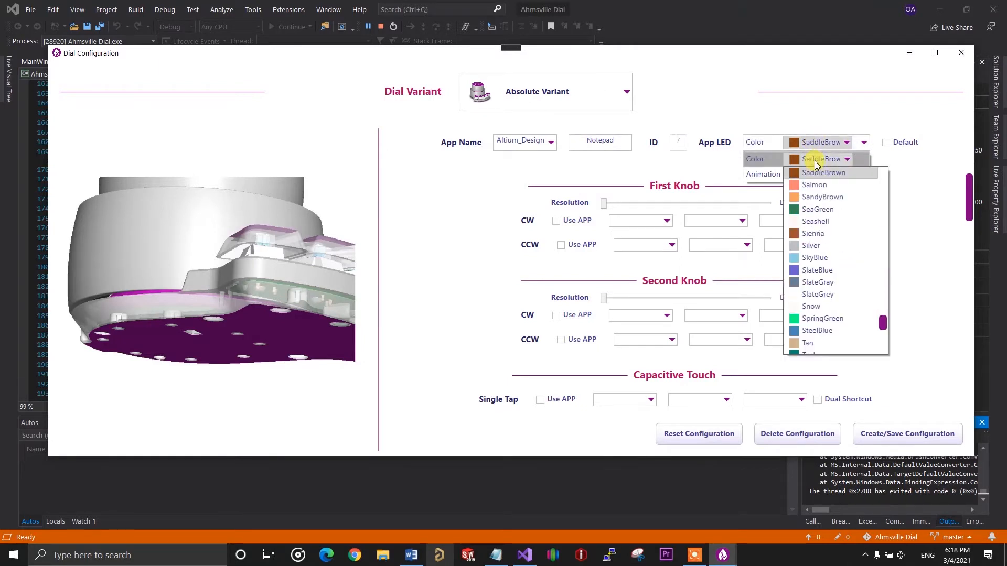
{"action": "mouse_move", "coordinate": [824, 220]}
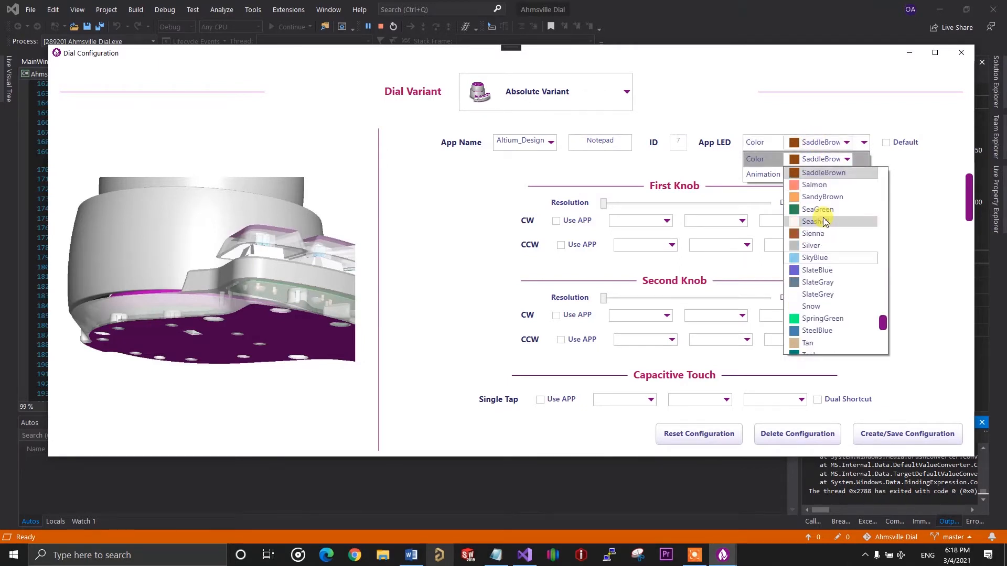
{"action": "scroll", "scroll_direction": "down", "scroll_amount": 3}
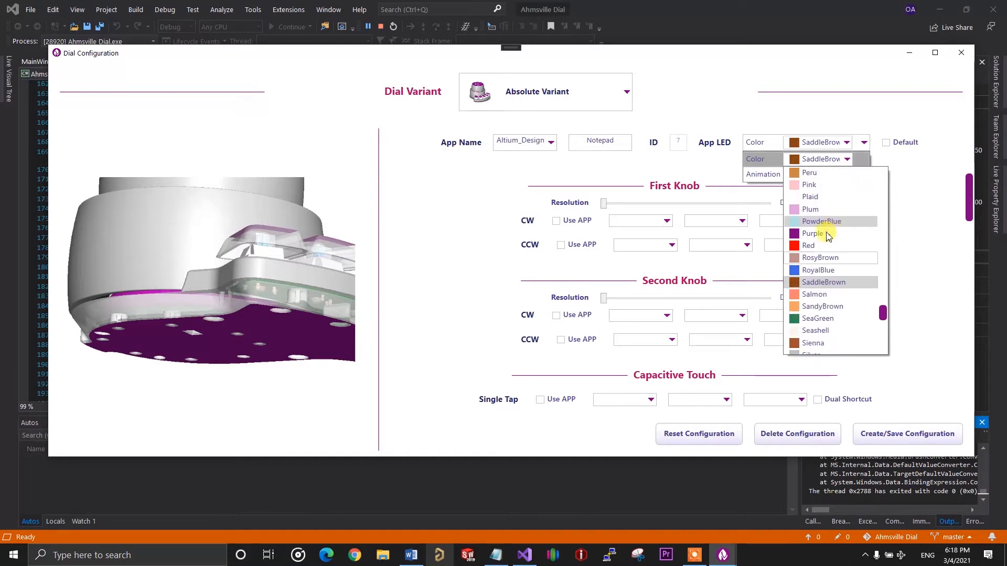
{"action": "left_click", "coordinate": [808, 245]}
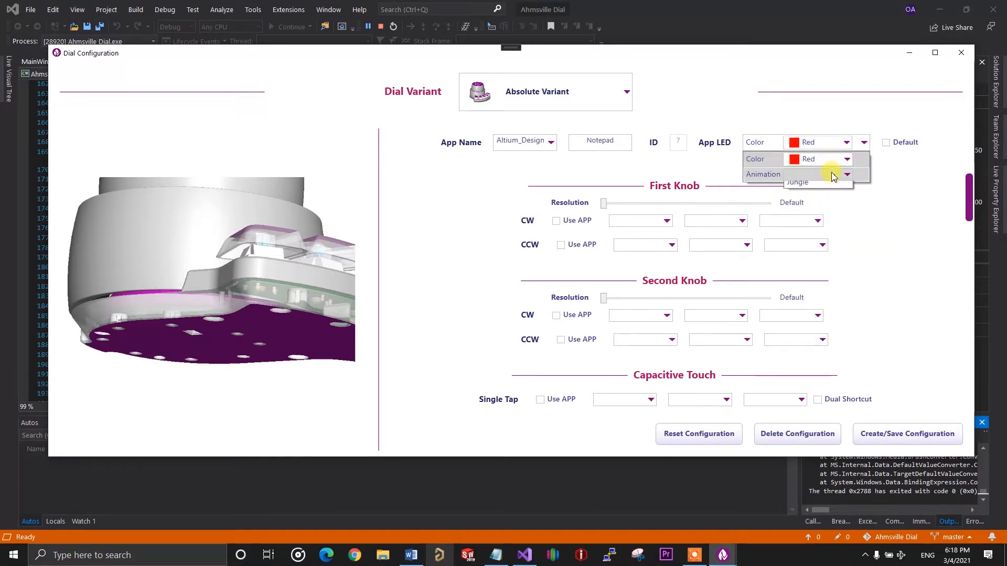
{"action": "left_click", "coordinate": [846, 174]}
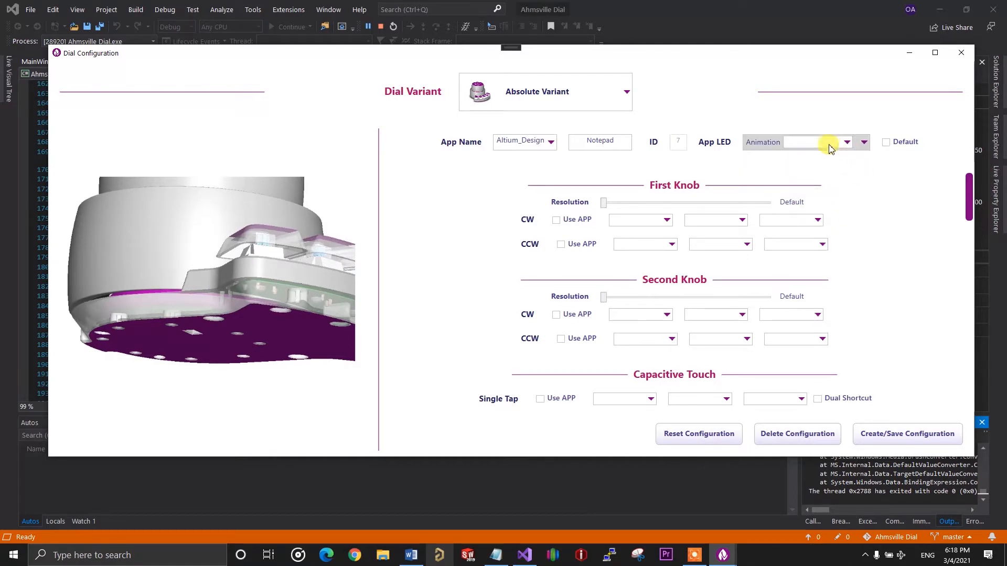
{"action": "left_click", "coordinate": [863, 142]}
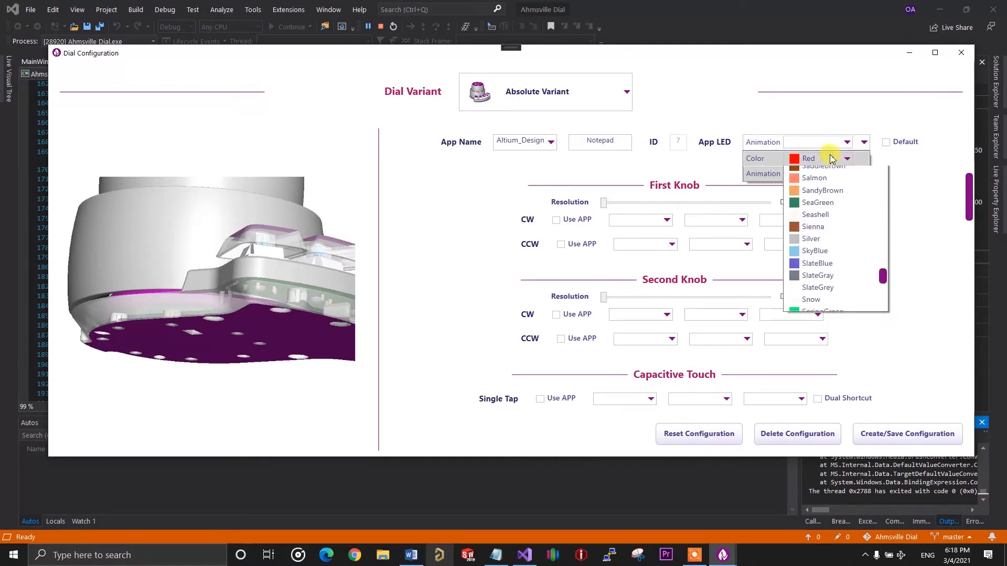
{"action": "left_click", "coordinate": [808, 158]}
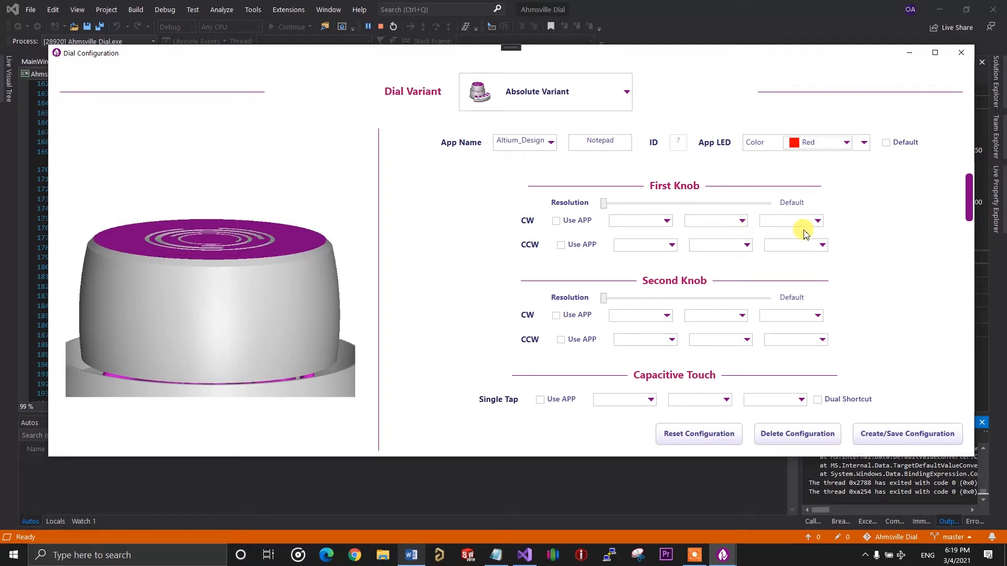
Assign KEY_RIGHT_SHIFT and KEY_LEFT_ALT to the first knob's clockwise turn
{"action": "left_click", "coordinate": [639, 221]}
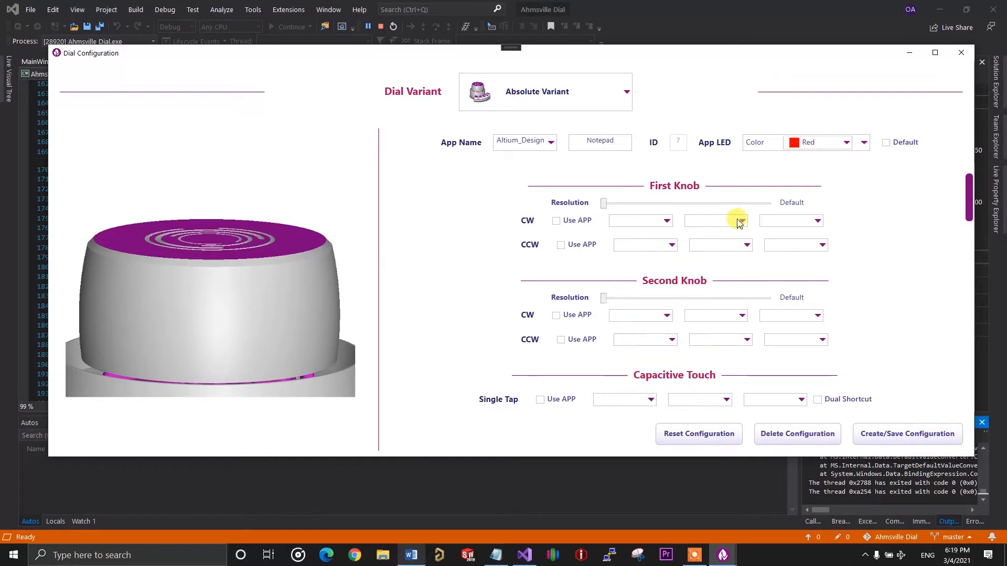
{"action": "left_click", "coordinate": [741, 221]}
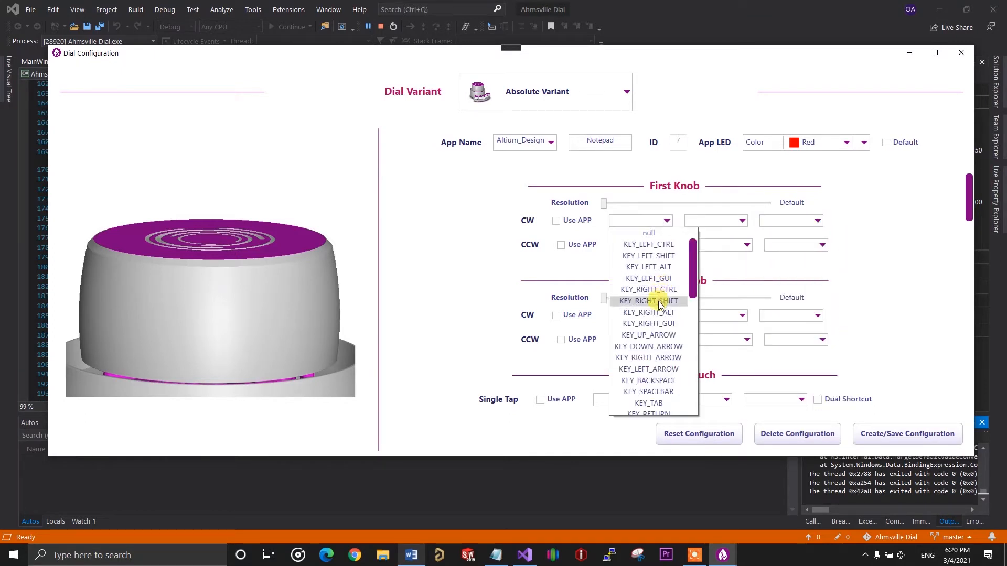
{"action": "left_click", "coordinate": [648, 301]}
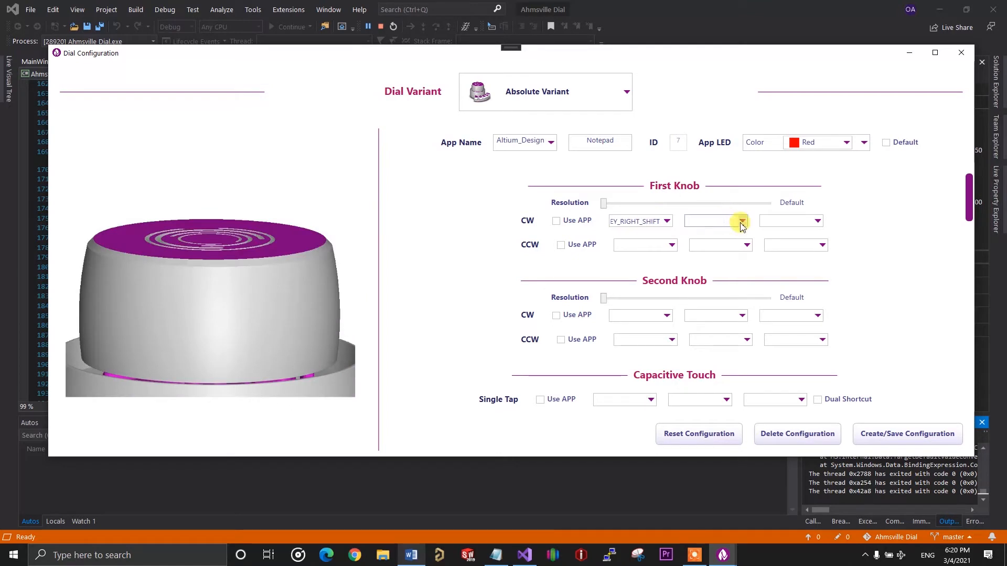
{"action": "left_click", "coordinate": [740, 220]}
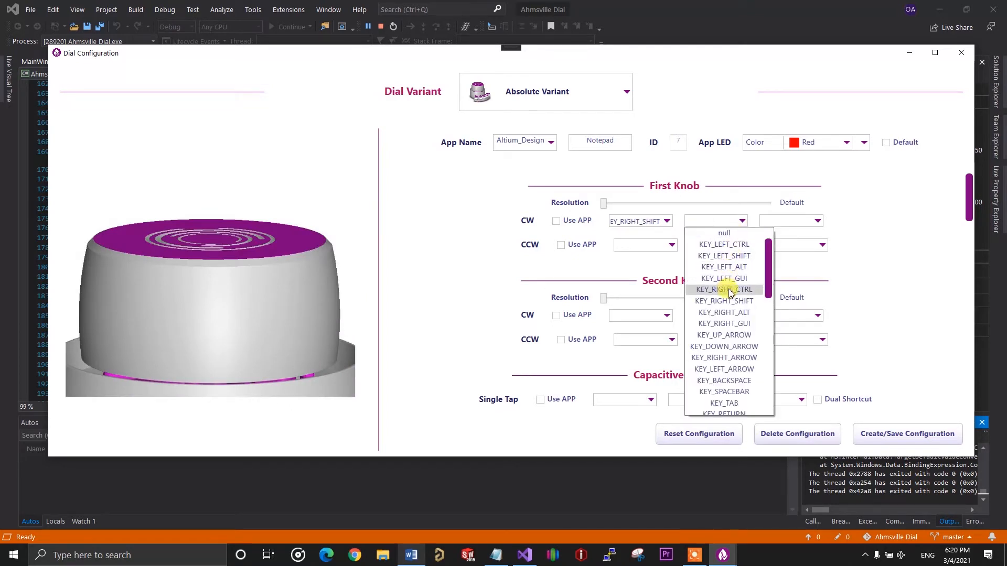
{"action": "left_click", "coordinate": [724, 266]}
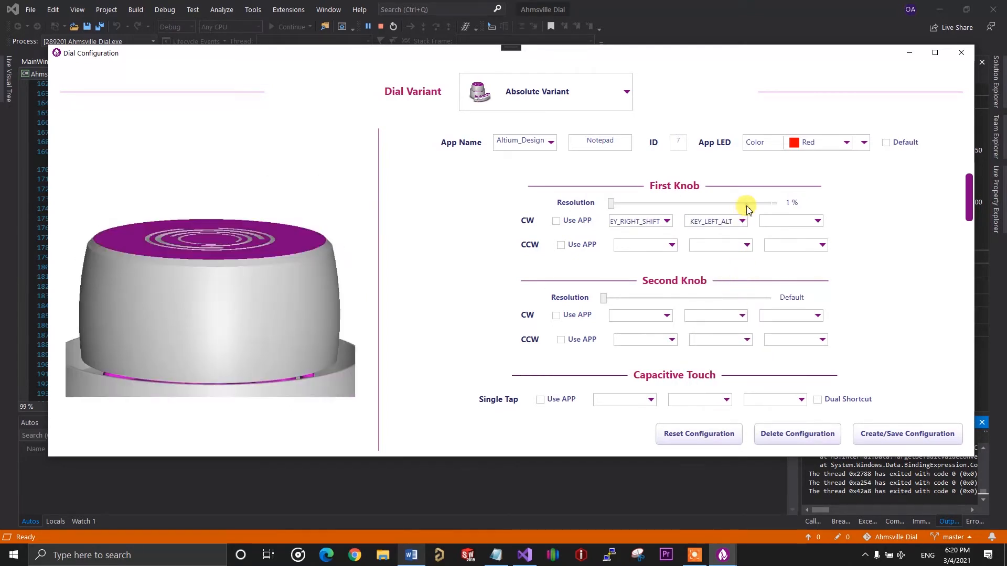
{"action": "left_click_drag", "start_coordinate": [747, 203], "coordinate": [610, 203]}
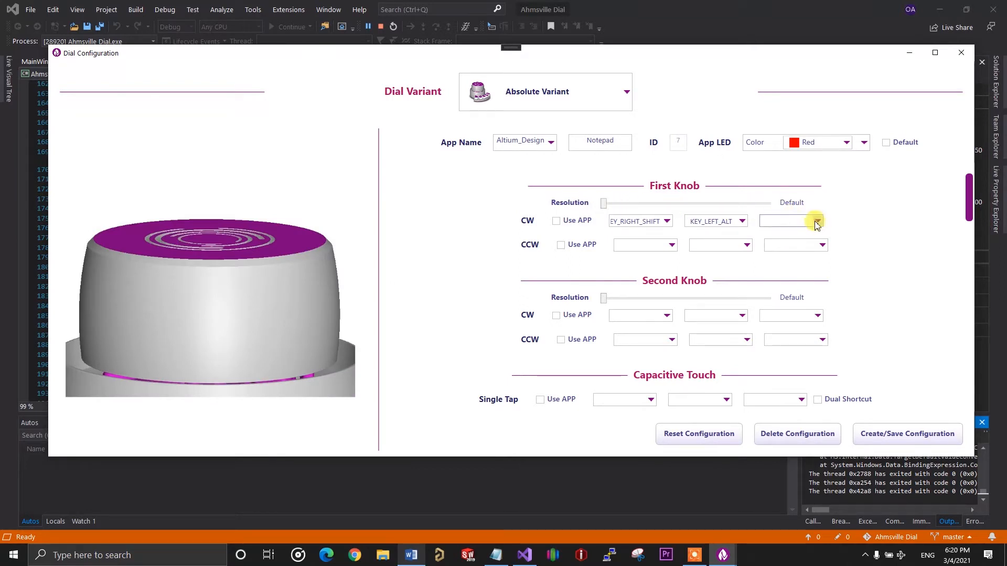
{"action": "type", "text": "J"}
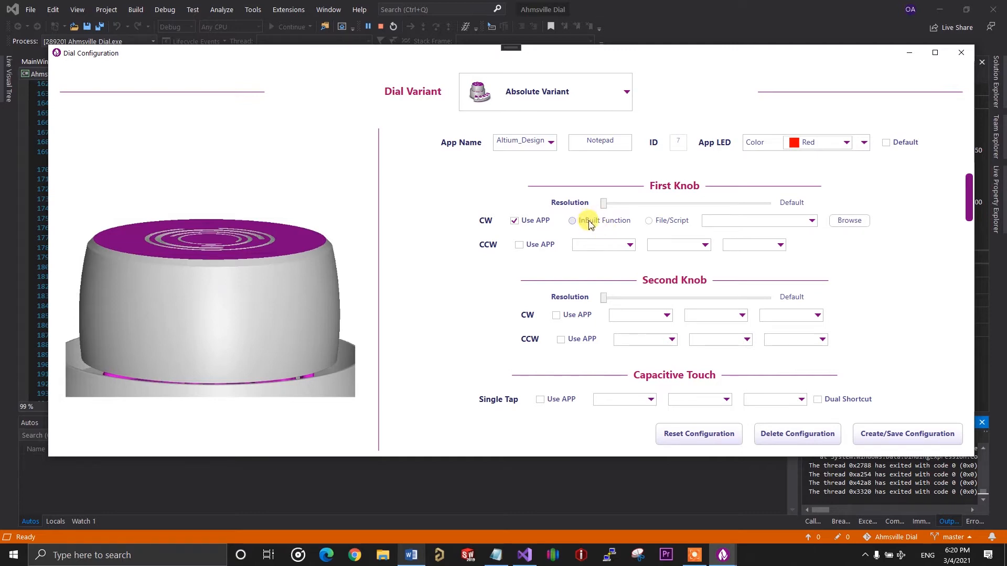
Choose the InBuilt Function option for the first knob's clockwise turn
{"action": "left_click", "coordinate": [572, 220]}
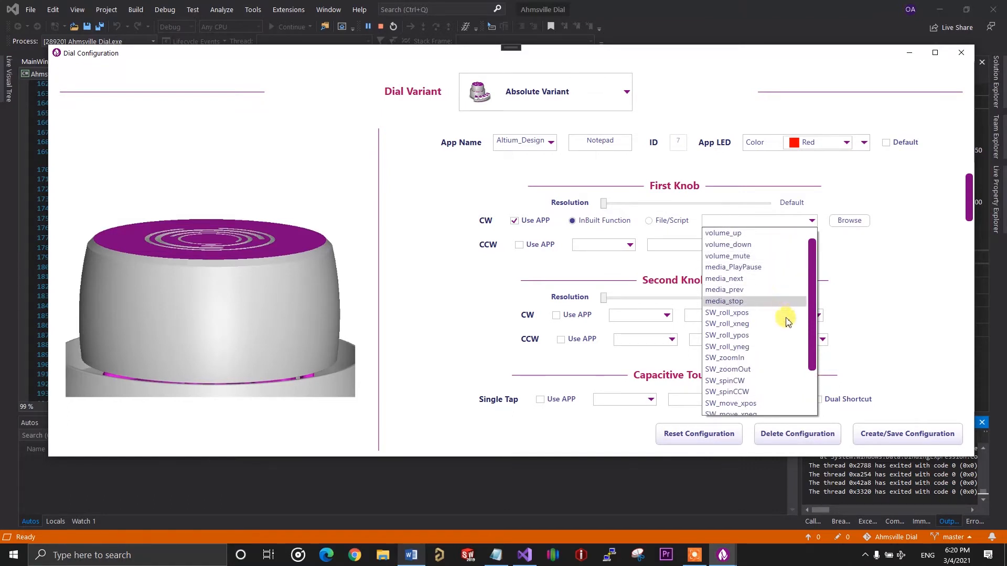
{"action": "scroll", "scroll_direction": "down", "scroll_amount": 3}
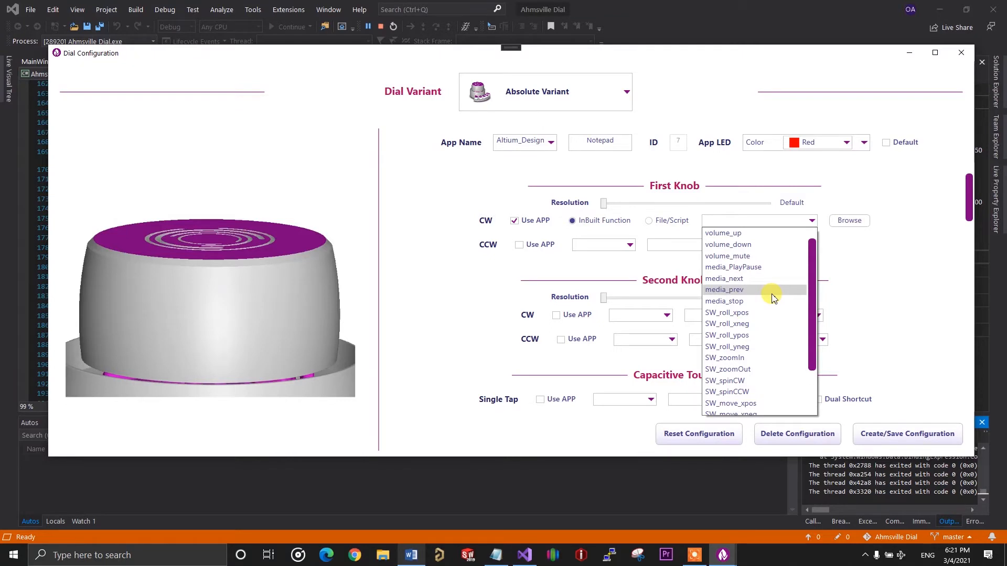
{"action": "mouse_move", "coordinate": [789, 262]}
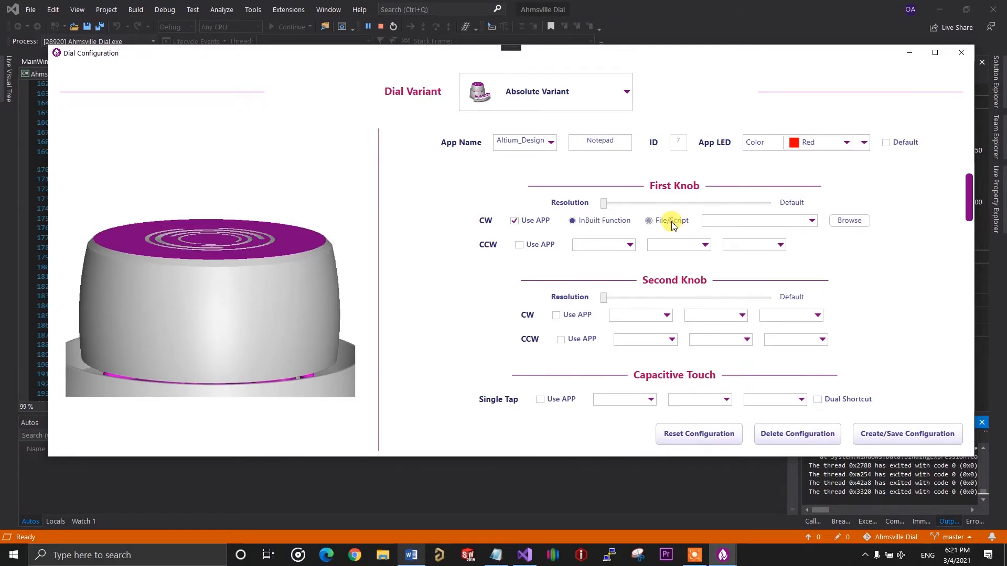
Set First Knob CW to File/Script using 6809 BEARING helper2.STL
{"action": "left_click", "coordinate": [648, 220]}
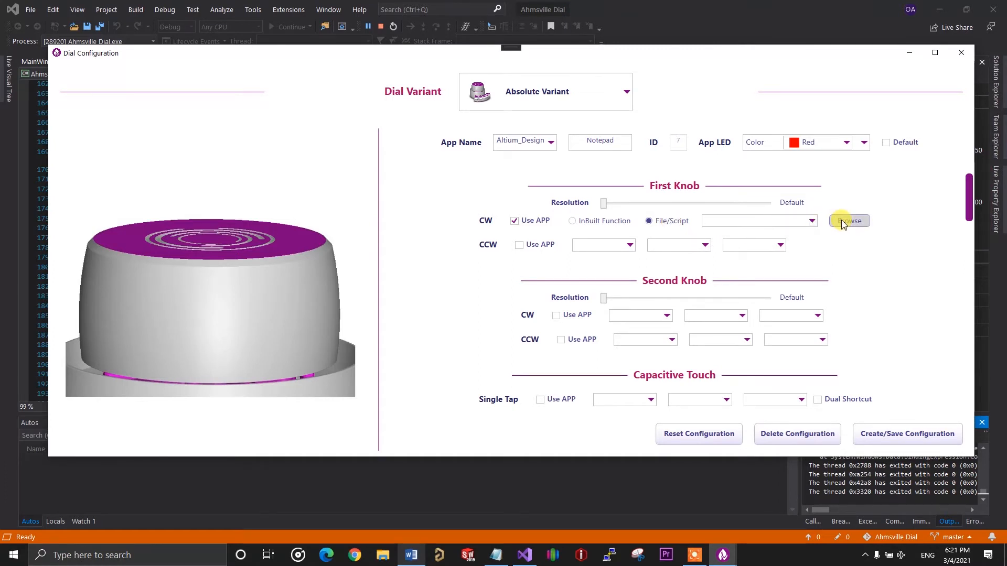
{"action": "left_click", "coordinate": [848, 220]}
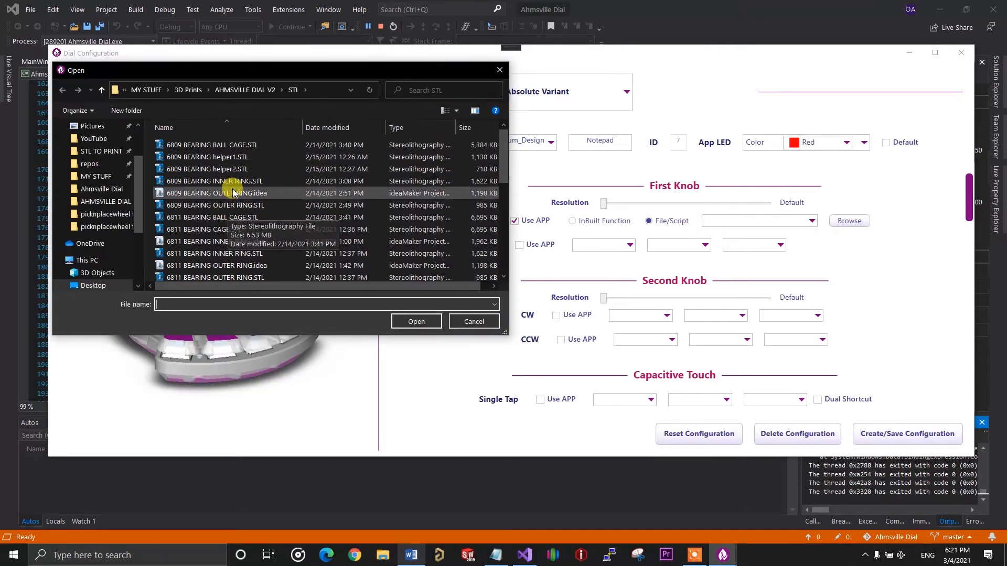
{"action": "left_click", "coordinate": [206, 169]}
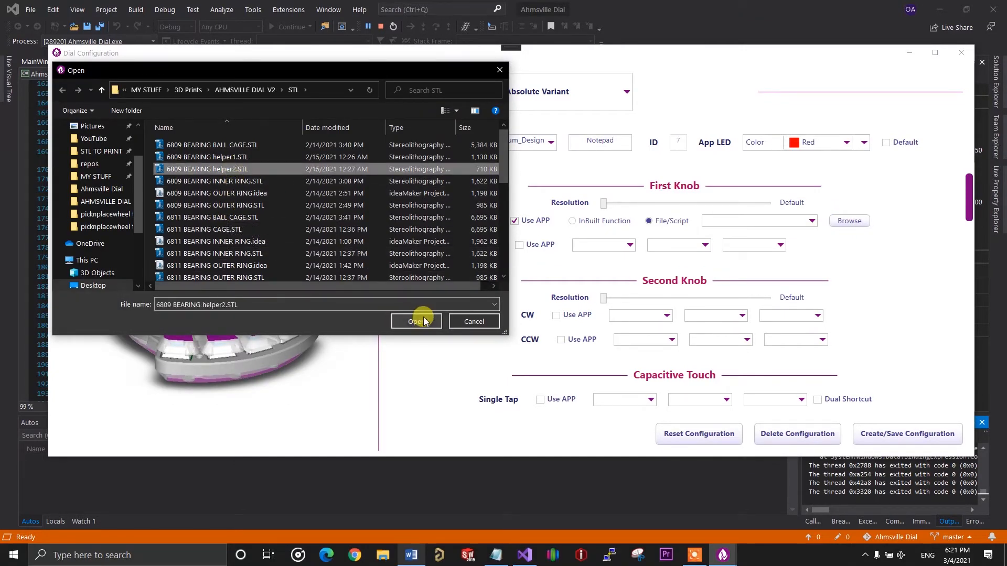
{"action": "left_click", "coordinate": [415, 321]}
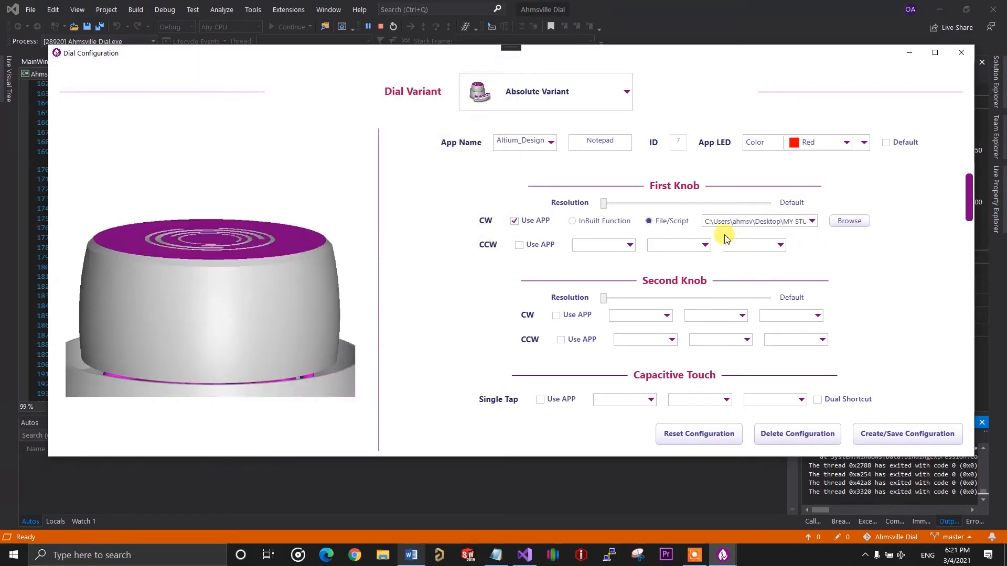
{"action": "mouse_move", "coordinate": [795, 233]}
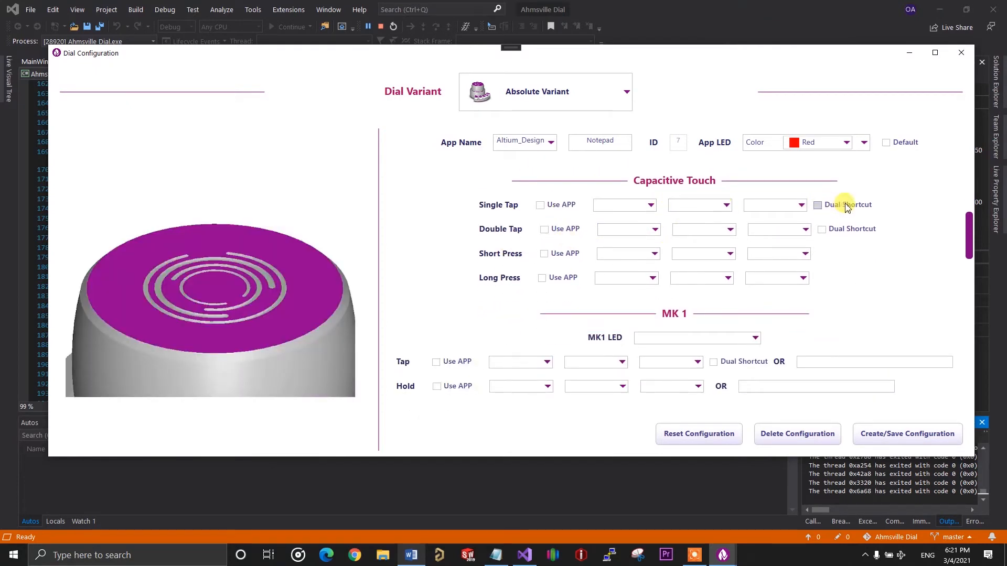
{"action": "mouse_move", "coordinate": [854, 218]}
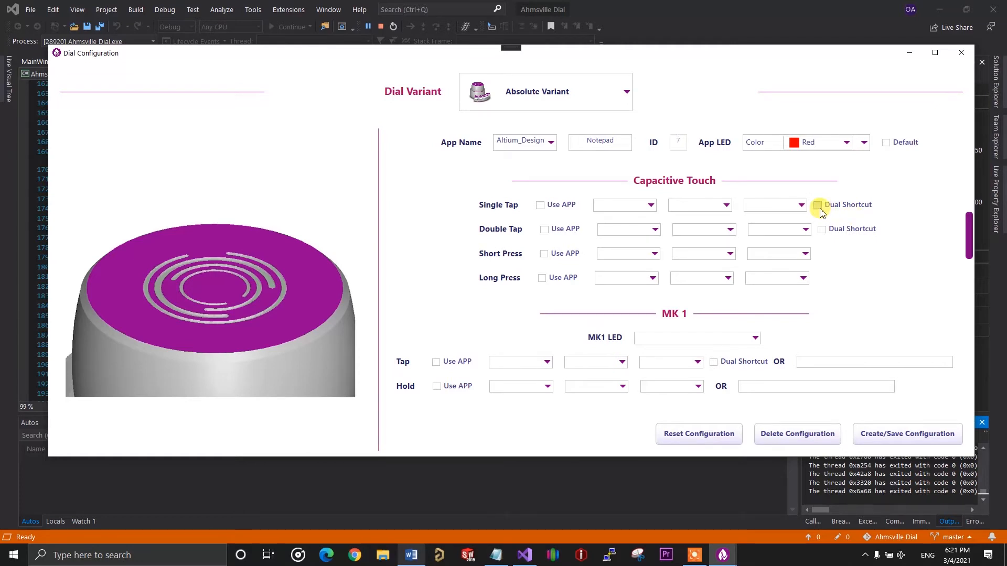
Enable Dual Shortcut on the Capacitive Touch Single Tap row
{"action": "left_click", "coordinate": [847, 204]}
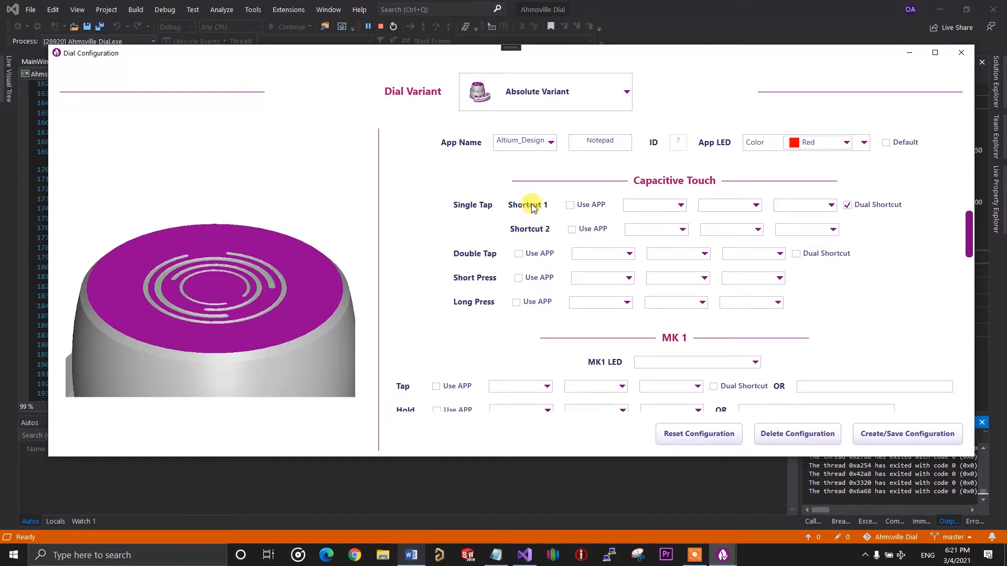
{"action": "mouse_move", "coordinate": [479, 217]}
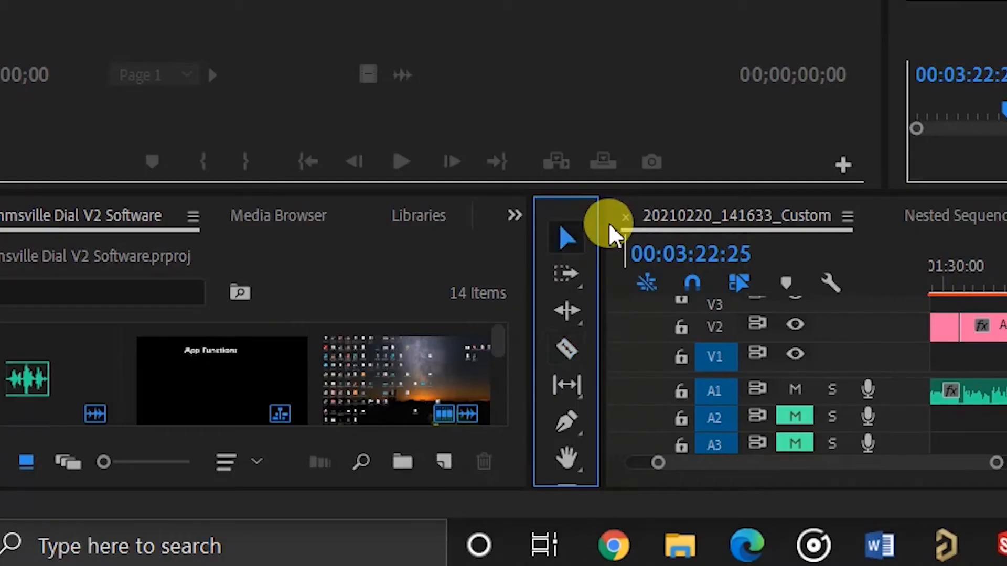
Toggle between Selection and Razor tools, finishing on the Razor tool
{"action": "left_click", "coordinate": [565, 348]}
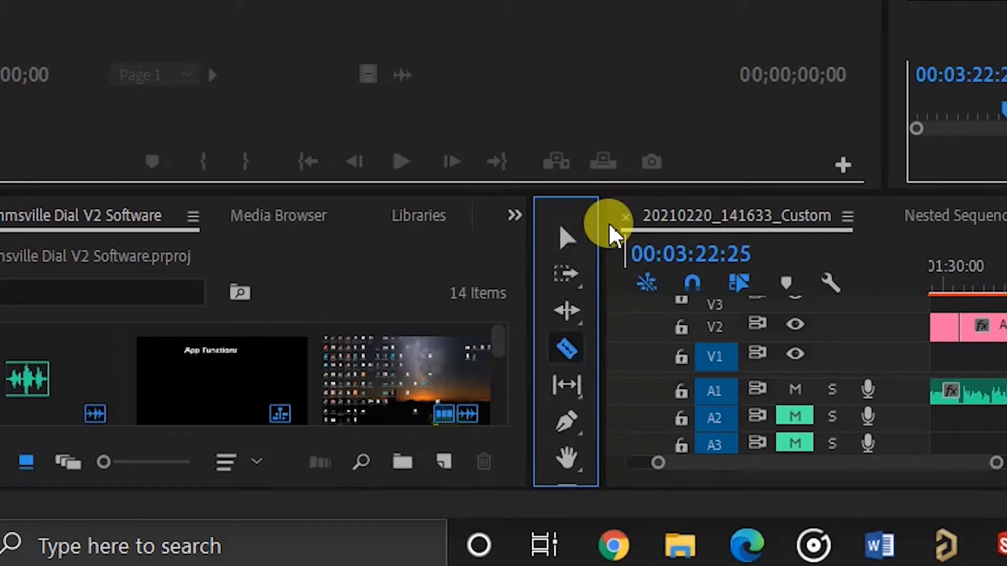
{"action": "left_click", "coordinate": [566, 237]}
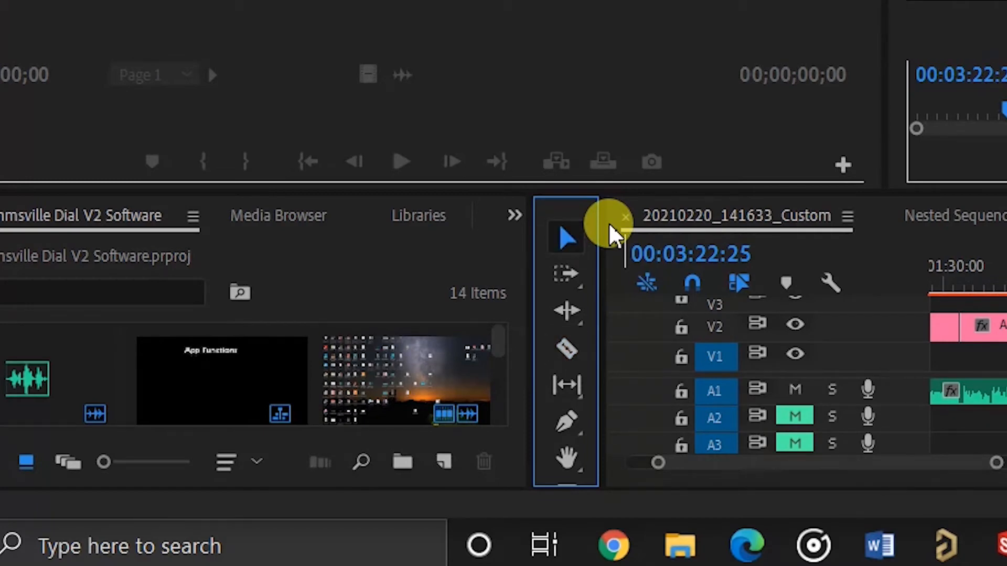
{"action": "left_click", "coordinate": [567, 348]}
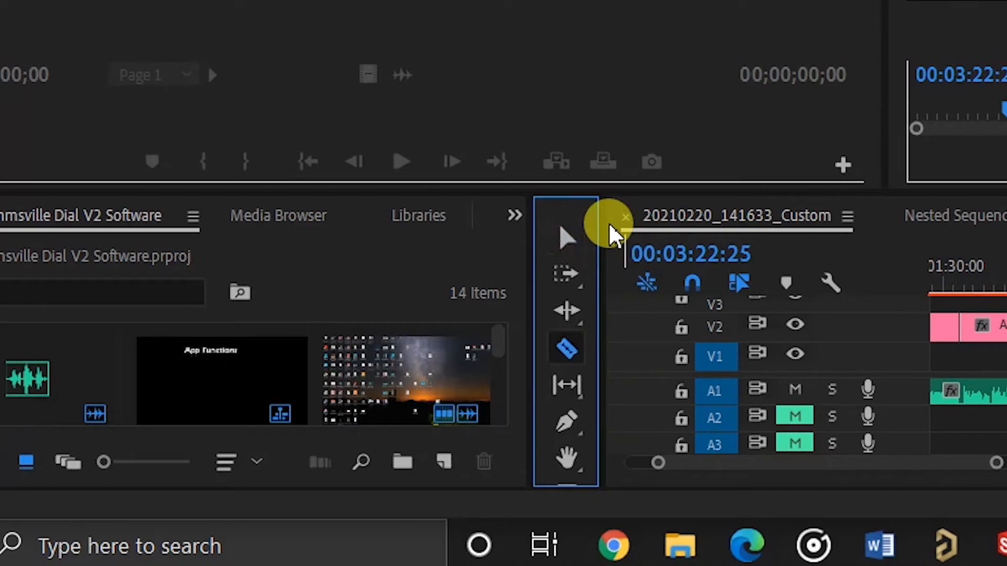
{"action": "mouse_move", "coordinate": [617, 234]}
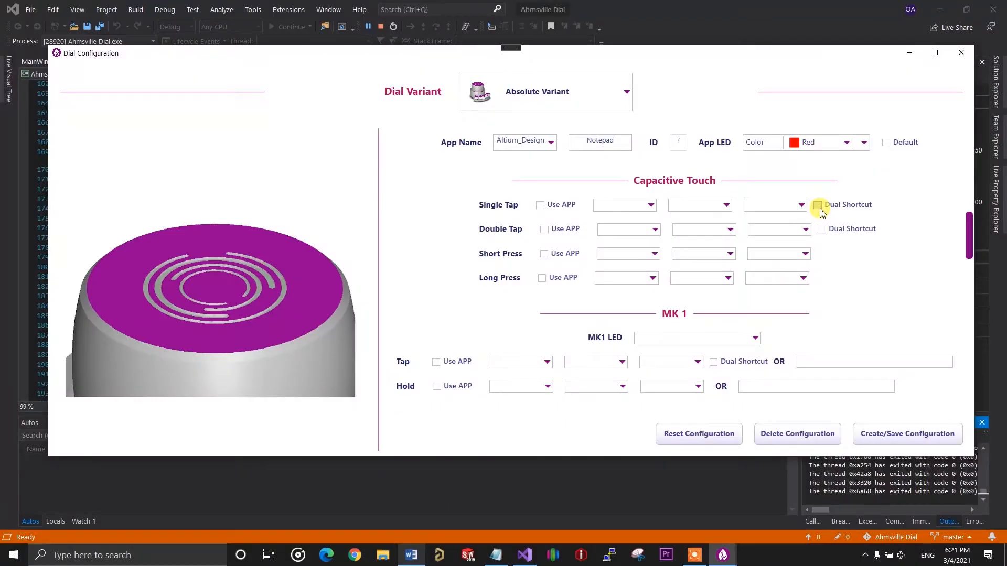
{"action": "left_click", "coordinate": [823, 204]}
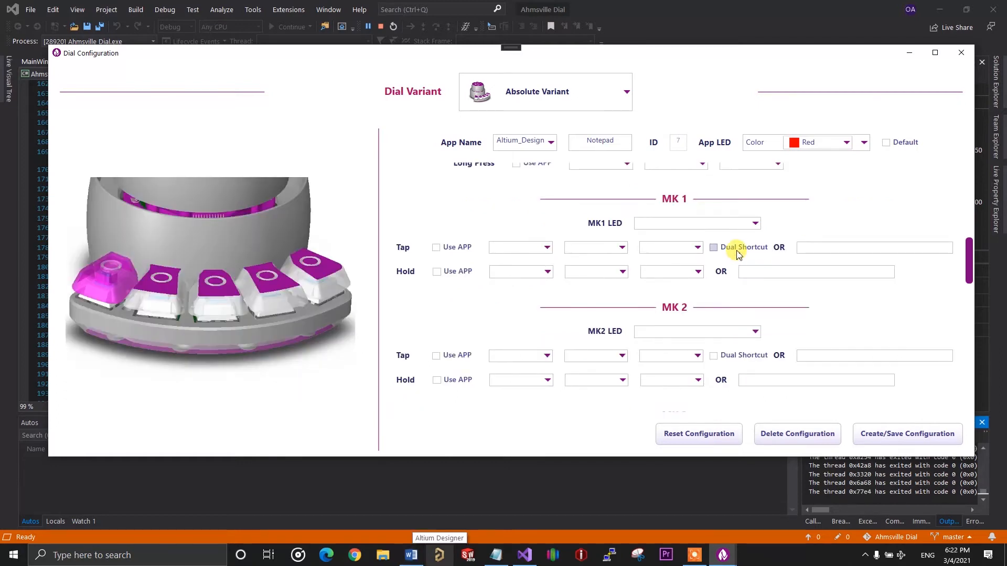
{"action": "left_click", "coordinate": [713, 247]}
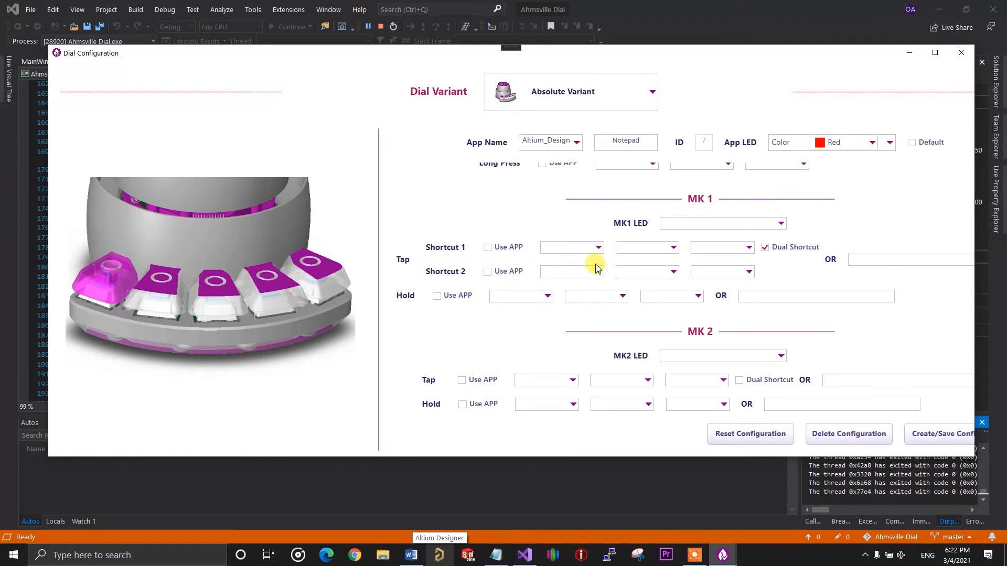
{"action": "mouse_move", "coordinate": [740, 262]}
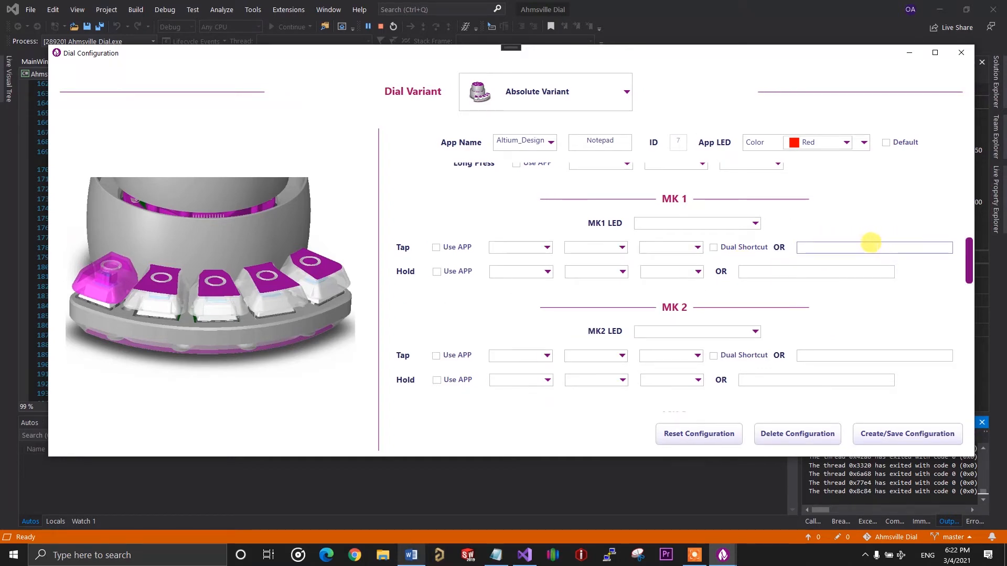
{"action": "type", "text": "nmdssnsmbcnbd"}
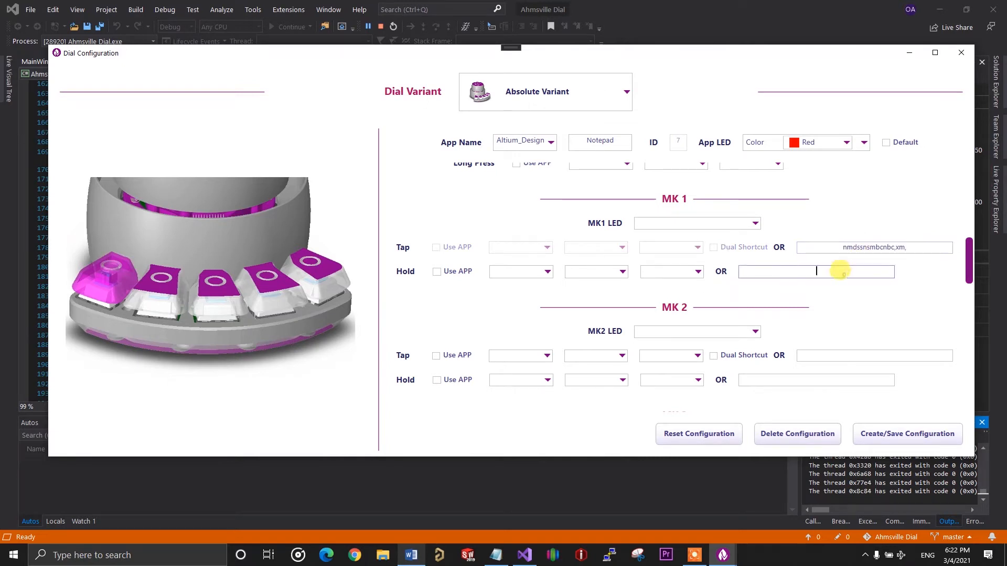
{"action": "type", "text": "jsjshsmnj,dsj"}
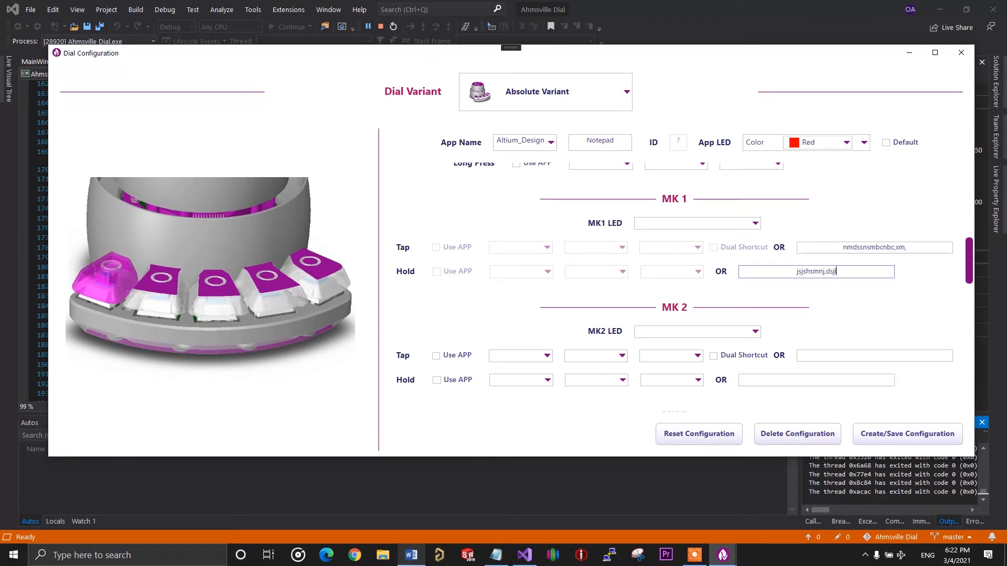
{"action": "type", "text": "lxmxmxmx"}
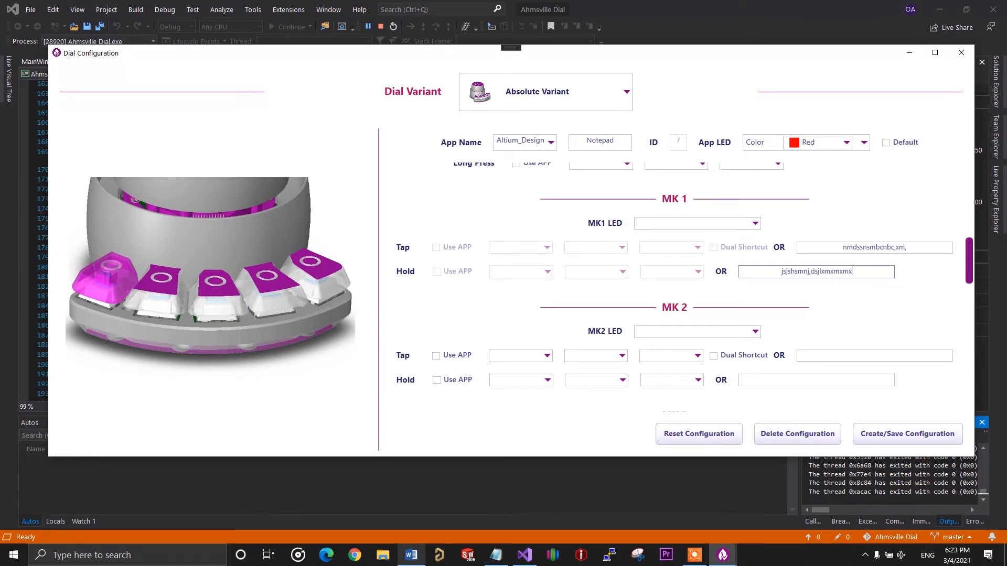
{"action": "left_click", "coordinate": [873, 247]}
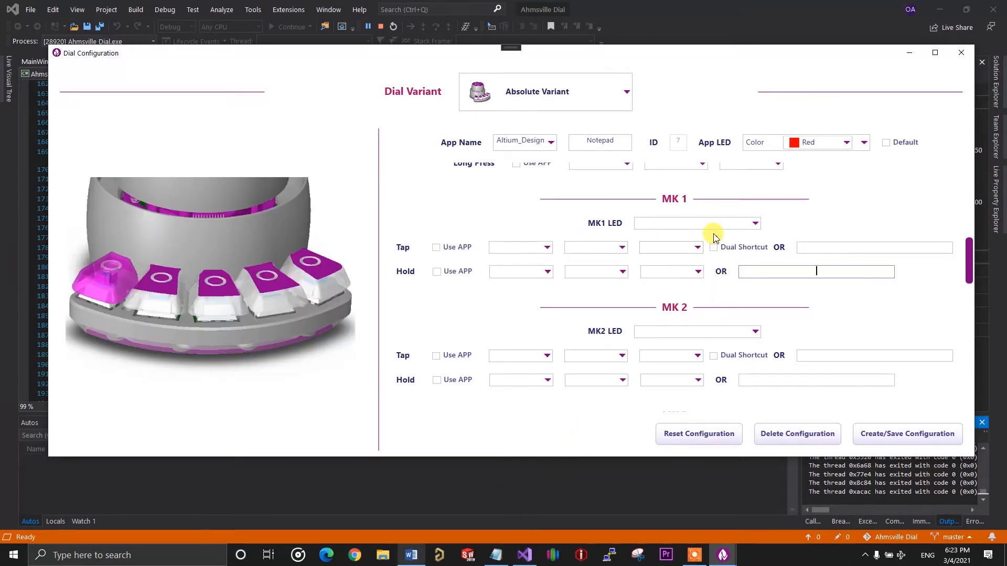
Try the Space Navigator modes and settle on Mouse
{"action": "scroll", "scroll_direction": "down", "scroll_amount": 3}
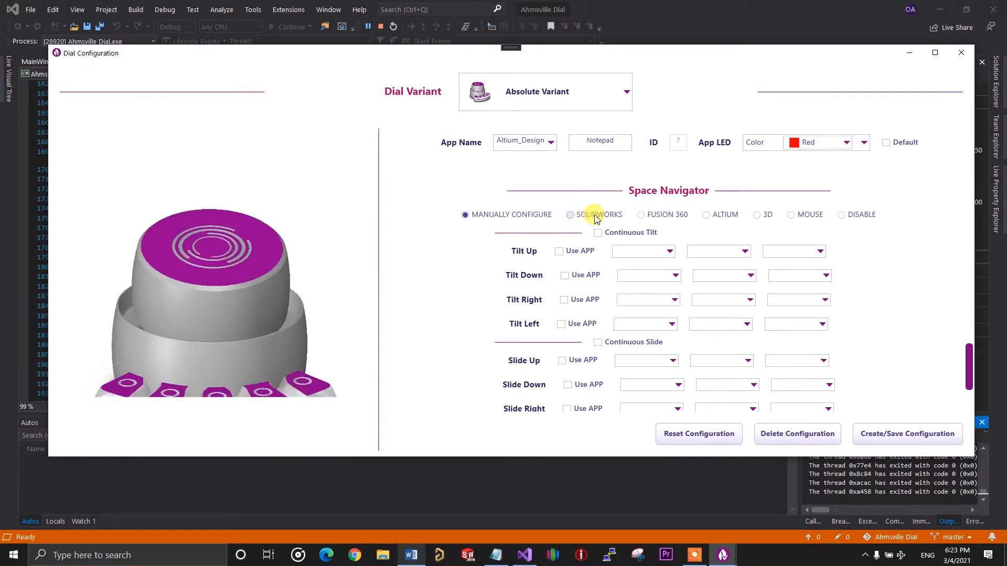
{"action": "left_click", "coordinate": [641, 214]}
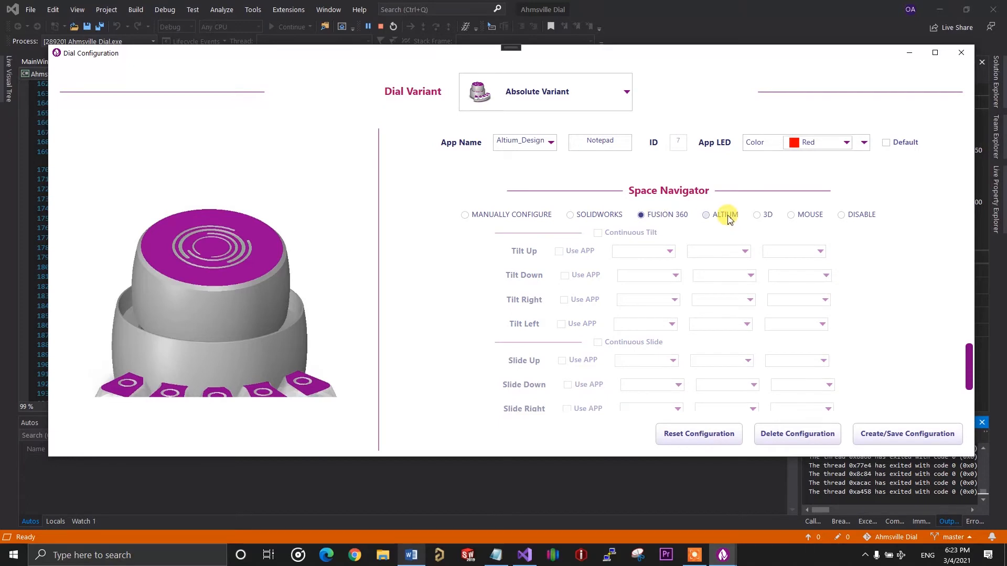
{"action": "left_click", "coordinate": [791, 214]}
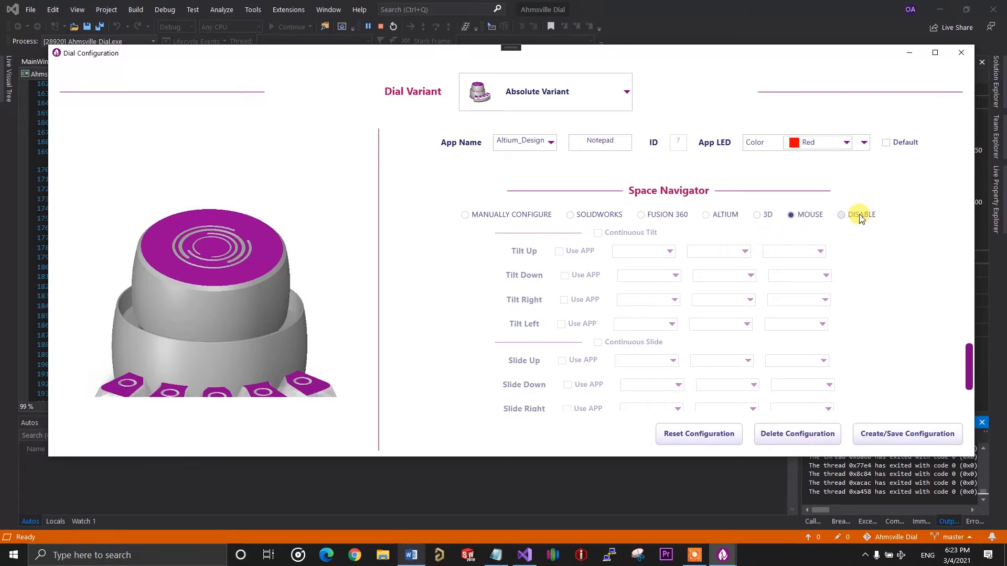
{"action": "left_click", "coordinate": [841, 214]}
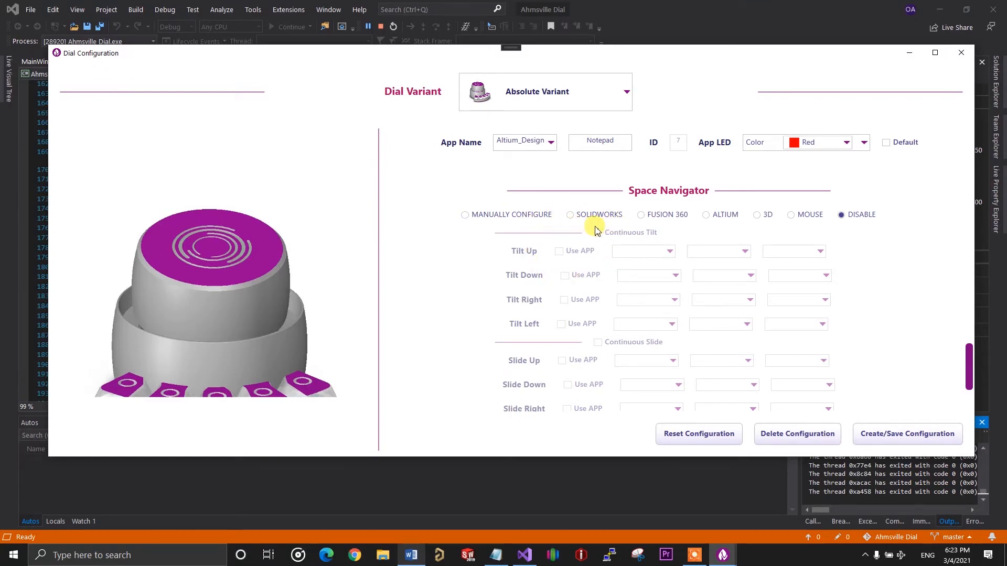
{"action": "mouse_move", "coordinate": [618, 260]}
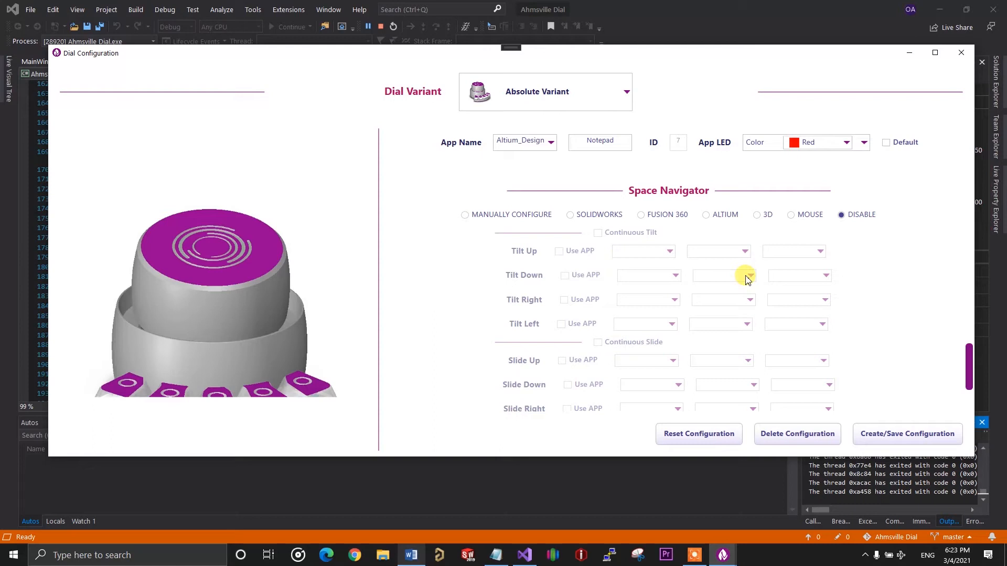
{"action": "mouse_move", "coordinate": [824, 243]}
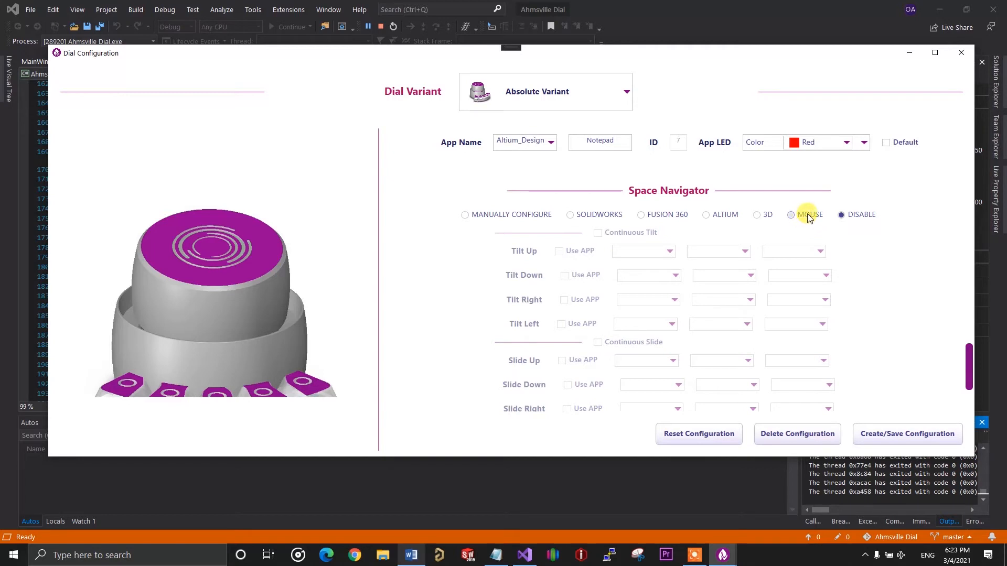
{"action": "left_click", "coordinate": [792, 214]}
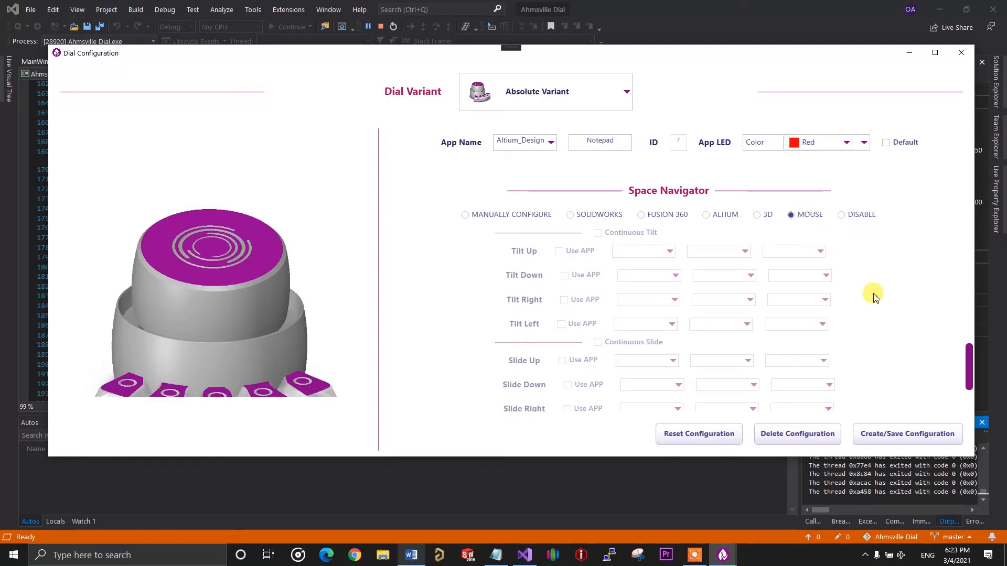
{"action": "mouse_move", "coordinate": [511, 345]}
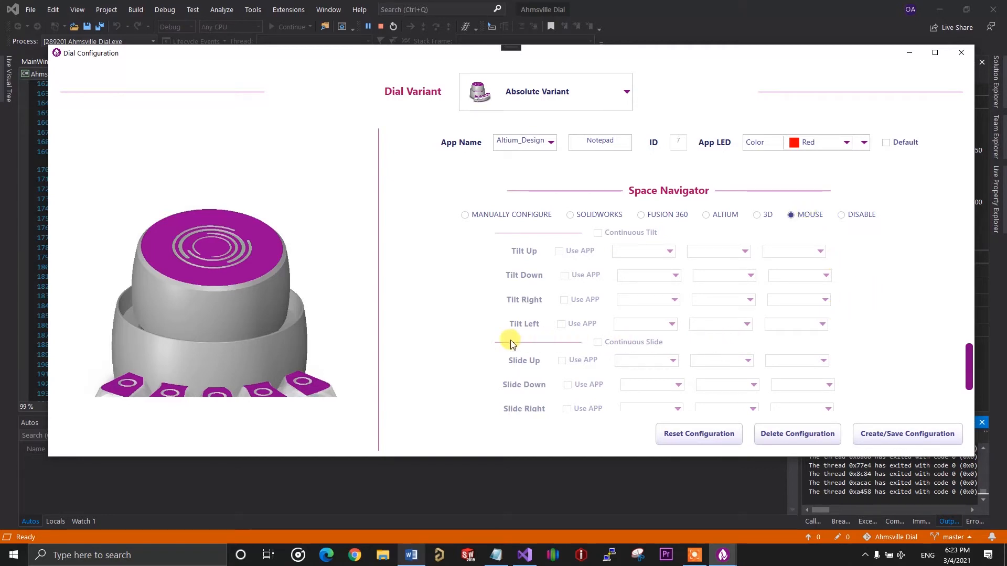
Set red key LEDs and MK1's tap text to 'This is a notep'
{"action": "left_click", "coordinate": [813, 245]}
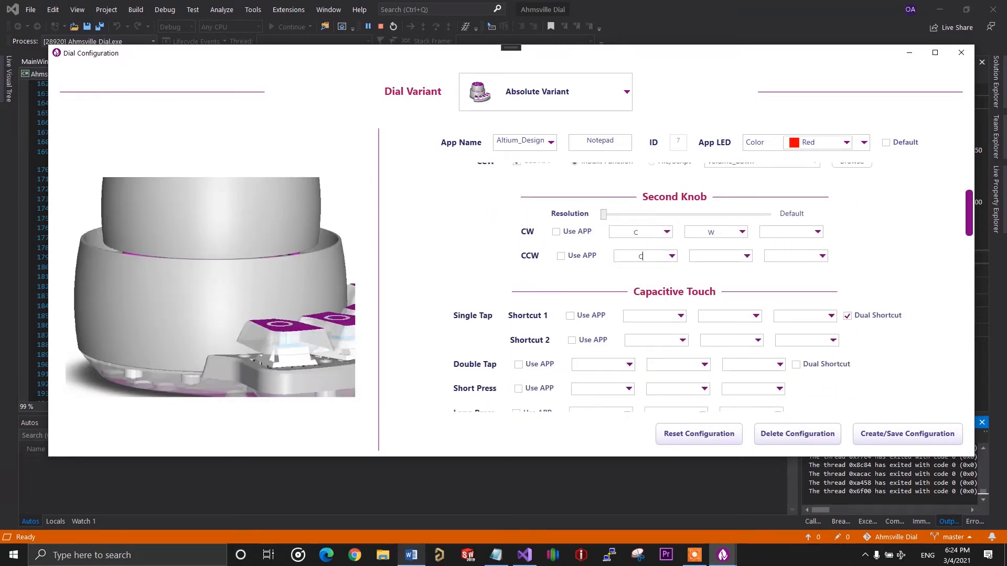
{"action": "scroll", "scroll_direction": "down", "scroll_amount": 3}
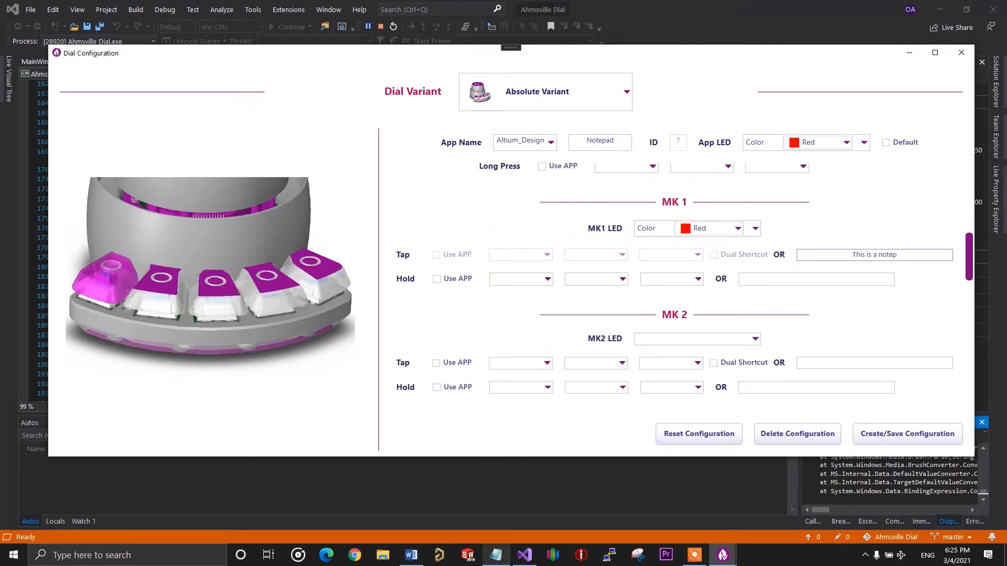
{"action": "left_click", "coordinate": [755, 282]}
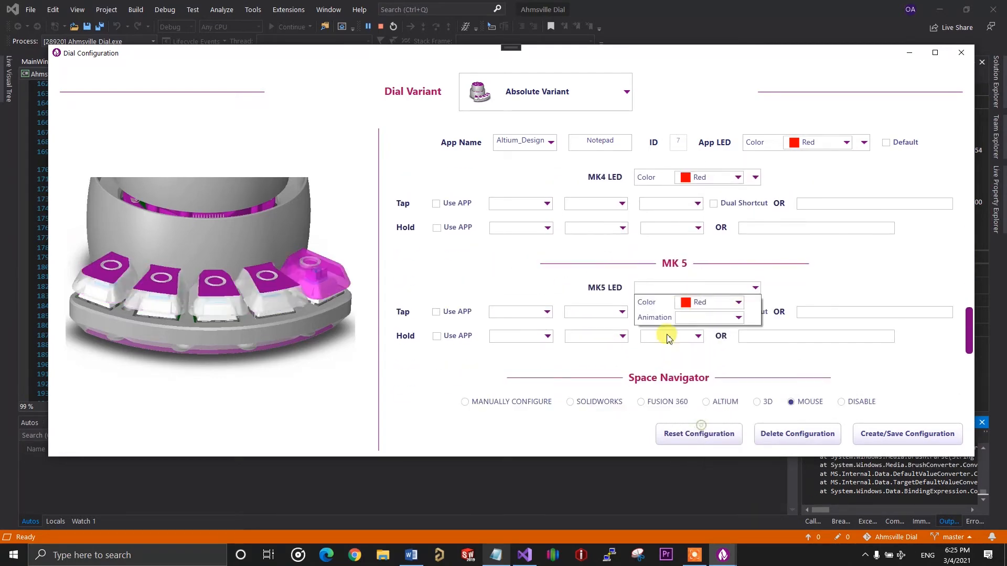
{"action": "left_click", "coordinate": [906, 434]}
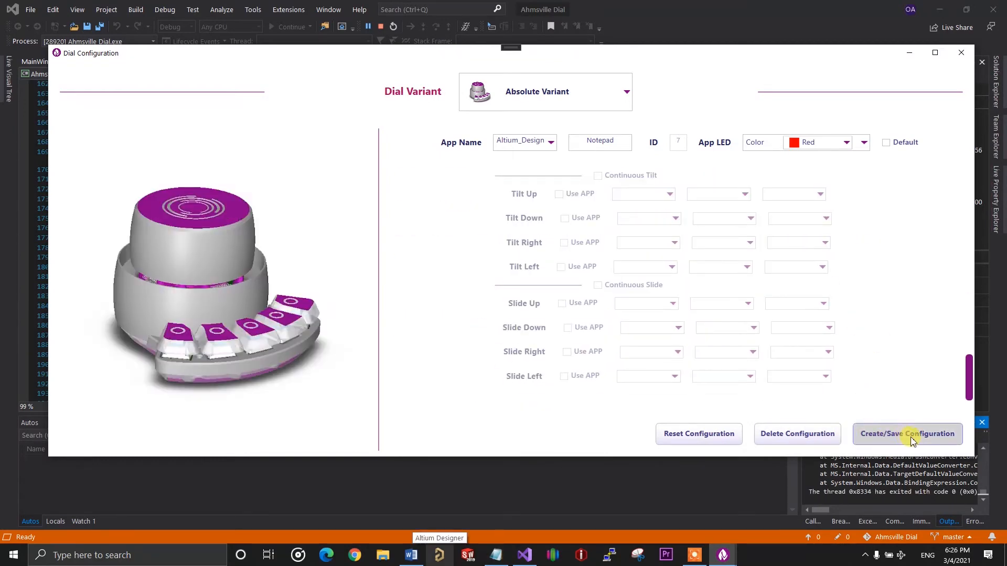
Save the Notepad configuration, dismiss the confirmation, and reselect Notepad under App Name
{"action": "left_click", "coordinate": [906, 434]}
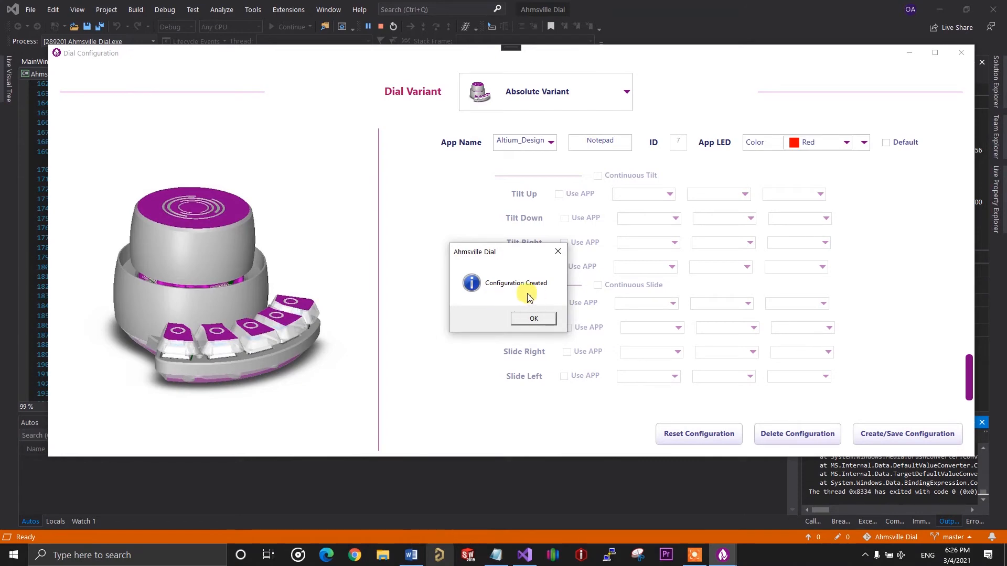
{"action": "left_click", "coordinate": [533, 320]}
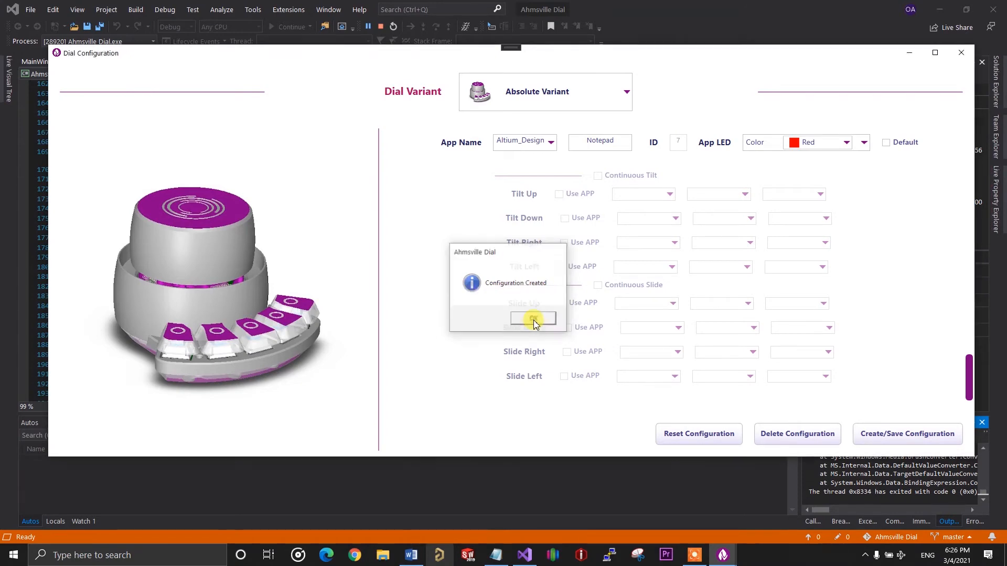
{"action": "left_click", "coordinate": [532, 320]}
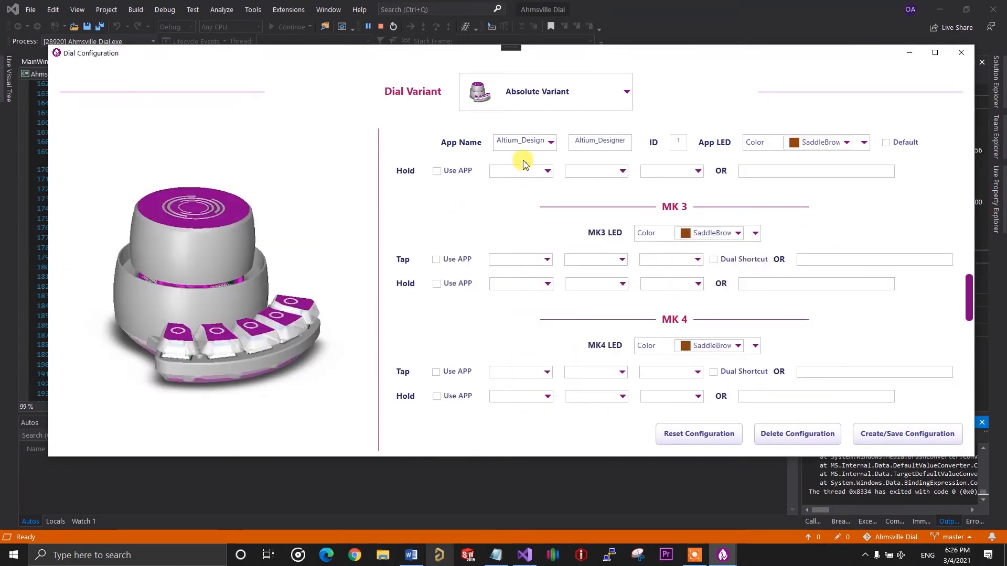
{"action": "left_click", "coordinate": [549, 142]}
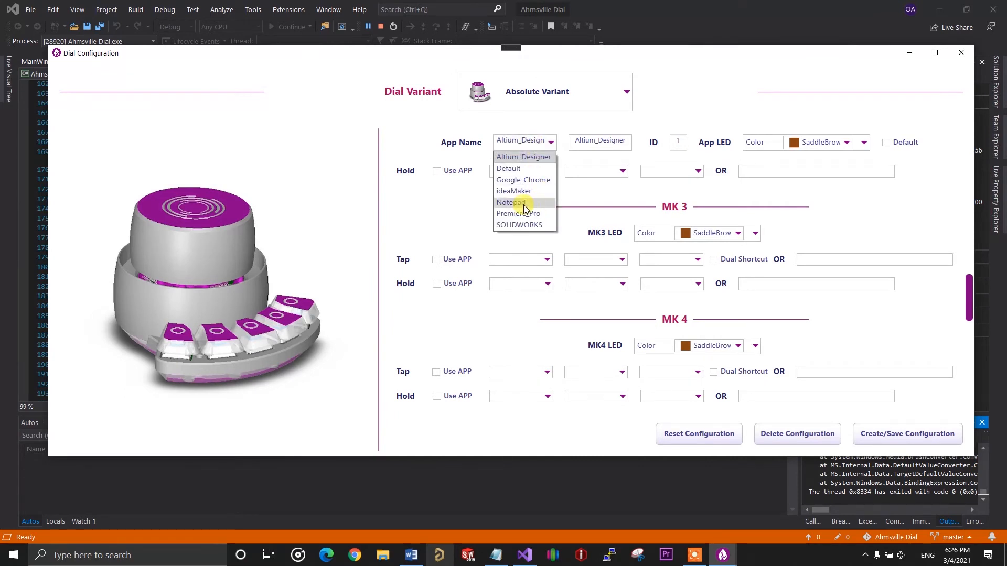
{"action": "left_click", "coordinate": [510, 203]}
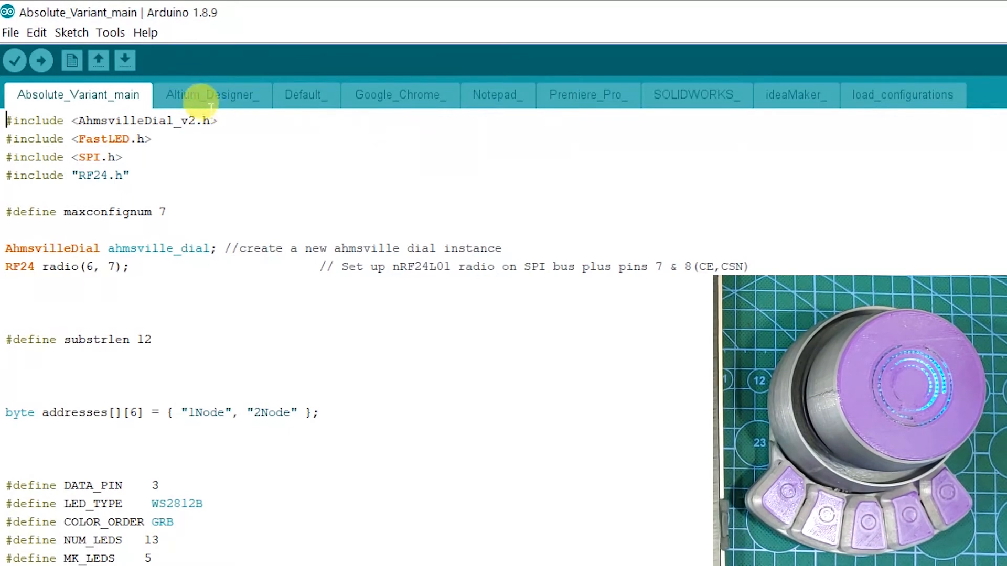
View the Notepad_ tab code and highlight the 'Notepad' app name string
{"action": "left_click", "coordinate": [306, 94]}
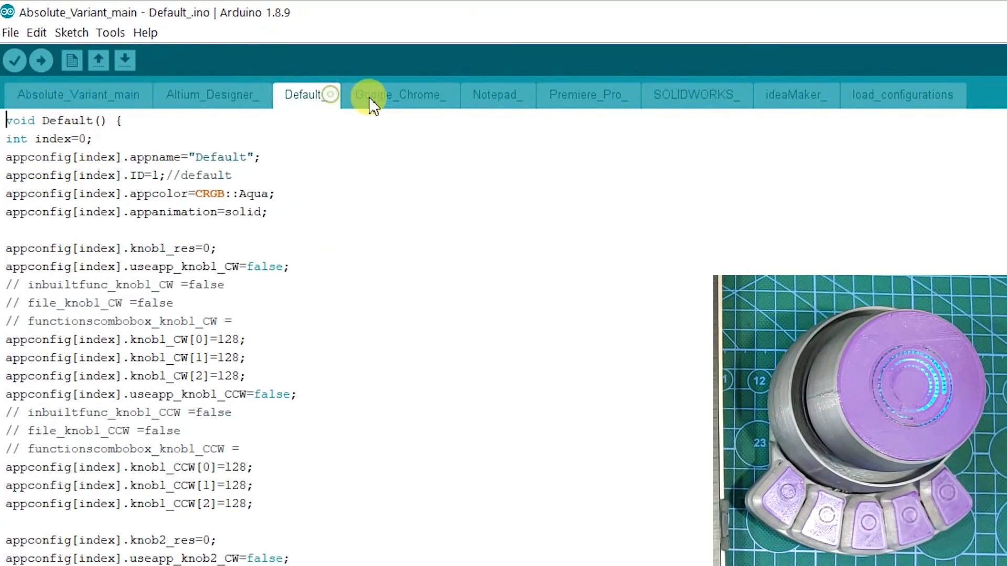
{"action": "left_click", "coordinate": [496, 94]}
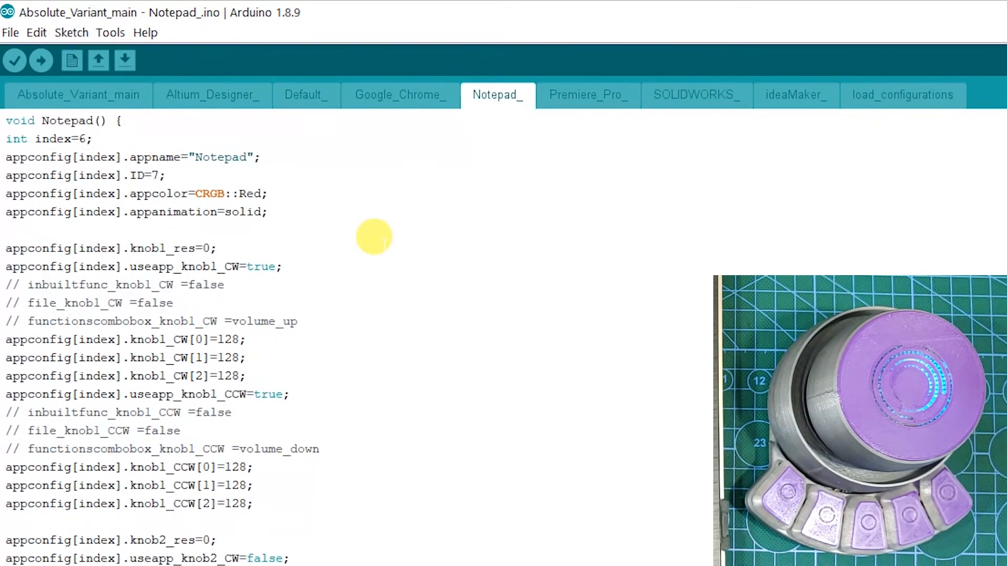
{"action": "double_click", "coordinate": [211, 157]}
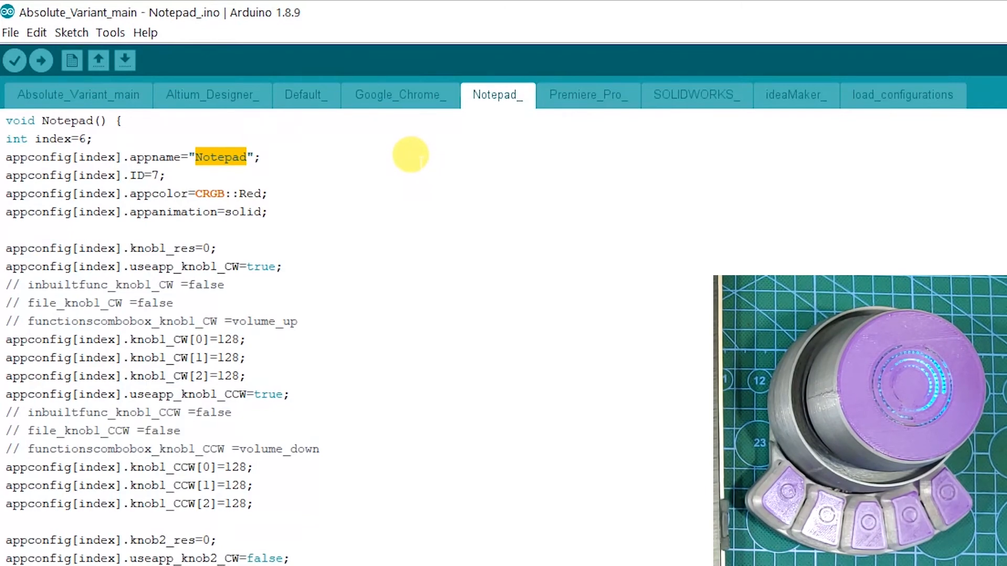
{"action": "left_click", "coordinate": [77, 94]}
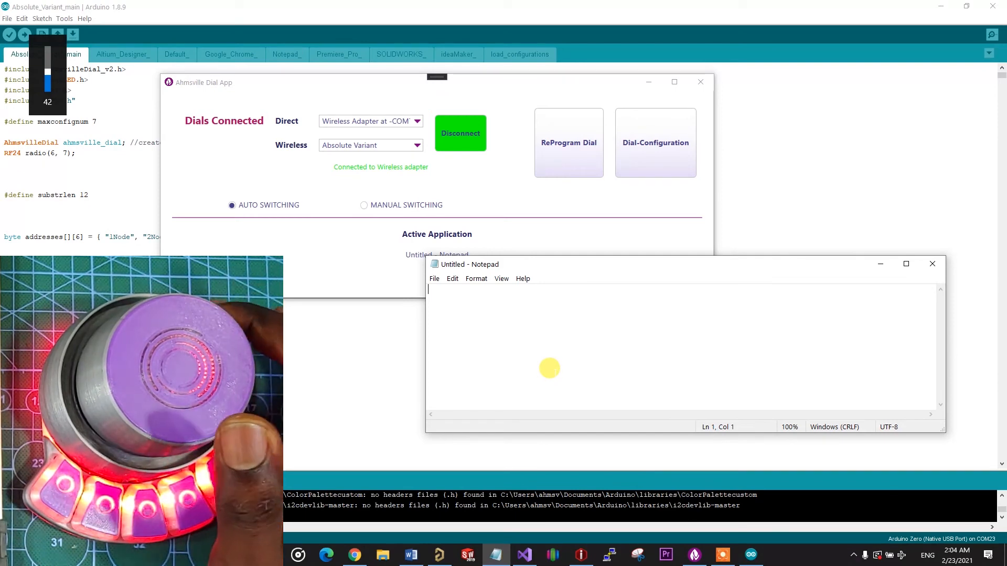
Type a line of CW and repeated 'This is a notepad configuration' via the dial
{"action": "type", "text": "CWCWCWCWCWCWCWCWCWCWCWCWCWCWCWCWCWCWCWCWCWCWCWCWCWCWCWCWCWCWCWCWCWCWCWCWCWCWCWCWCWCWCWCWCWCWCWCWCWCWCWCWCWCWCWCWCWCWC"}
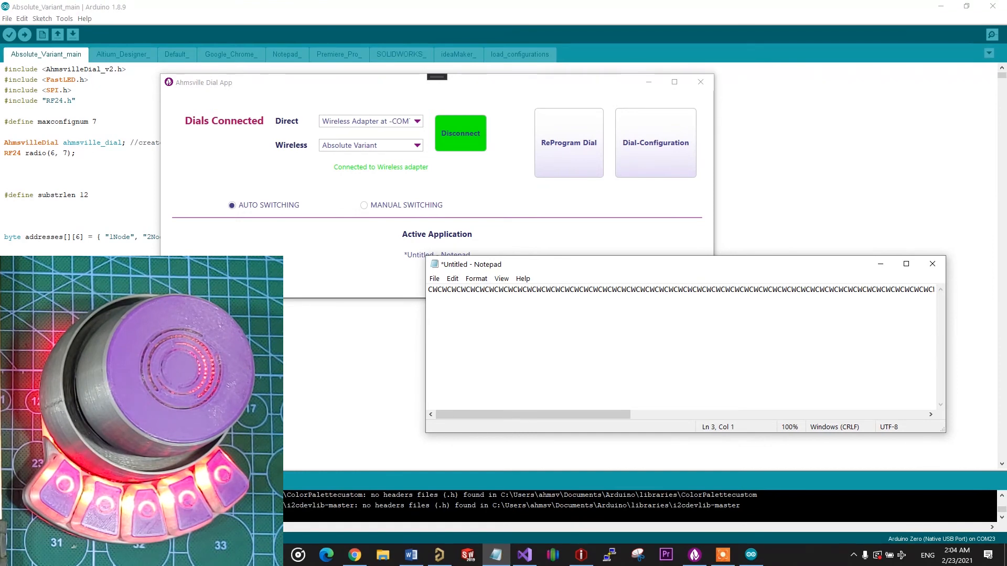
{"action": "type", "text": "This is a notepad configuration"}
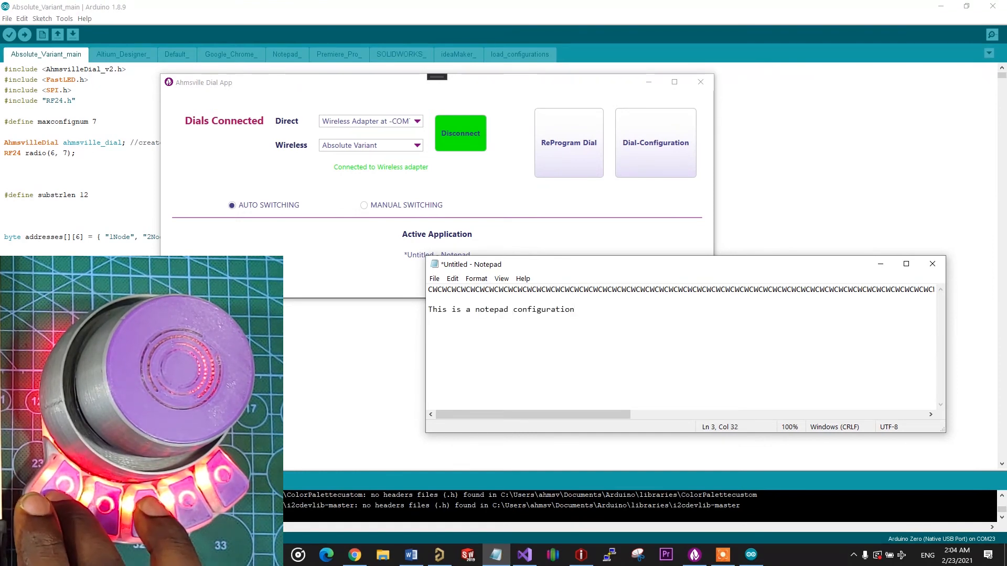
{"action": "type", "text": "This is a notepad configuration"}
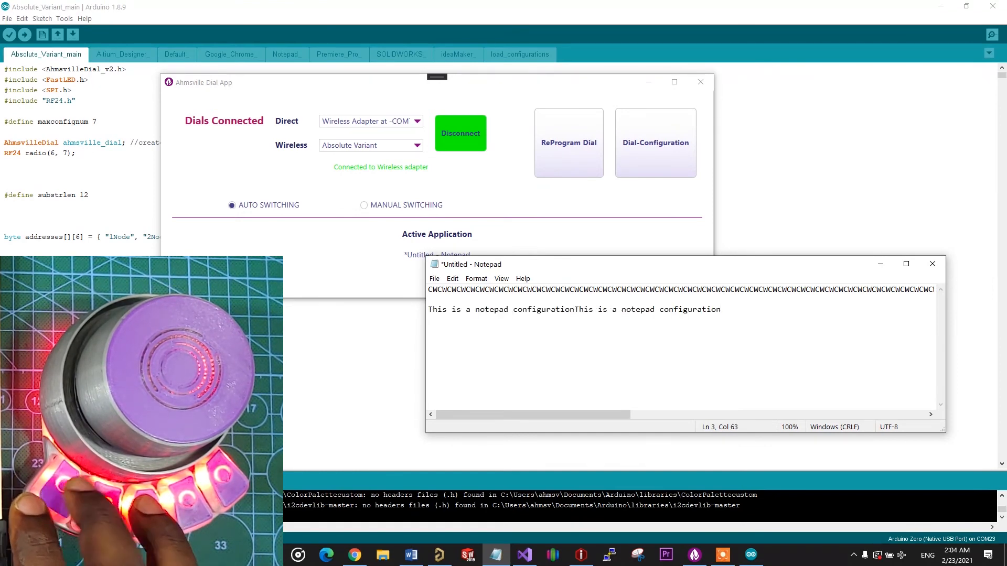
{"action": "type", "text": "This is a notepad configuration"}
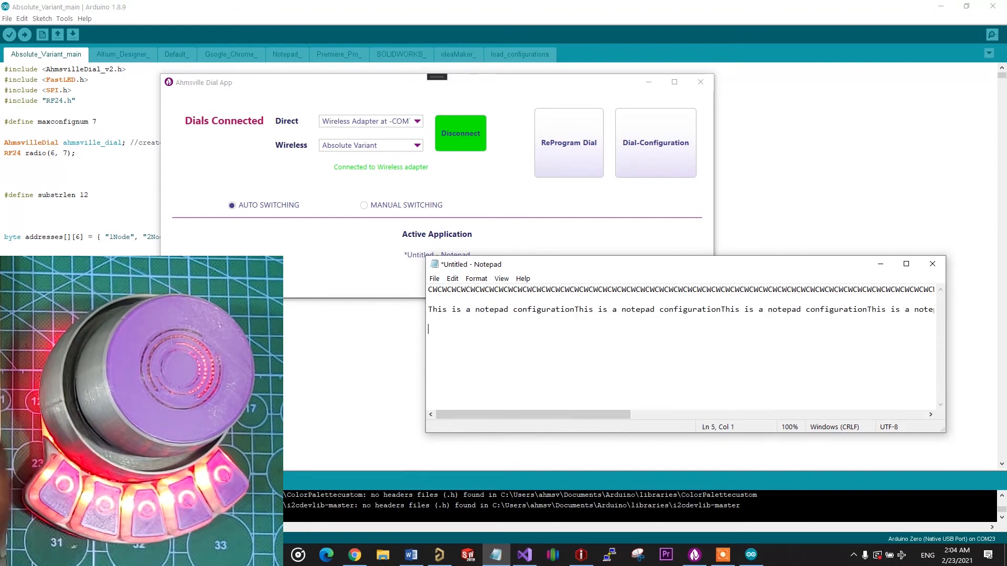
{"action": "type", "text": "This is a notepad configurationThis is a notepad configurationThis is a notepad configurationThis is a note"}
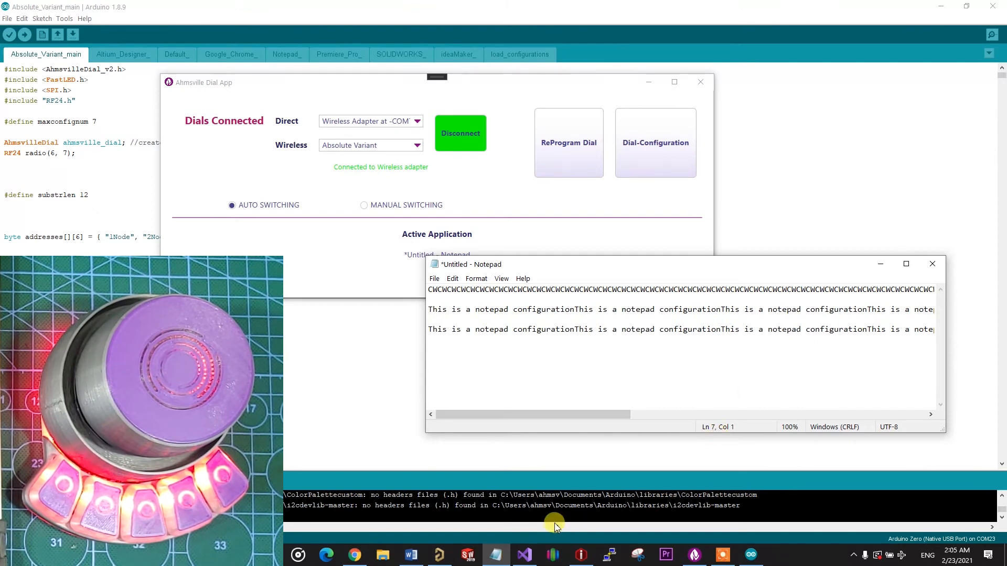
{"action": "left_click", "coordinate": [409, 555]}
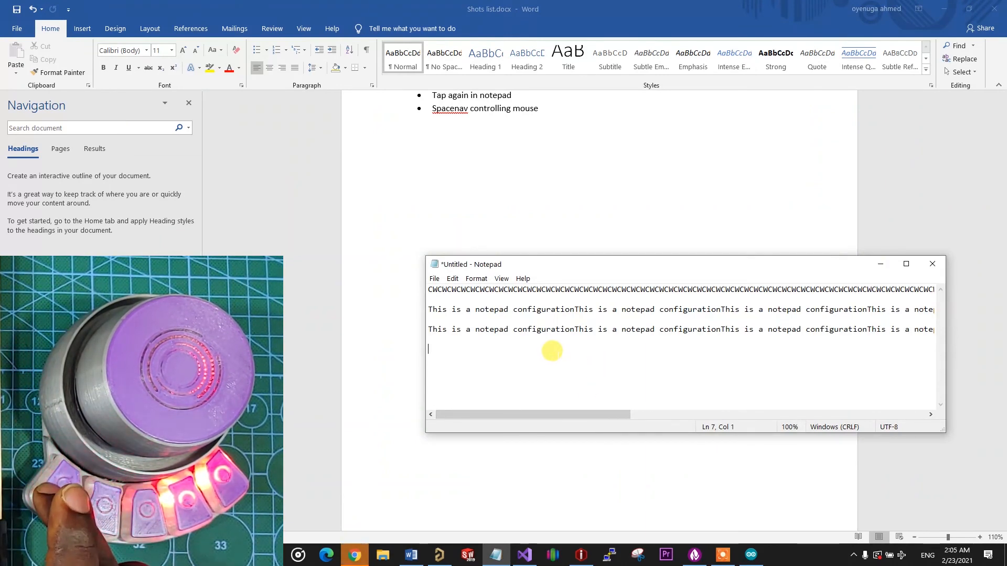
Type 'This is a notepad configuration' twice via macro keys, then CW with the dial
{"action": "type", "text": "This is a notepad configuration"}
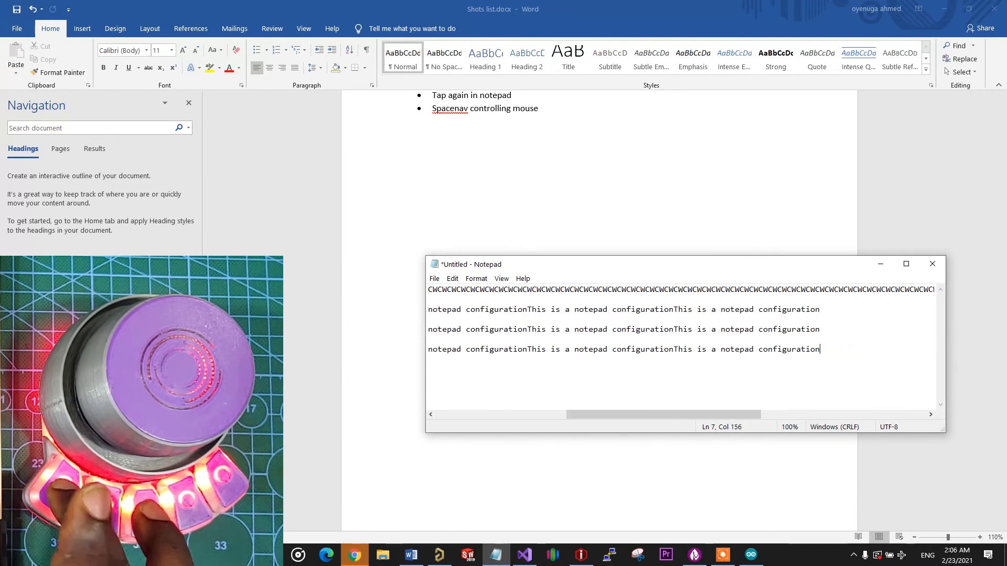
{"action": "type", "text": "This is a notepad configurationThis is a notepad configuration"}
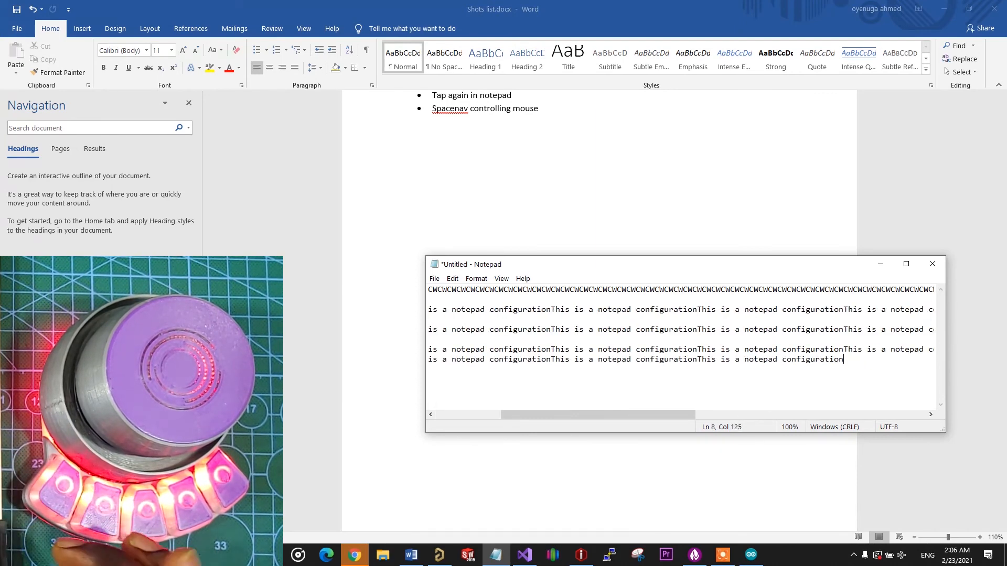
{"action": "type", "text": "CW"}
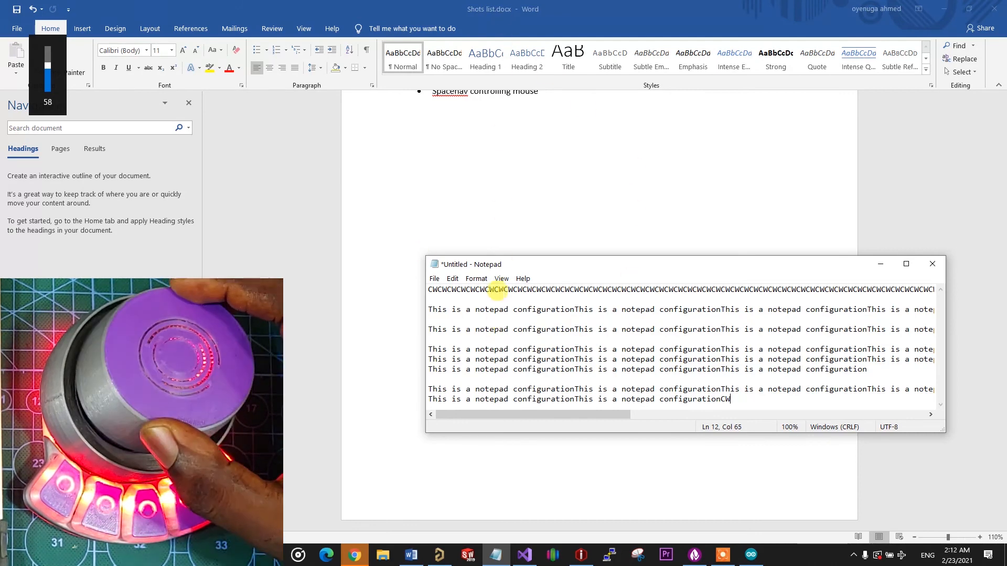
{"action": "mouse_move", "coordinate": [583, 279]}
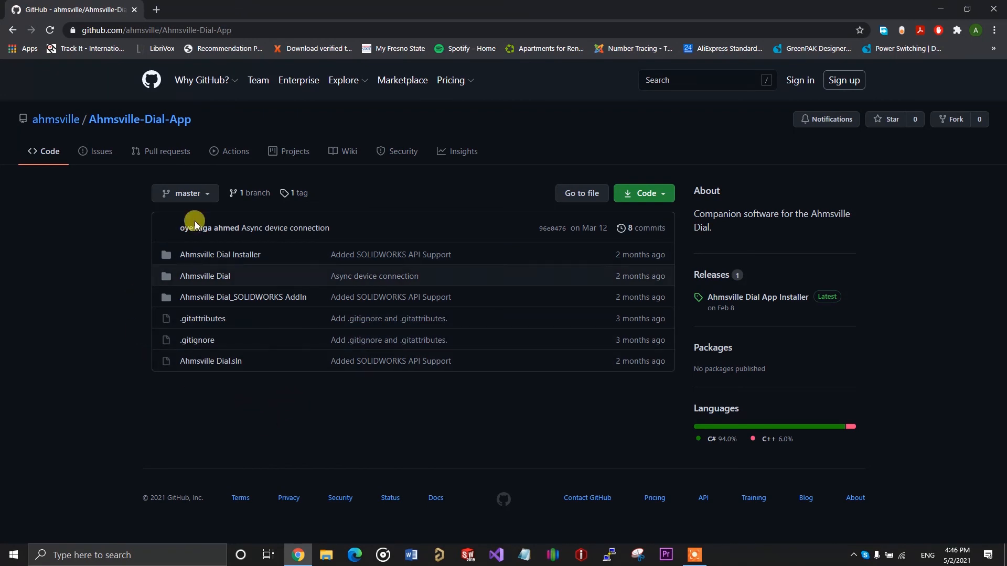
{"action": "mouse_move", "coordinate": [206, 132]}
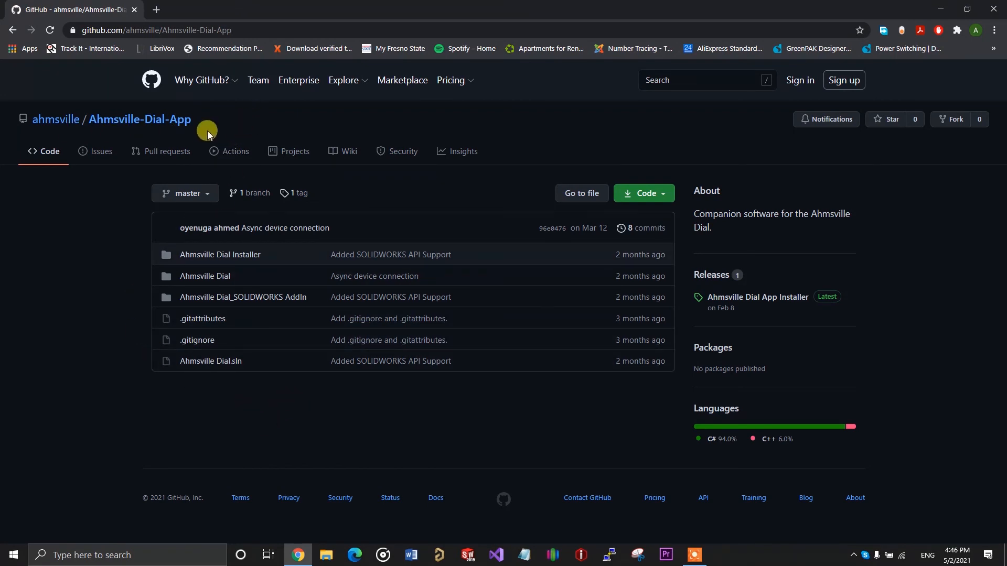
{"action": "mouse_move", "coordinate": [857, 155]}
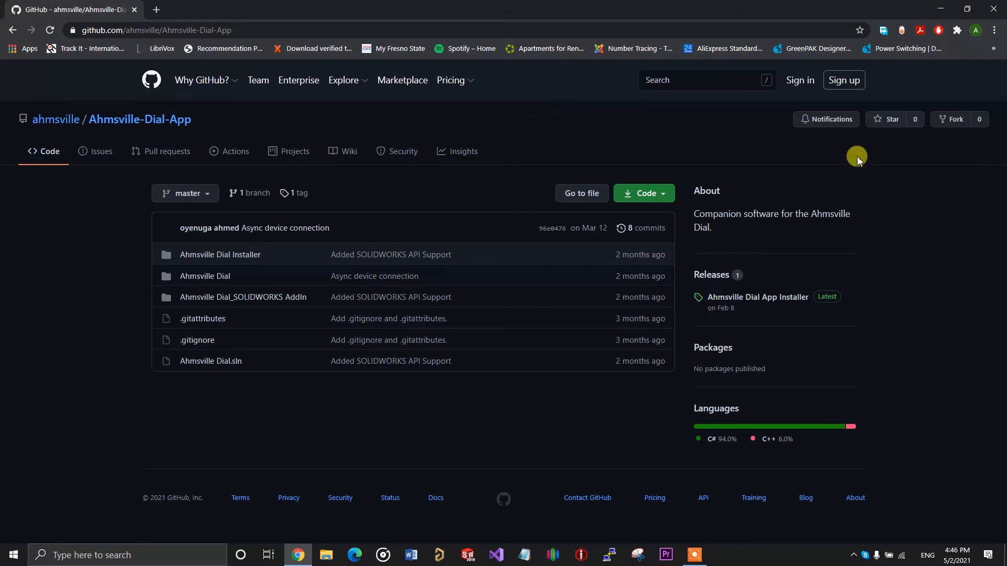
{"action": "mouse_move", "coordinate": [720, 318]}
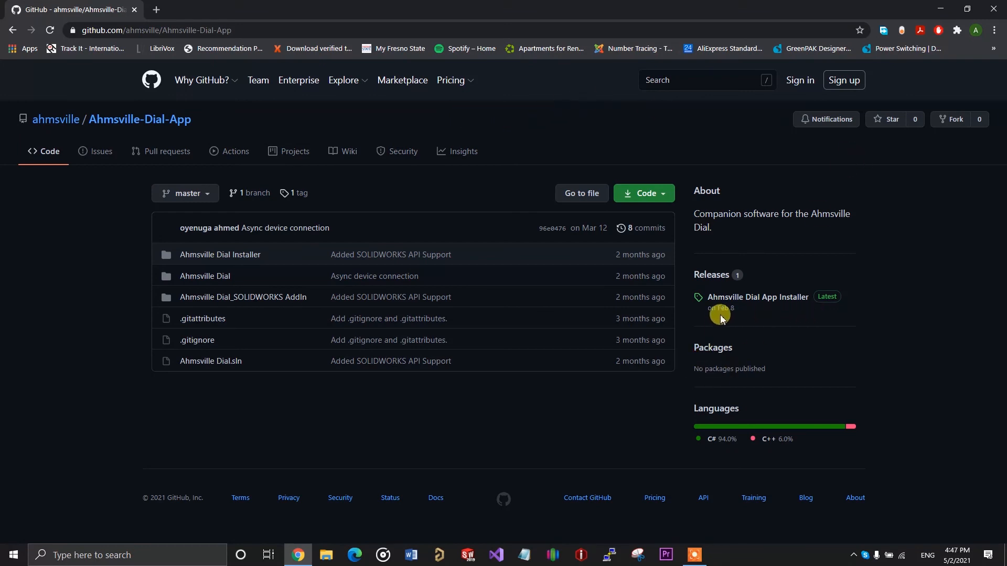
{"action": "mouse_move", "coordinate": [803, 308]}
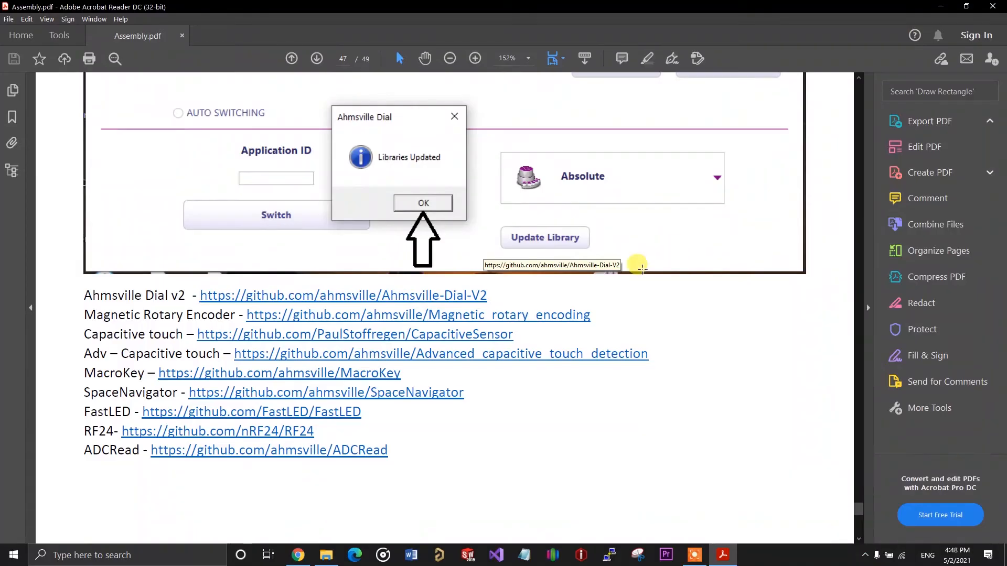
Expand Export PDF in Assembly.pdf to show the Word conversion options
{"action": "left_click", "coordinate": [928, 120]}
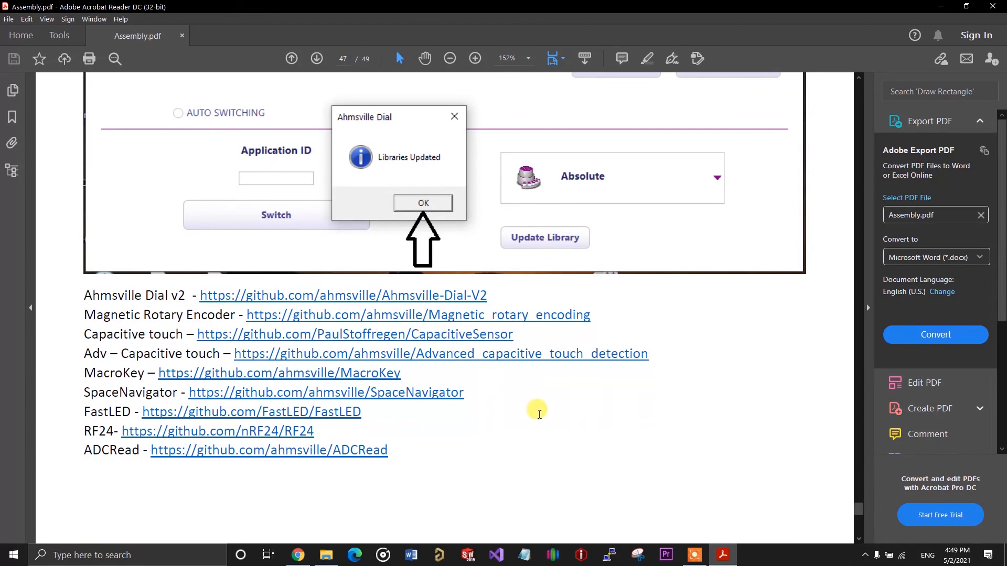
{"action": "mouse_move", "coordinate": [601, 438]}
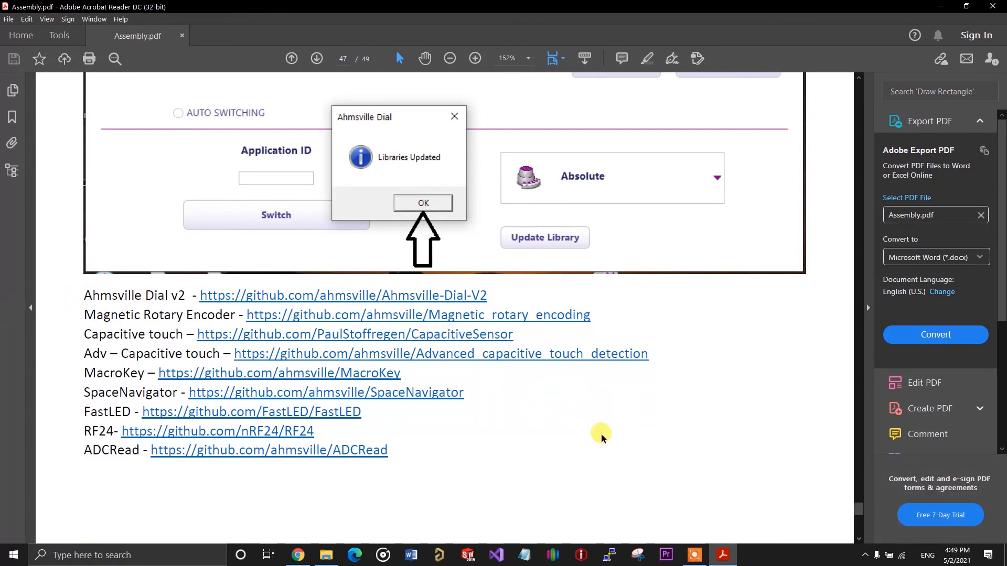
{"action": "mouse_move", "coordinate": [597, 488]}
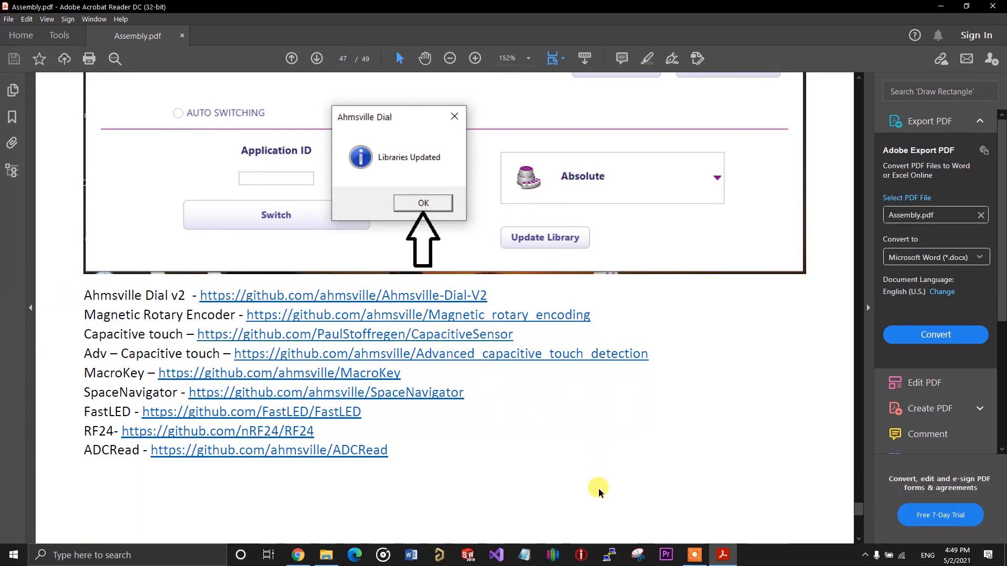